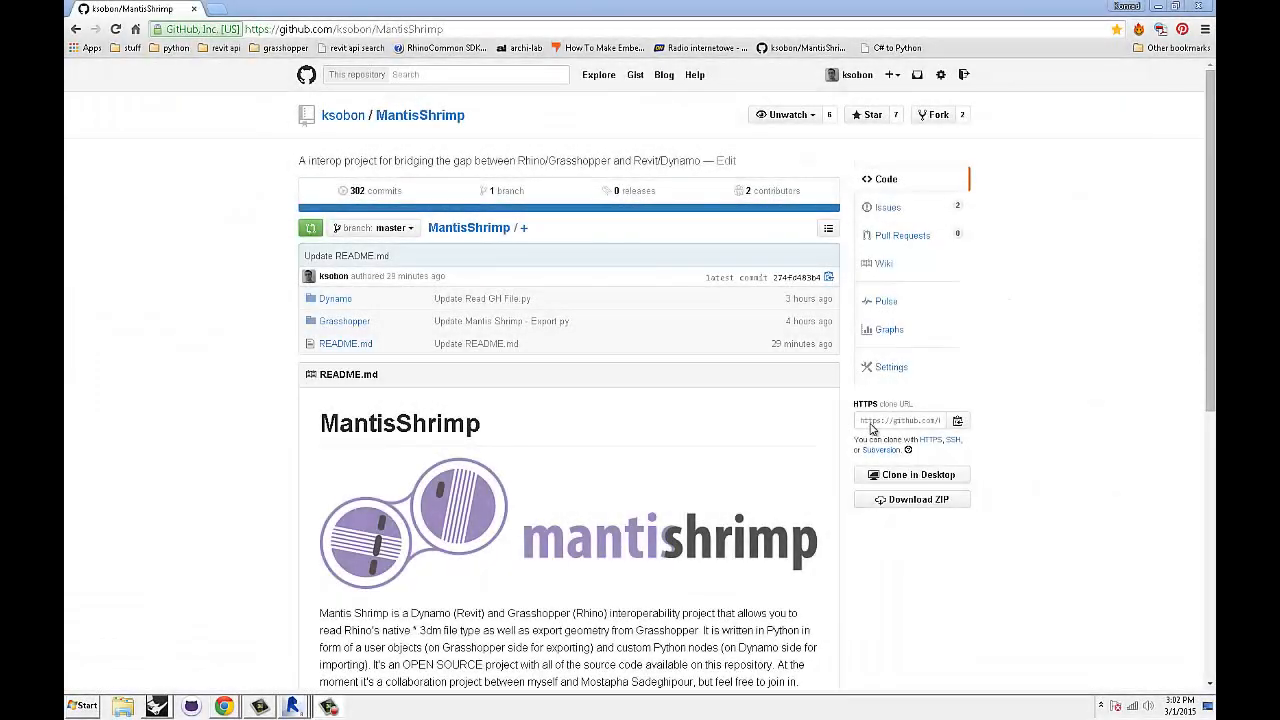
{"action": "mouse_move", "coordinate": [623, 421]}
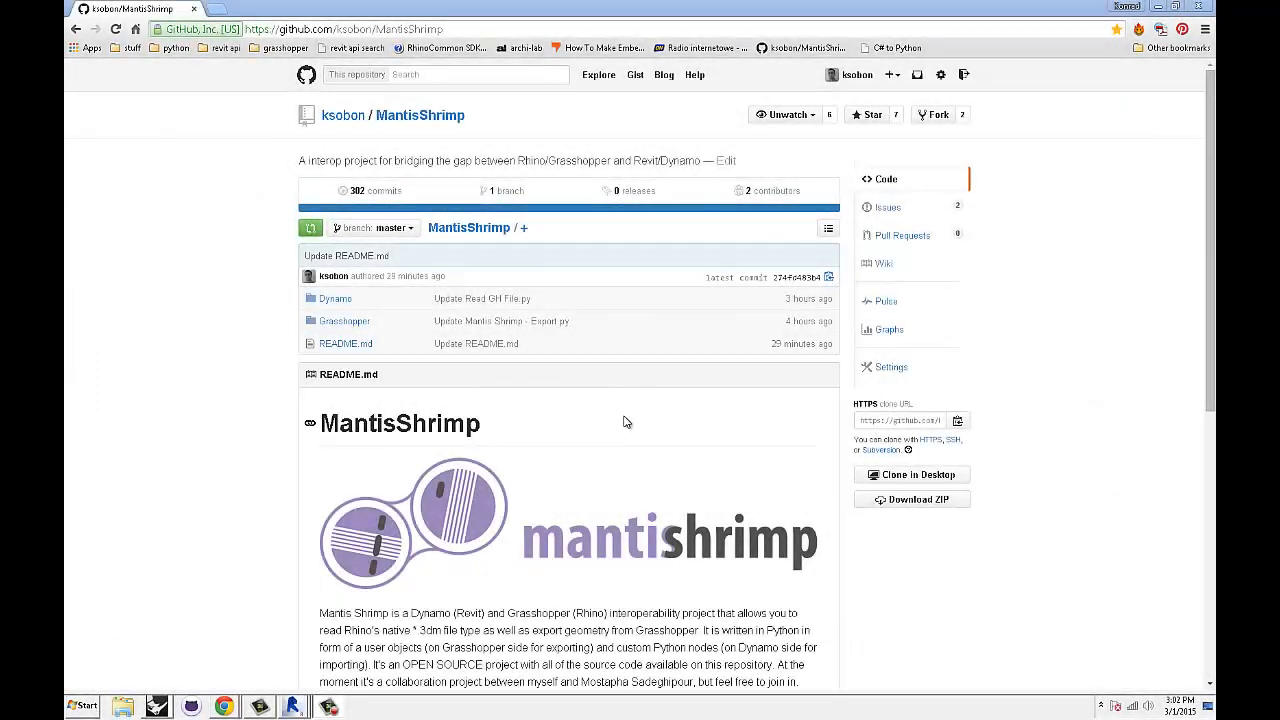
Scroll through the Library panel beside the empty Dynamo Home workspace.
{"action": "scroll", "scroll_direction": "down", "scroll_amount": 3}
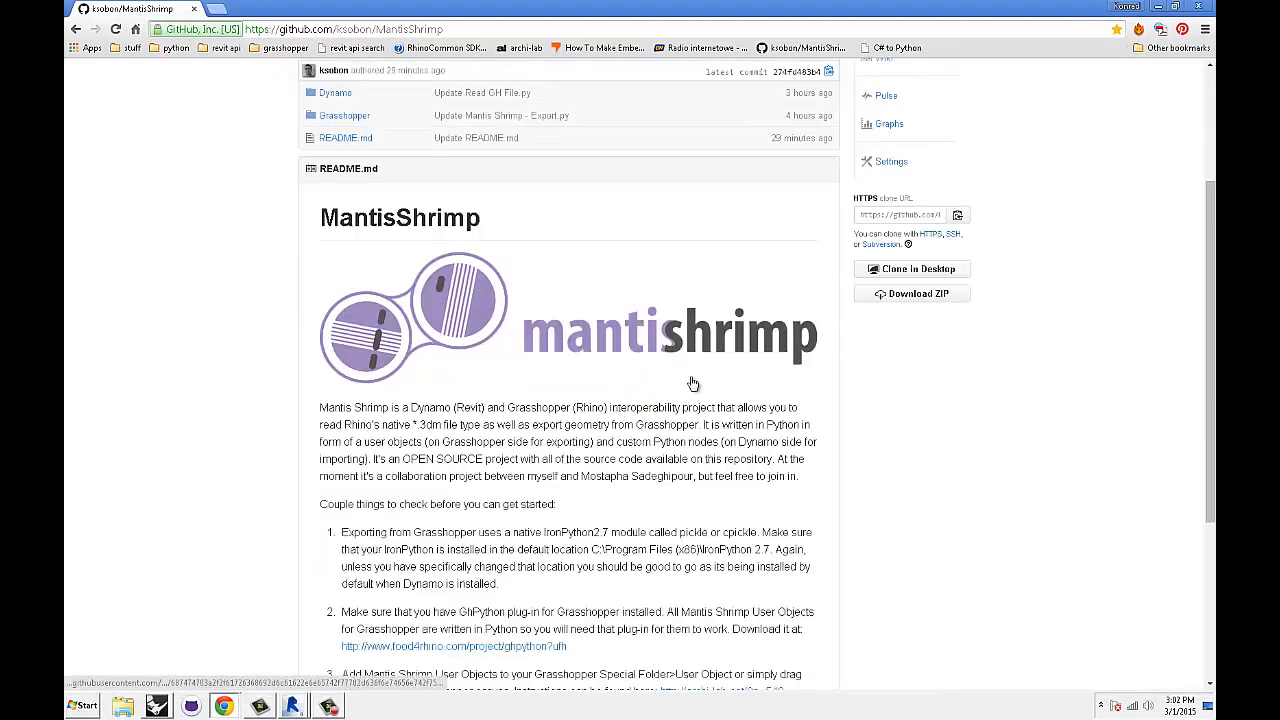
{"action": "scroll", "scroll_direction": "up", "scroll_amount": 3}
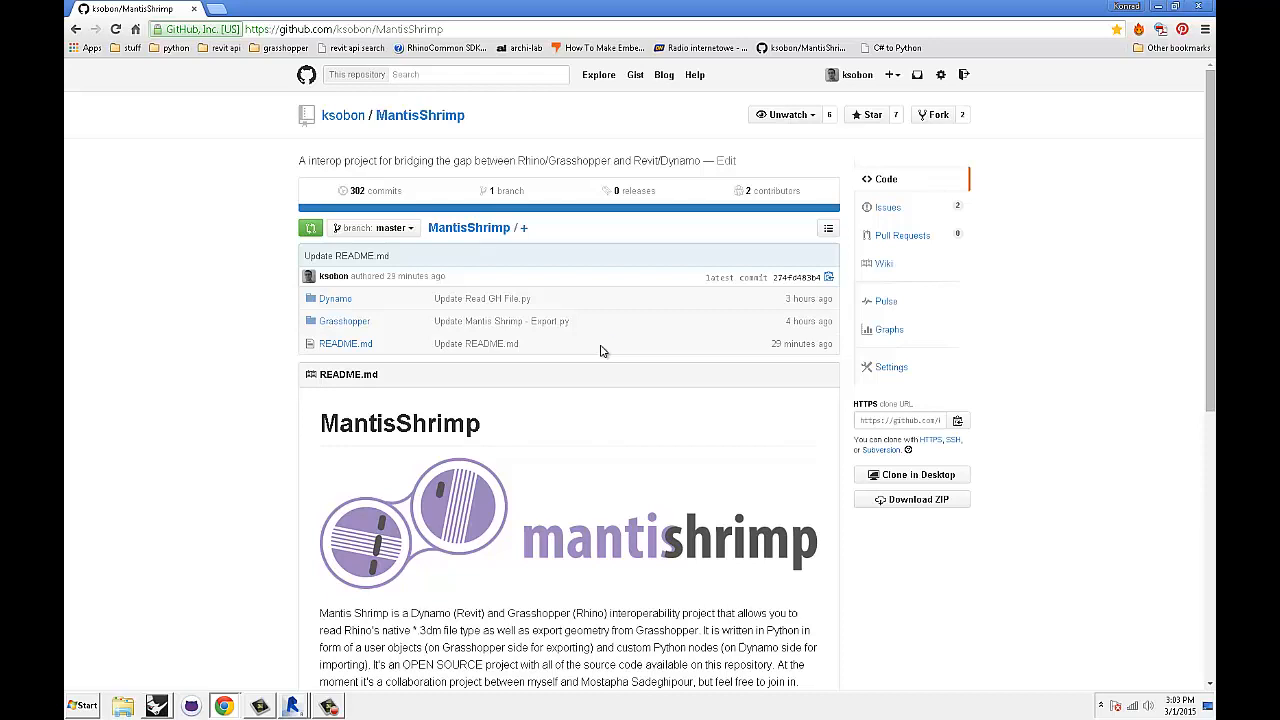
{"action": "mouse_move", "coordinate": [593, 399]}
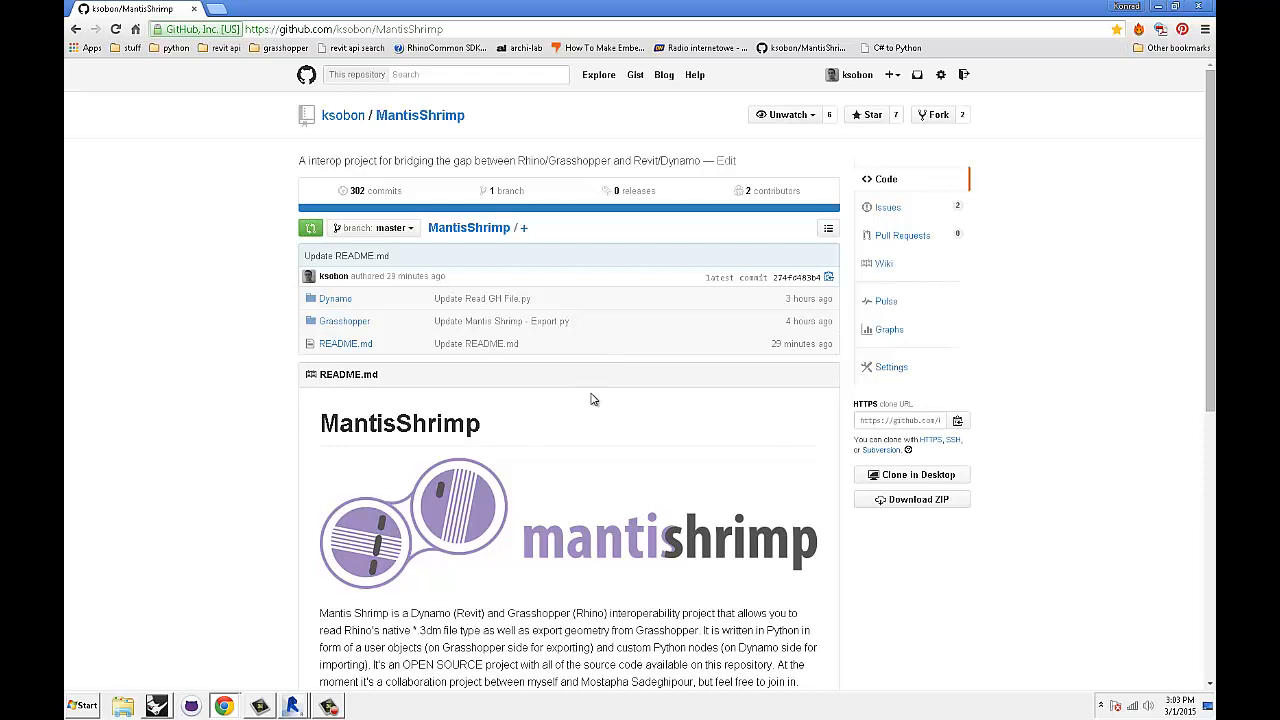
{"action": "mouse_move", "coordinate": [595, 375]}
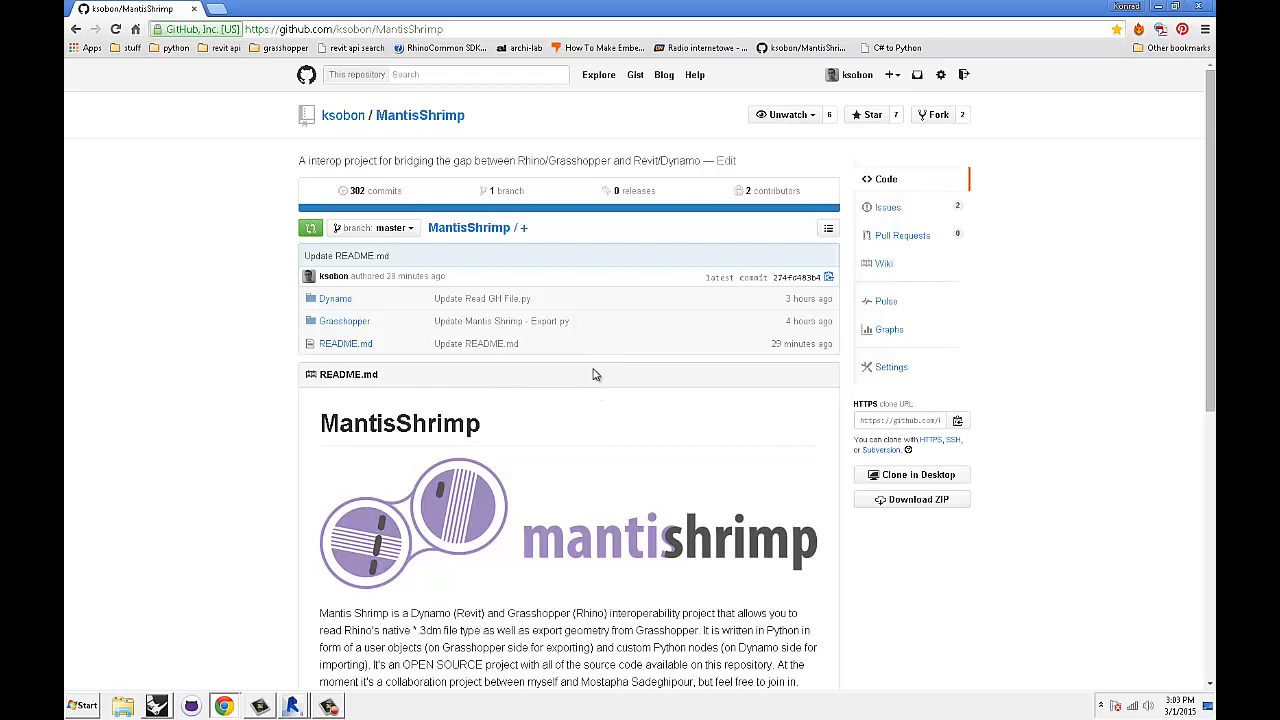
{"action": "mouse_move", "coordinate": [470, 195]}
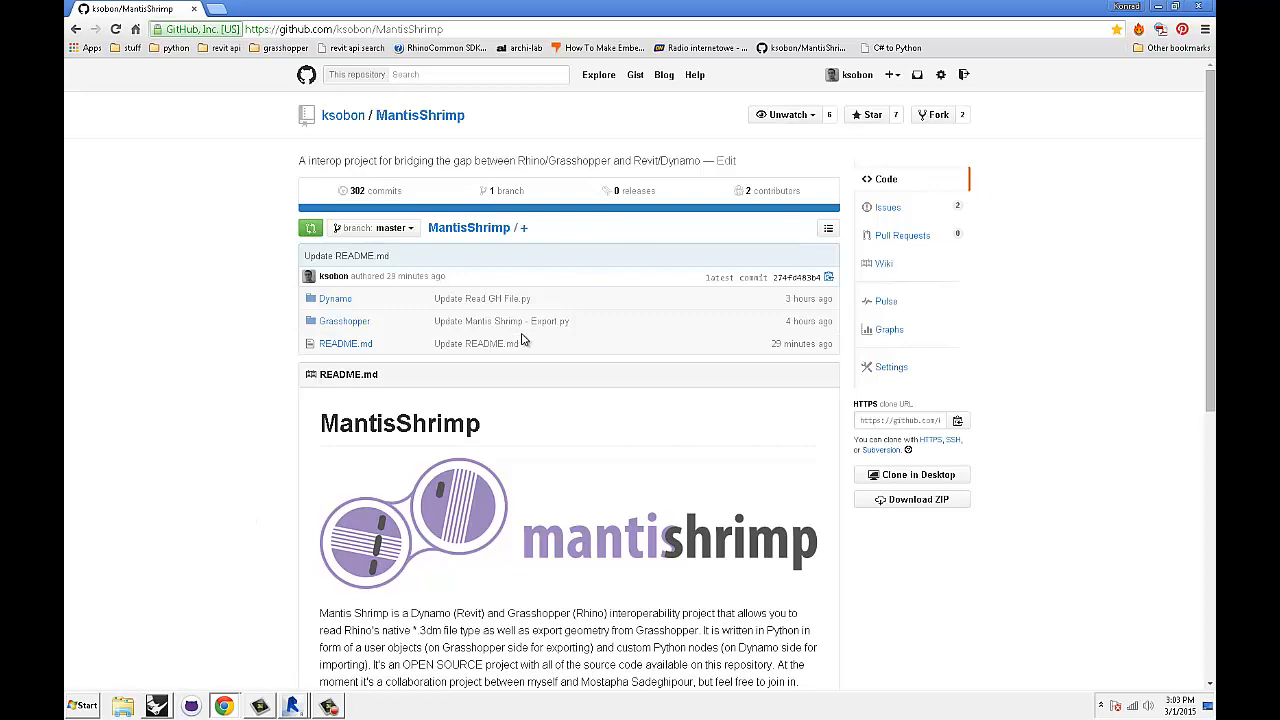
{"action": "scroll", "scroll_direction": "down", "scroll_amount": 3}
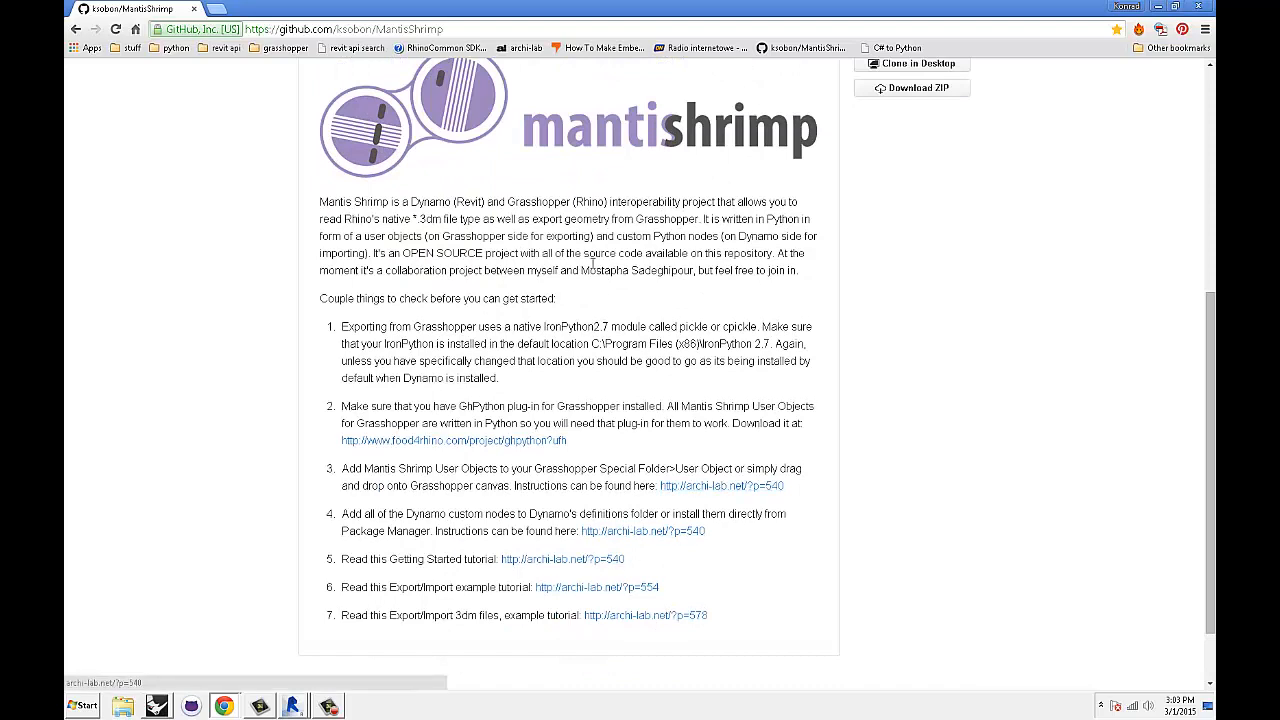
{"action": "mouse_move", "coordinate": [603, 318]}
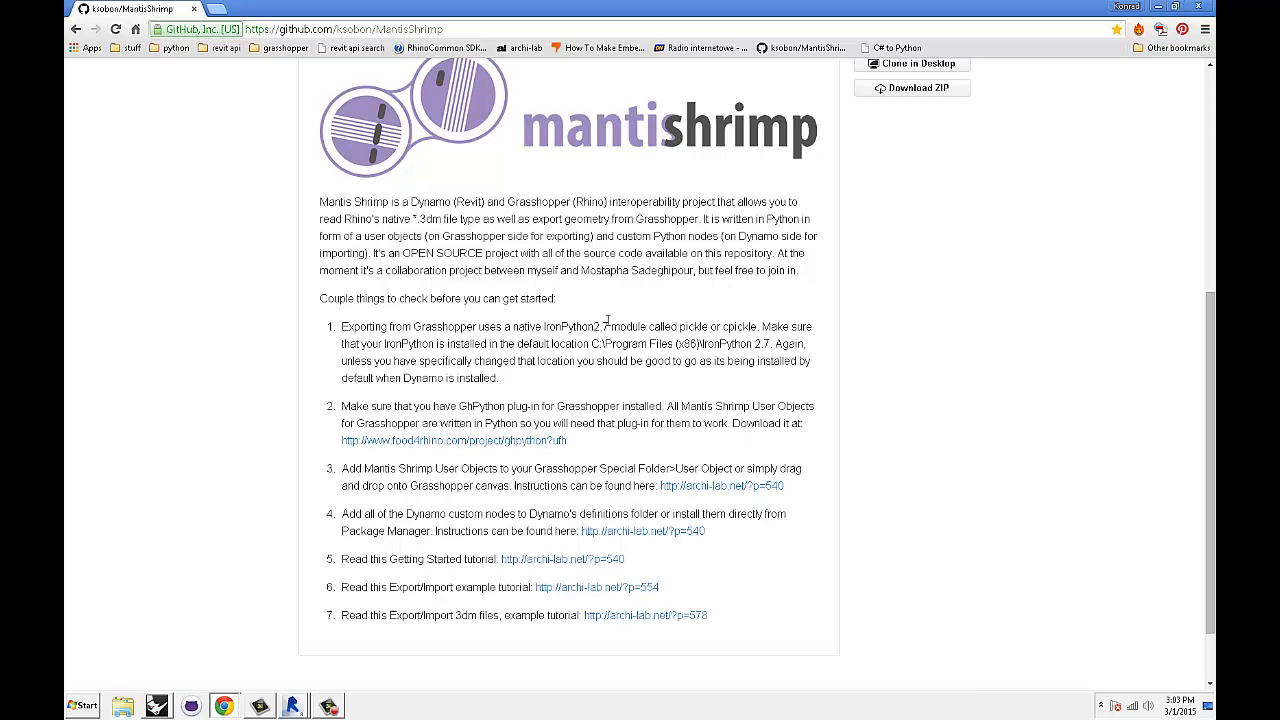
{"action": "scroll", "scroll_direction": "up", "scroll_amount": 3}
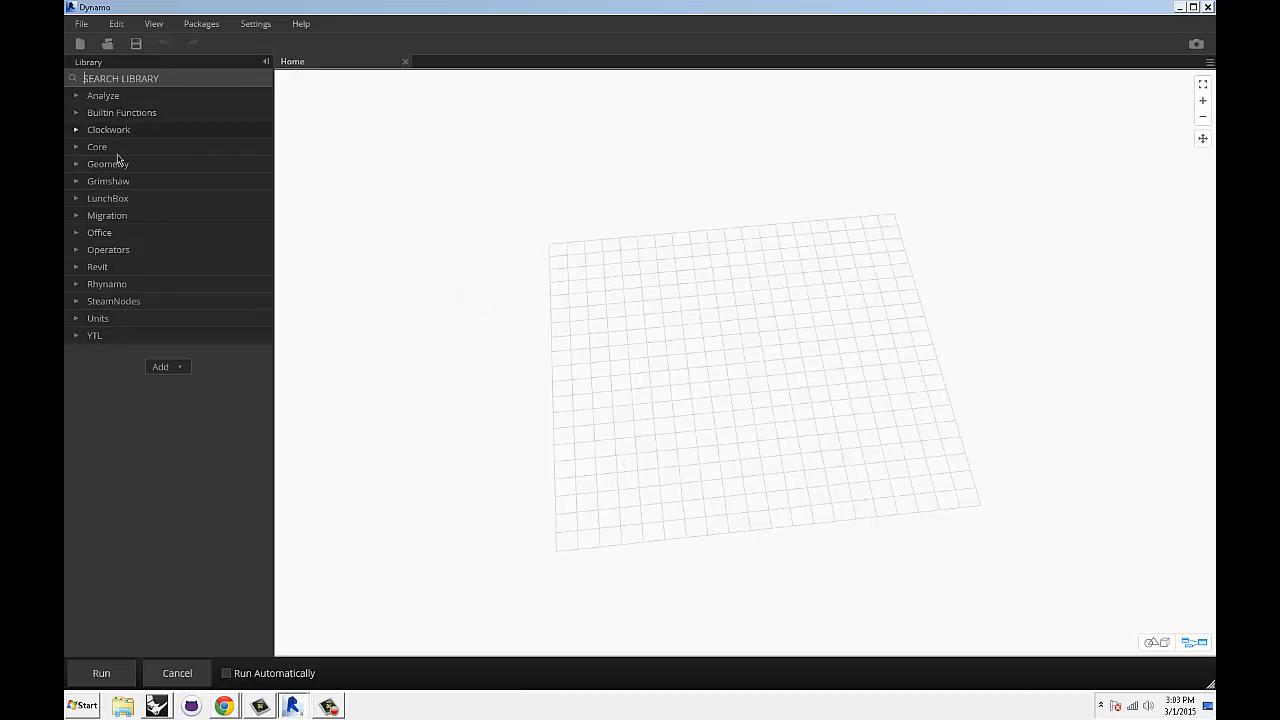
{"action": "mouse_move", "coordinate": [641, 296]}
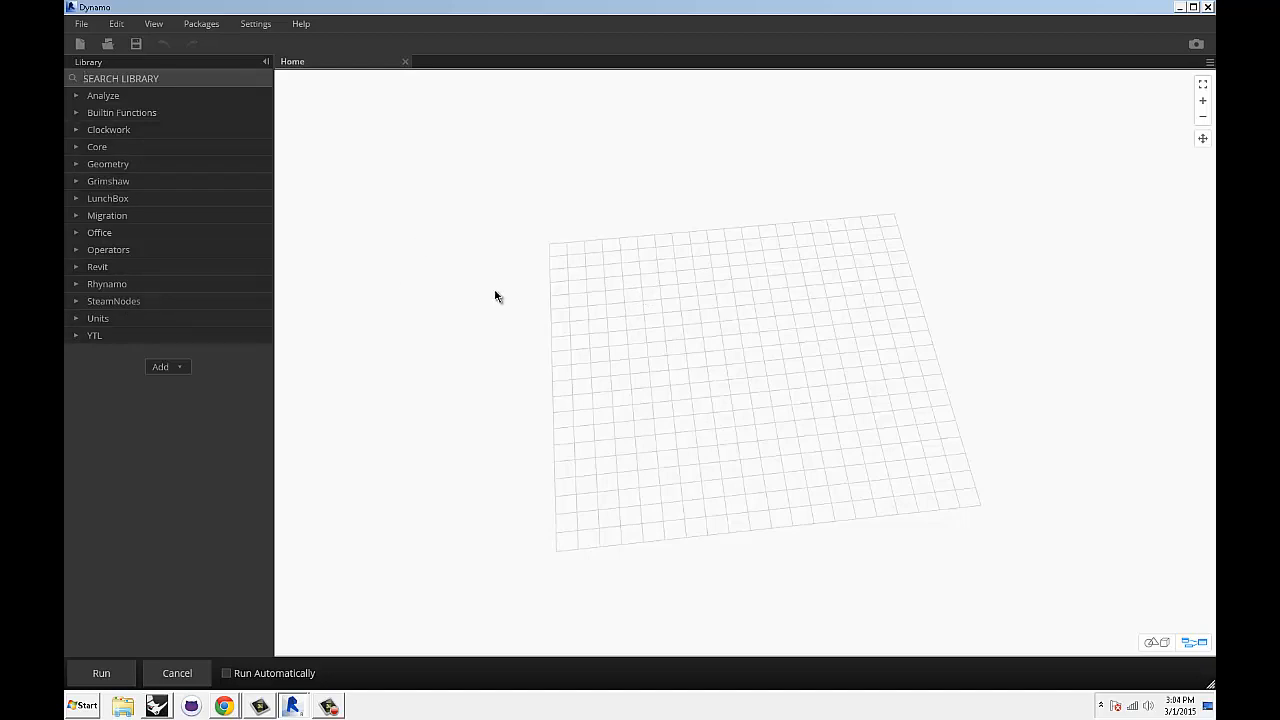
{"action": "mouse_move", "coordinate": [500, 252]}
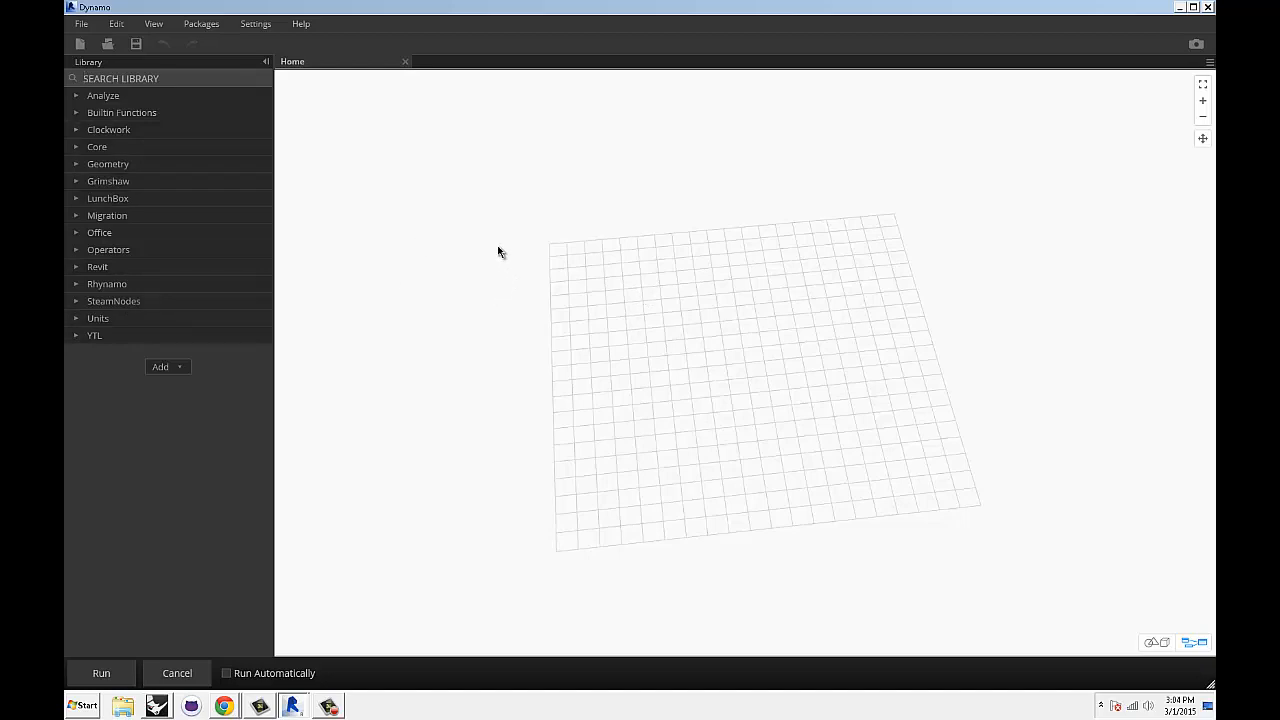
{"action": "mouse_move", "coordinate": [227, 33]}
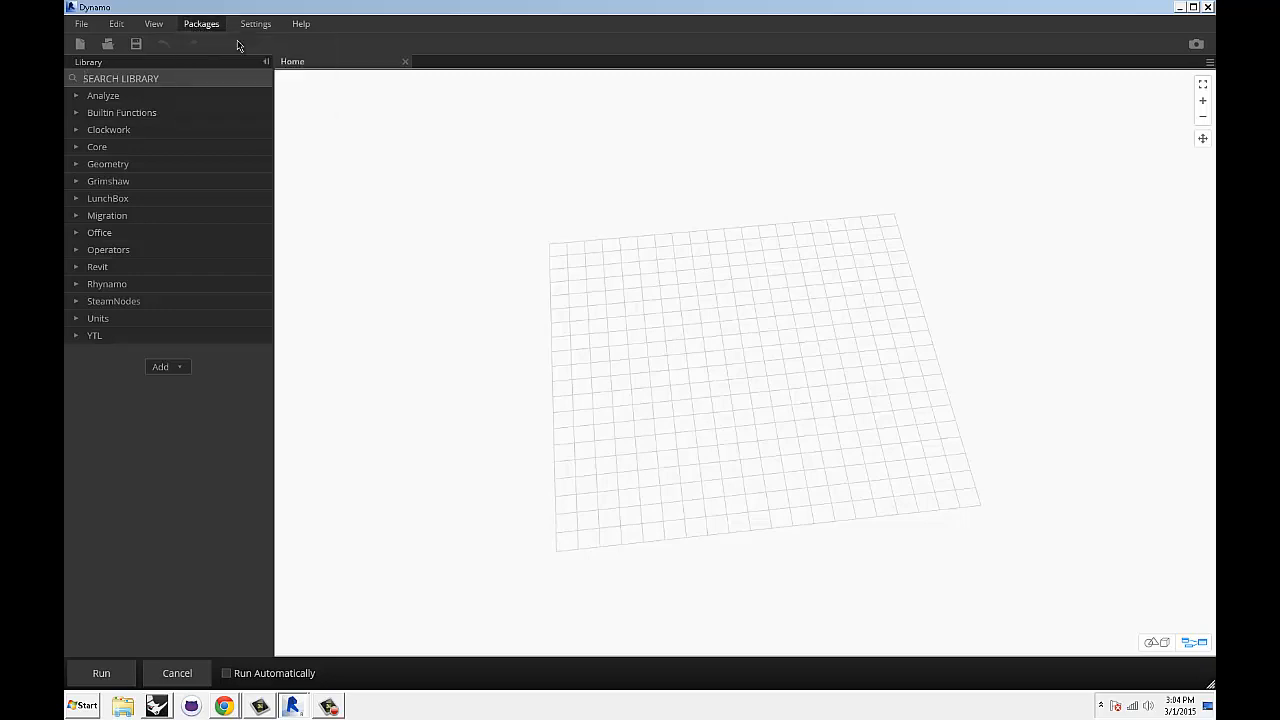
Search Dynamo's online packages for 'mant' to locate Mantis Shrimp.
{"action": "left_click", "coordinate": [201, 23]}
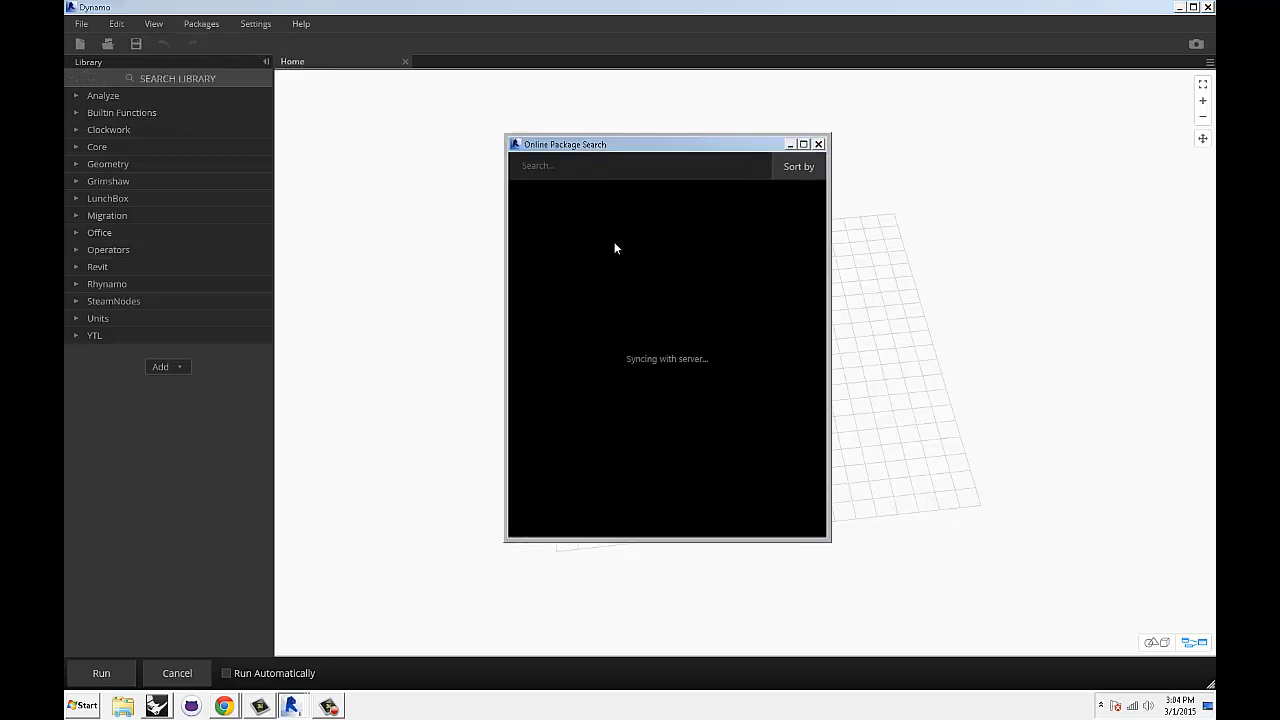
{"action": "mouse_move", "coordinate": [560, 242]}
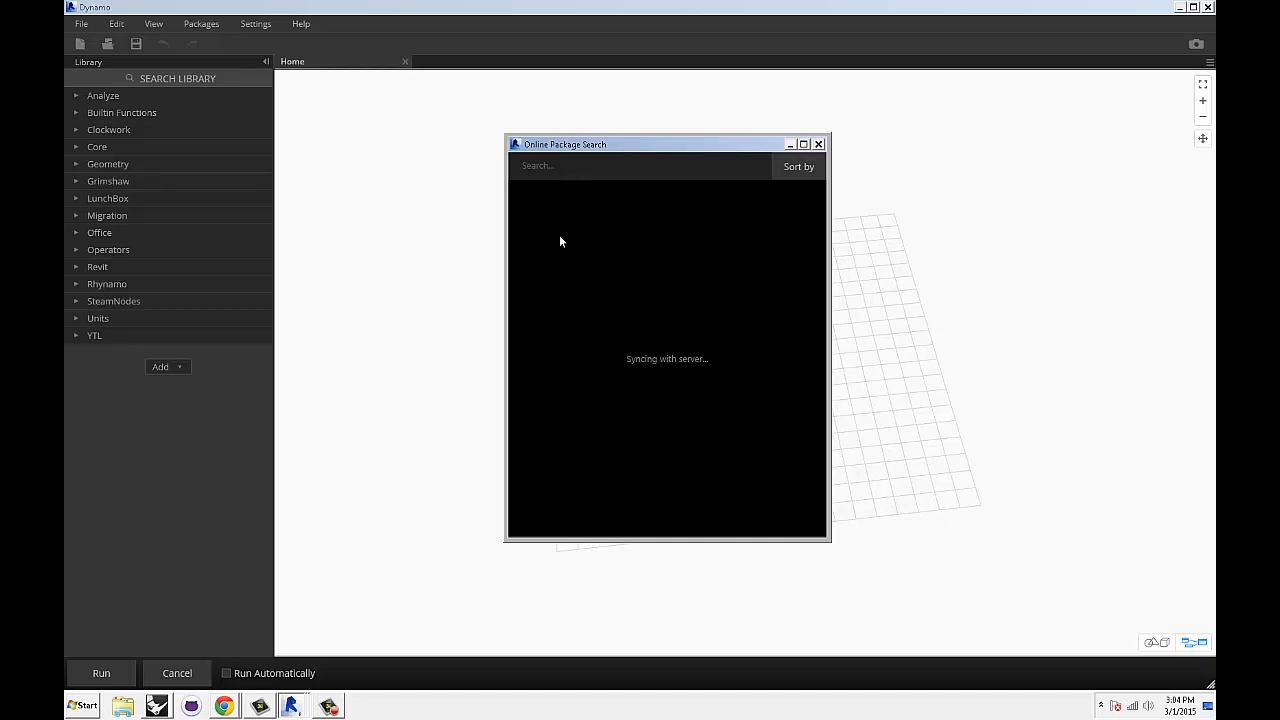
{"action": "mouse_move", "coordinate": [625, 379]}
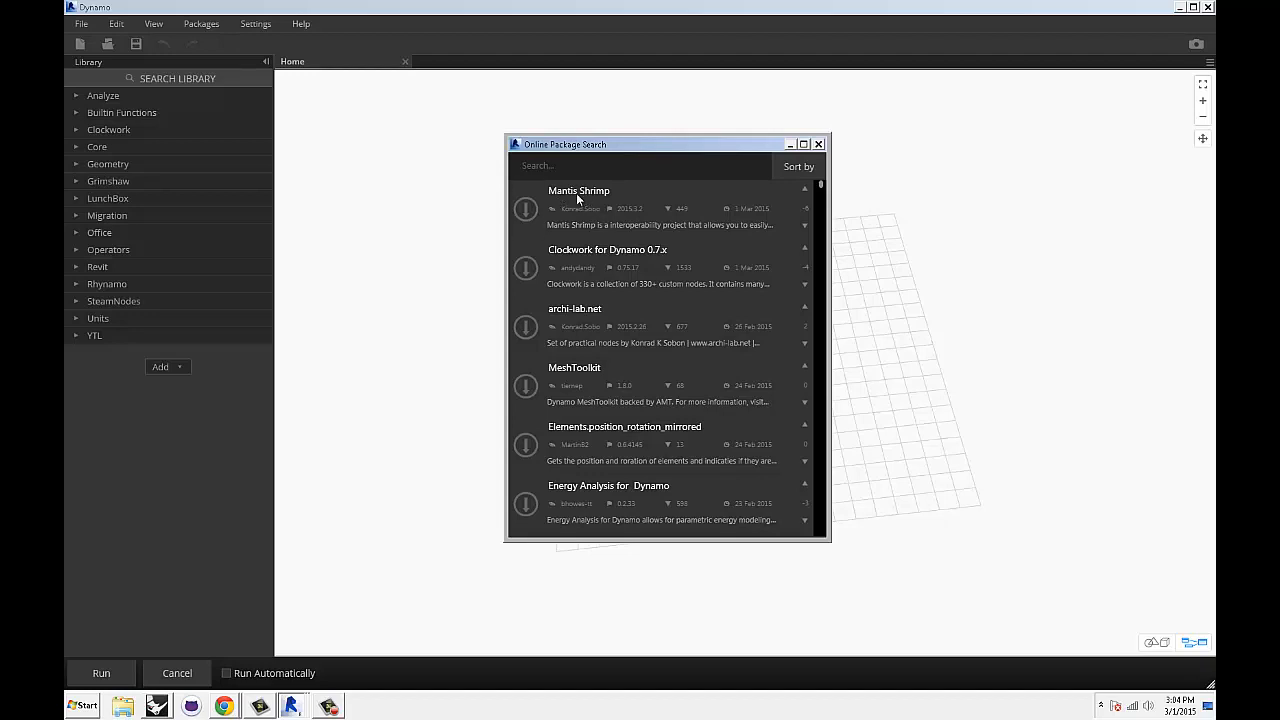
{"action": "mouse_move", "coordinate": [585, 195]}
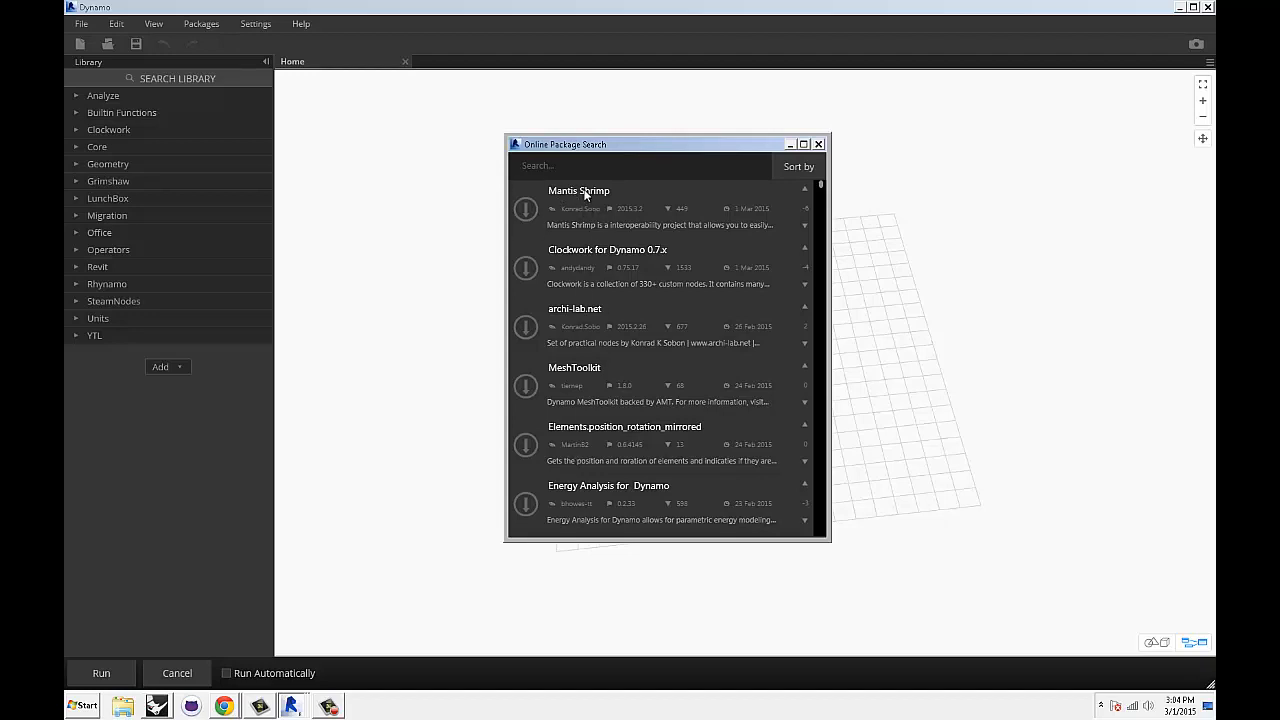
{"action": "mouse_move", "coordinate": [590, 208]}
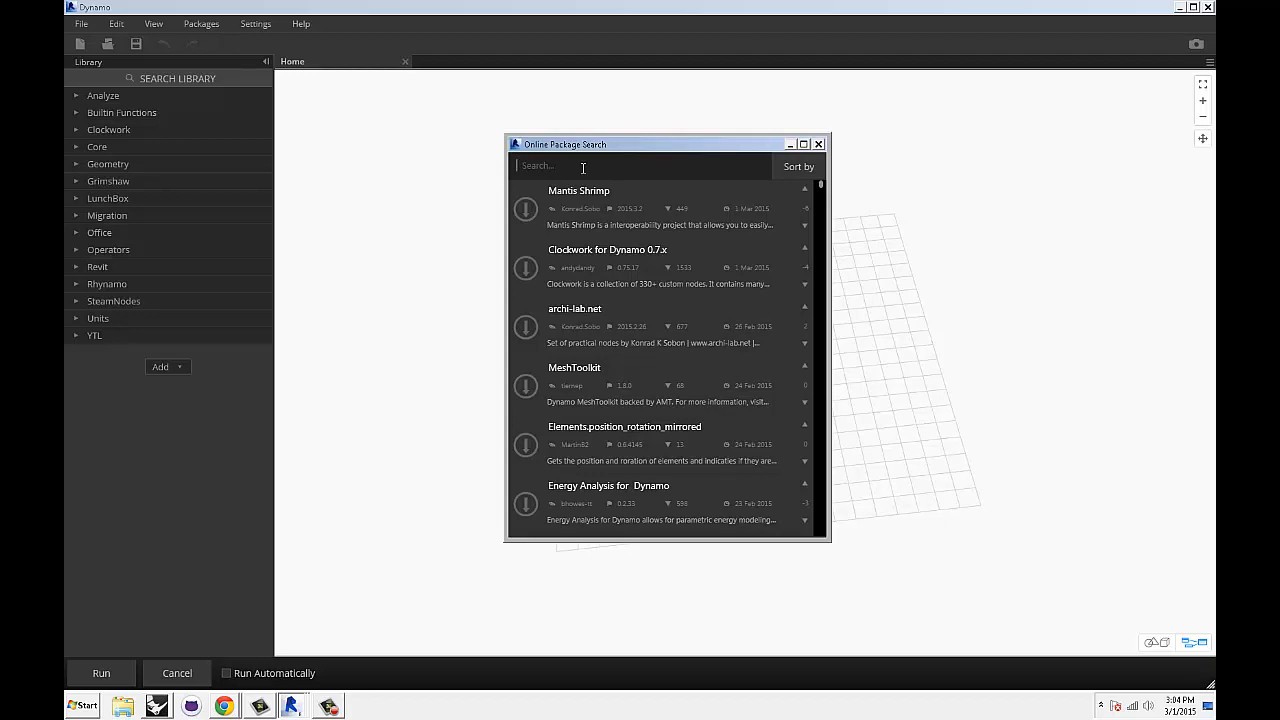
{"action": "type", "text": "ma"}
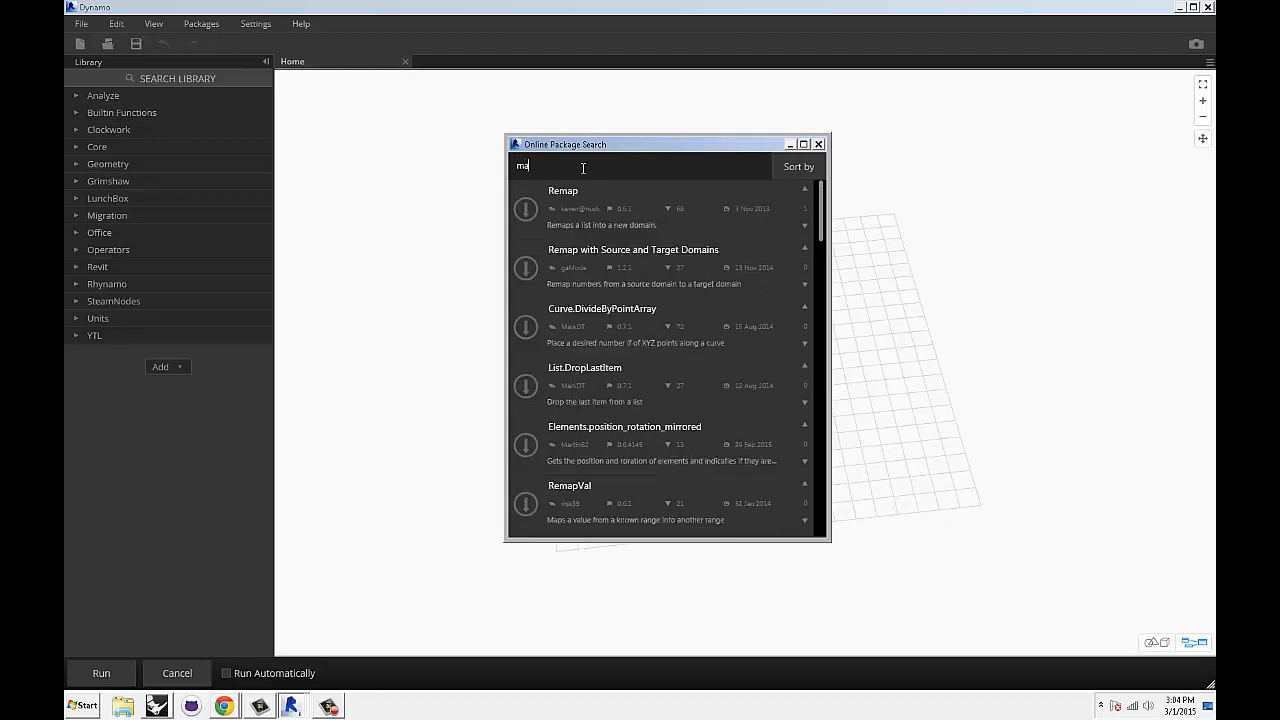
{"action": "type", "text": "nt"}
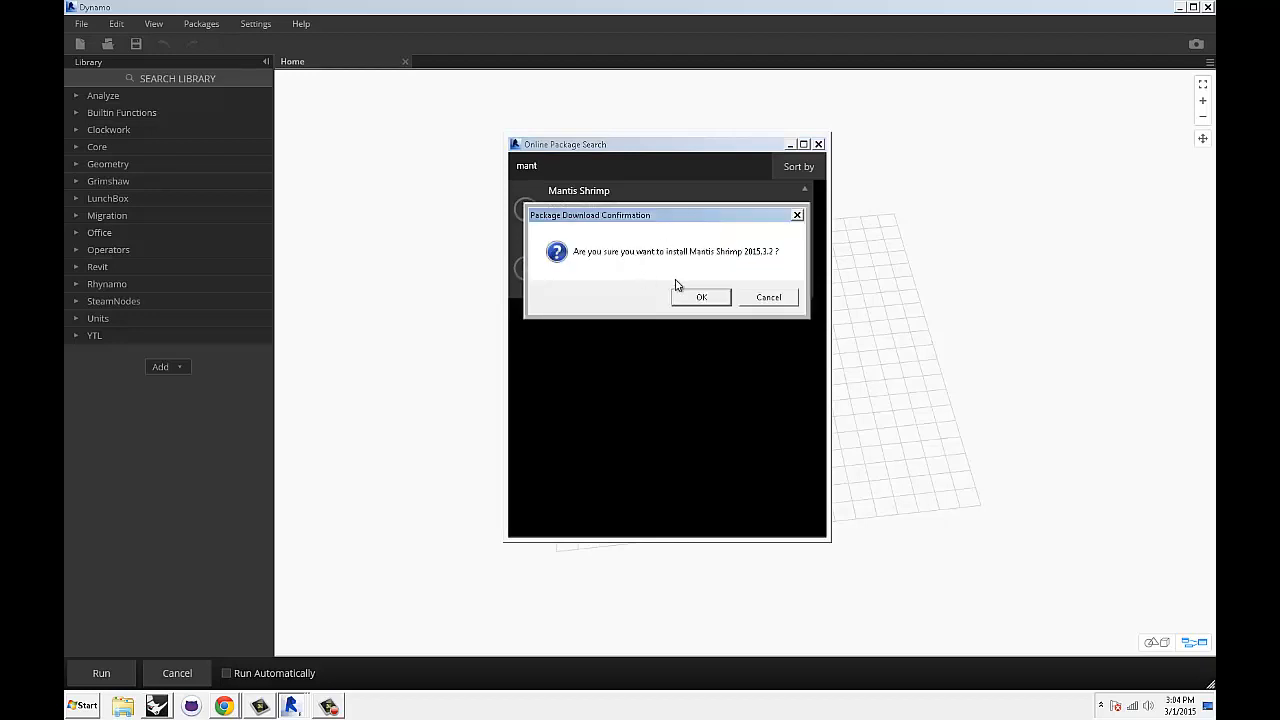
Confirm the Mantis Shrimp 2015.3.2 download, then close the package search window.
{"action": "left_click", "coordinate": [701, 297]}
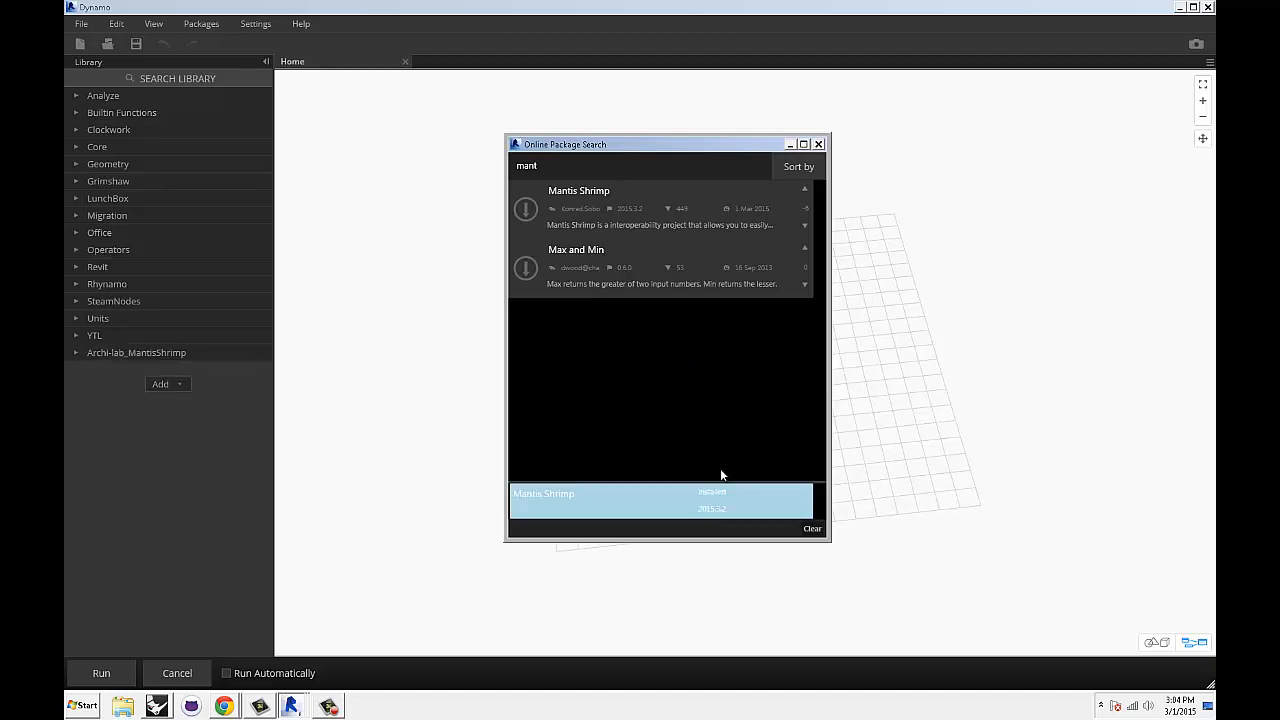
{"action": "mouse_move", "coordinate": [818, 507]}
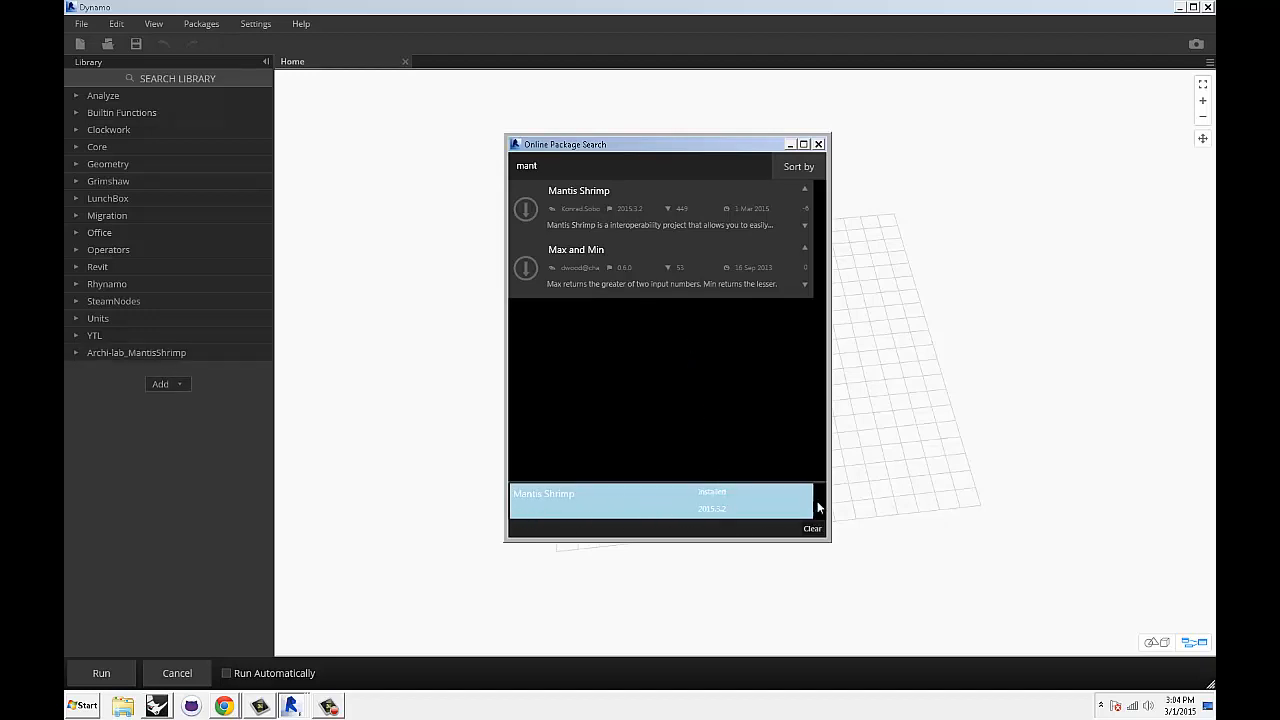
{"action": "mouse_move", "coordinate": [137, 362]}
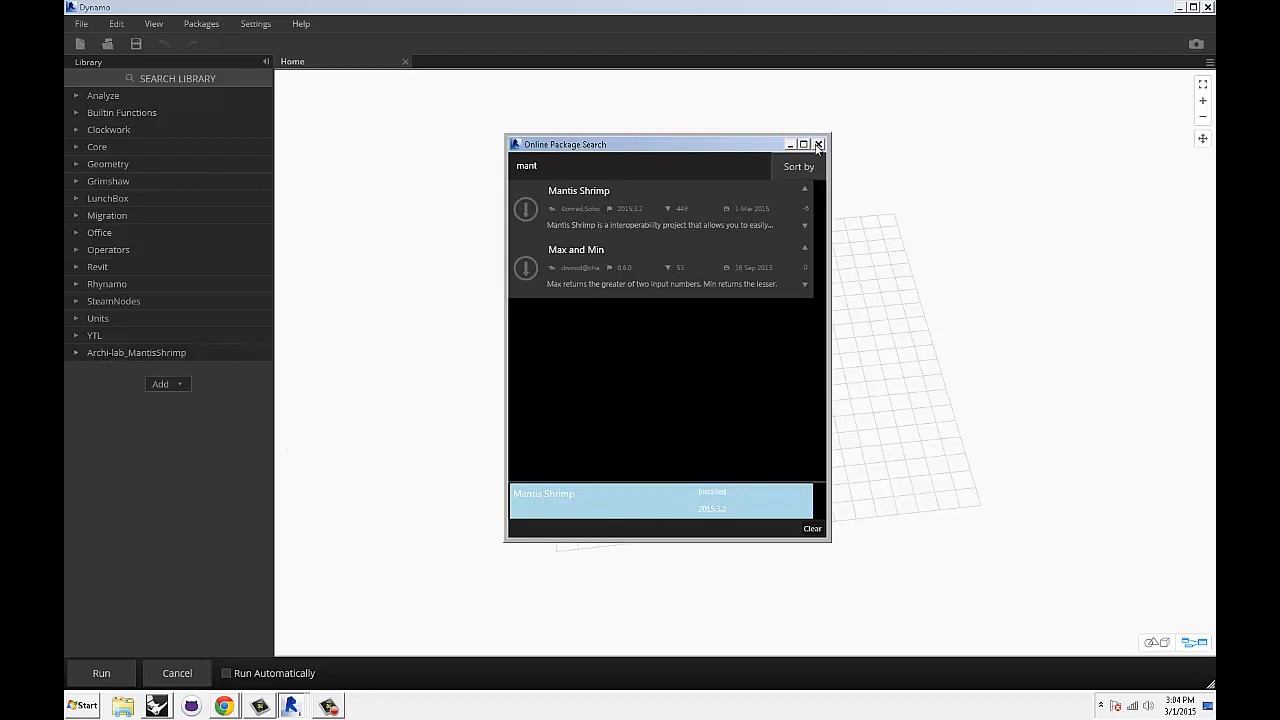
{"action": "left_click", "coordinate": [818, 144]}
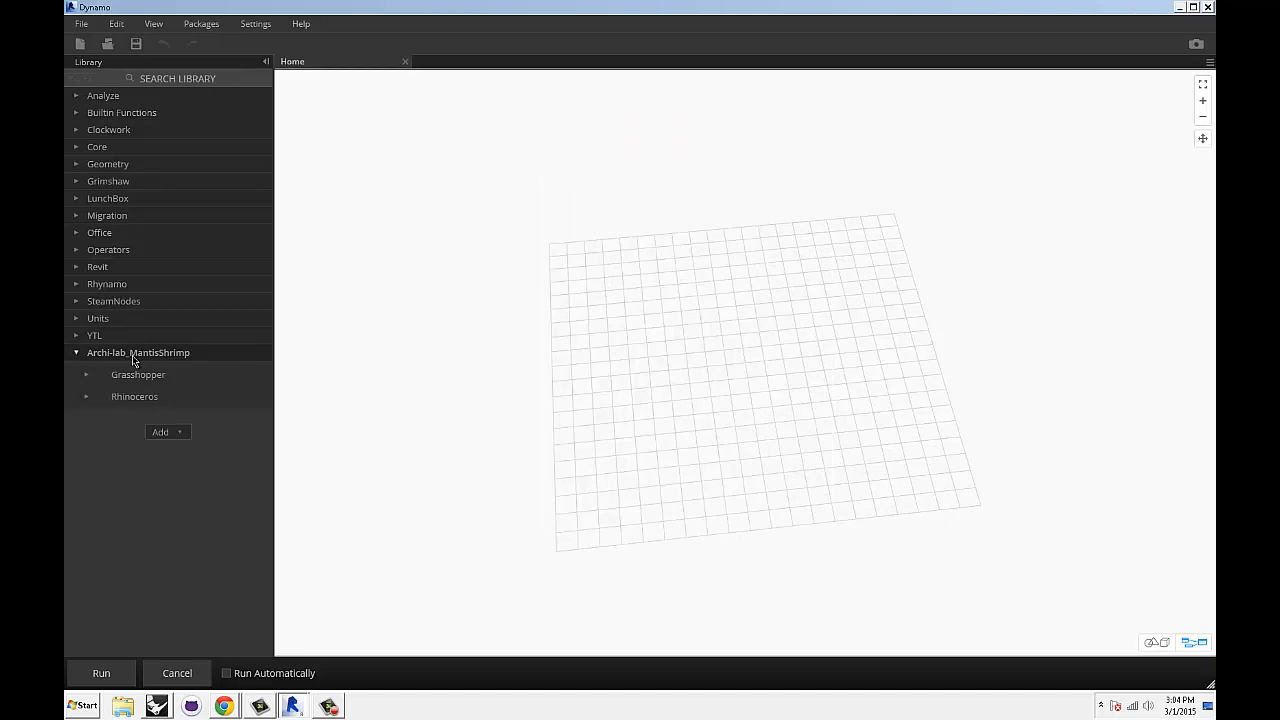
Collapse the Archi-lab_MantisShrimp category in Dynamo's Library.
{"action": "left_click", "coordinate": [138, 374]}
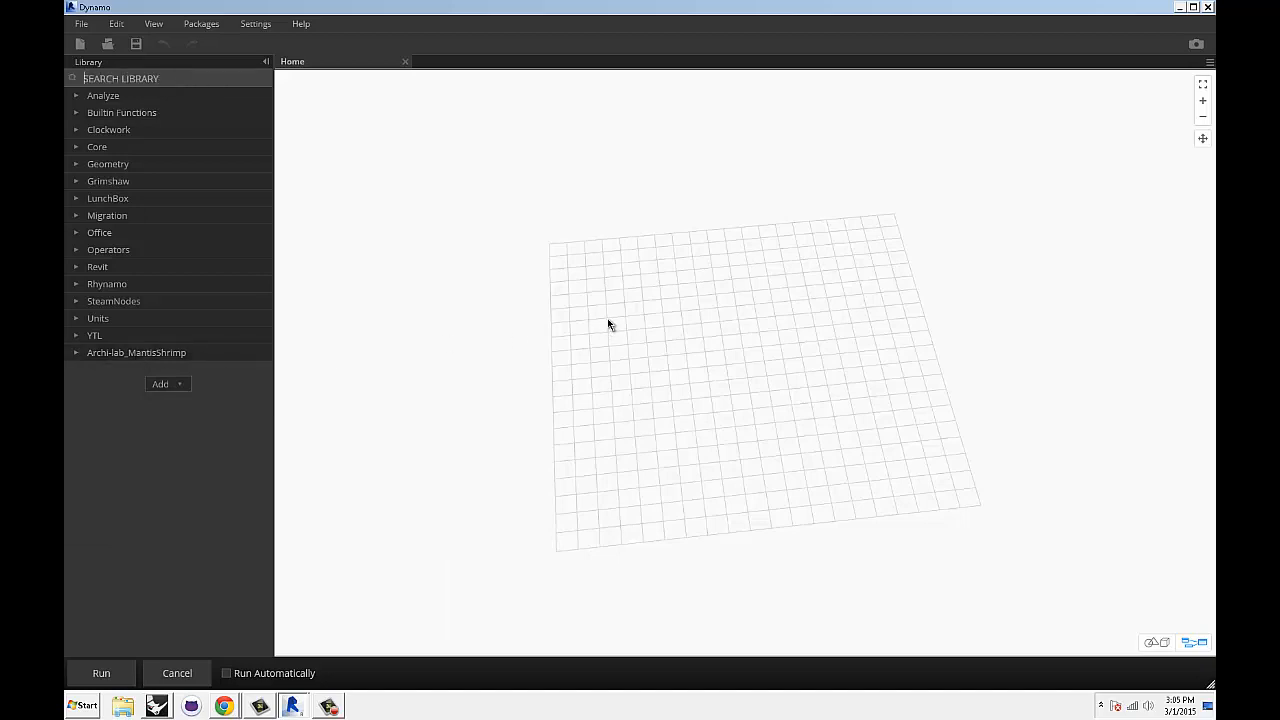
{"action": "mouse_move", "coordinate": [564, 331]}
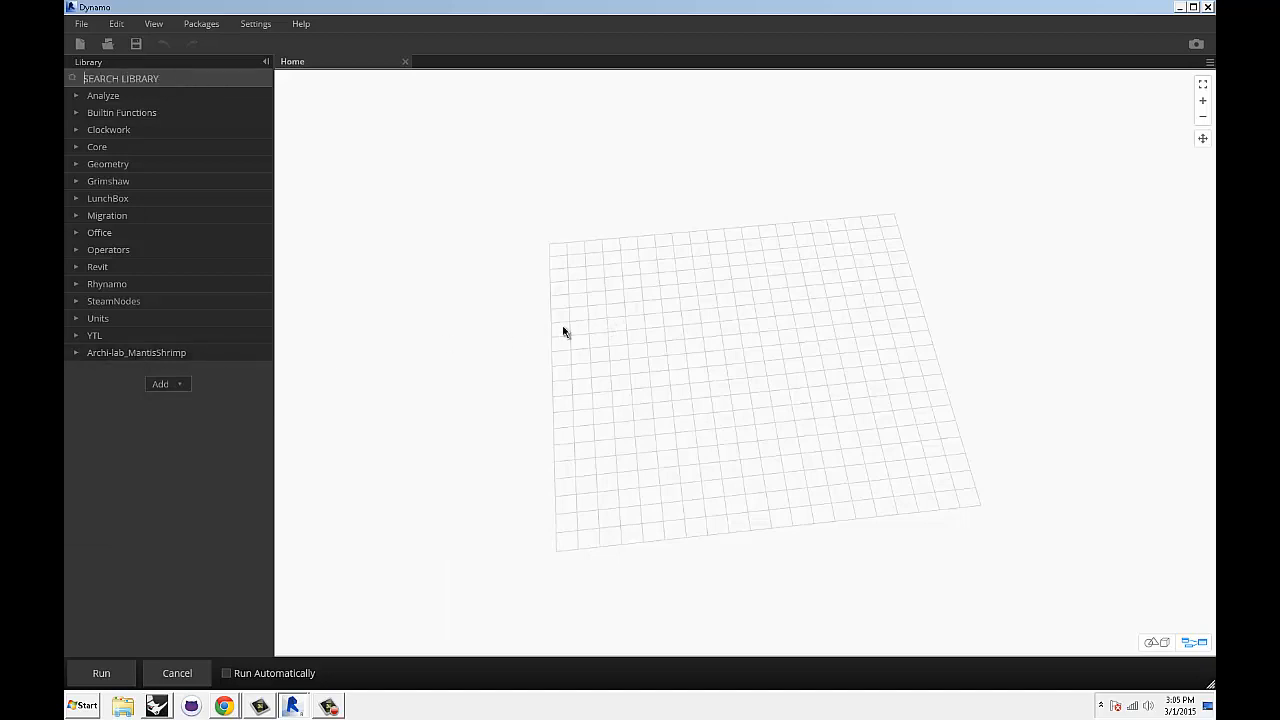
{"action": "mouse_move", "coordinate": [584, 349]}
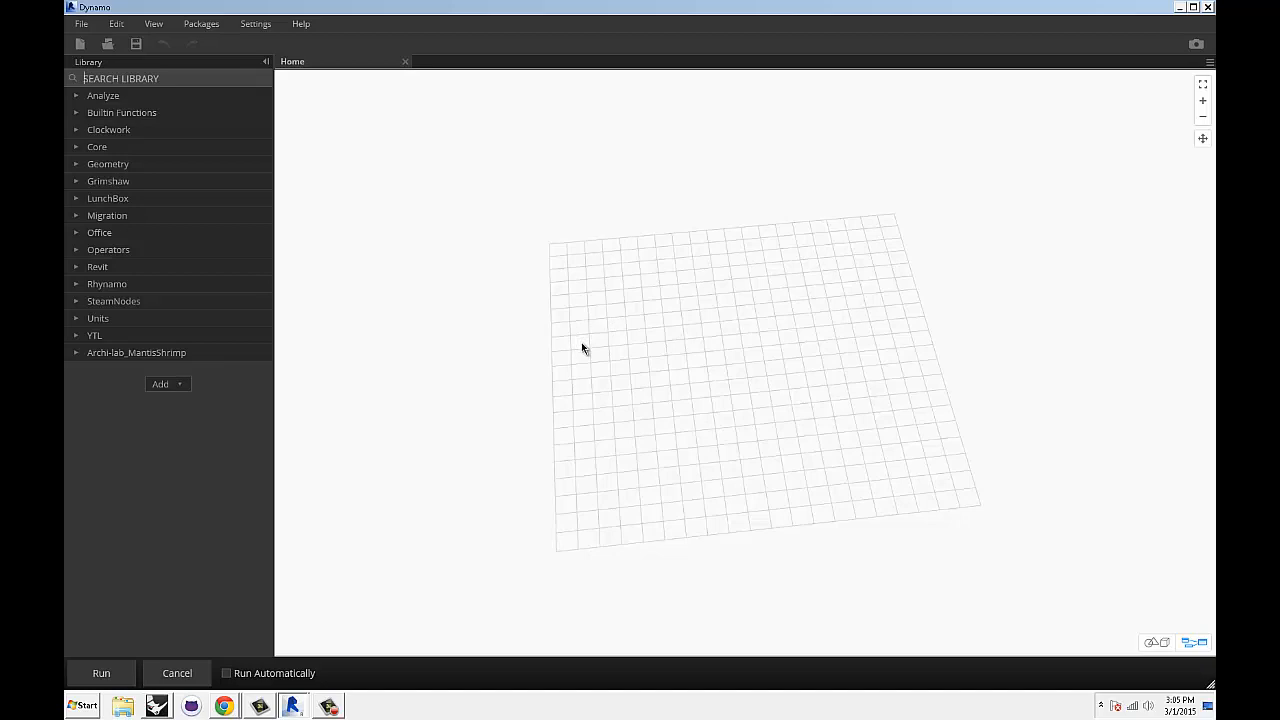
{"action": "mouse_move", "coordinate": [577, 369]}
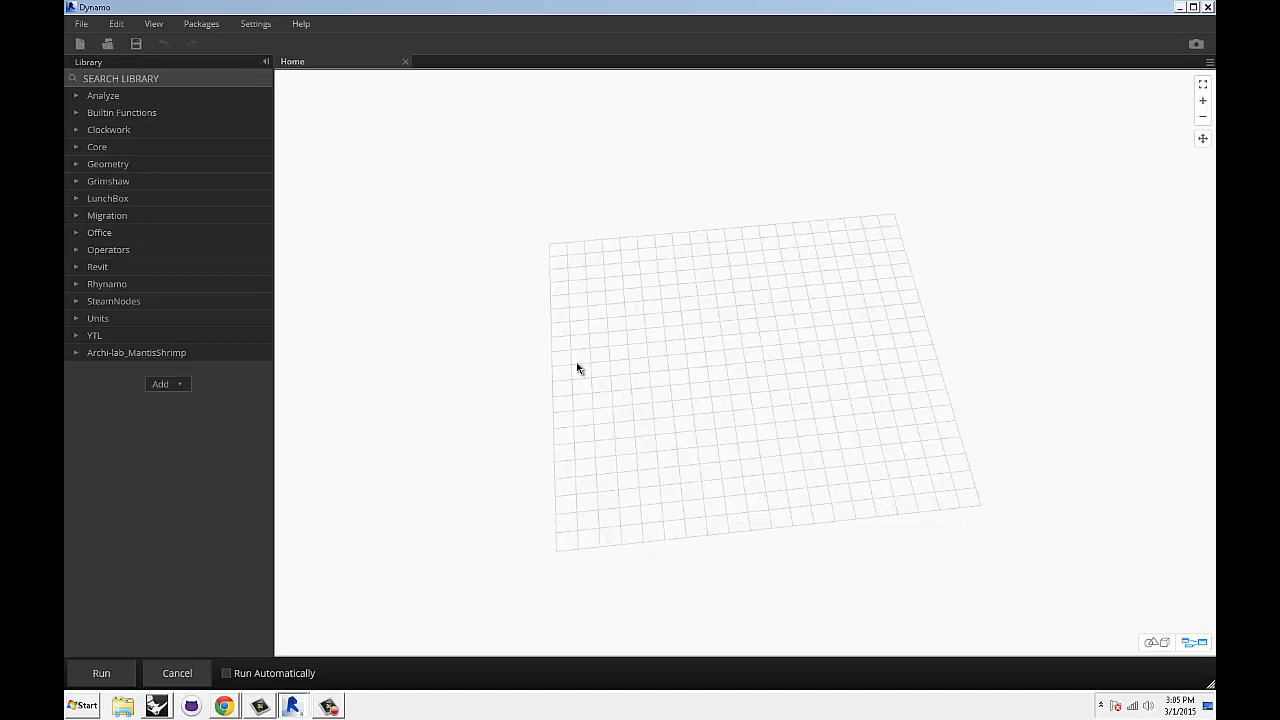
{"action": "mouse_move", "coordinate": [596, 348]}
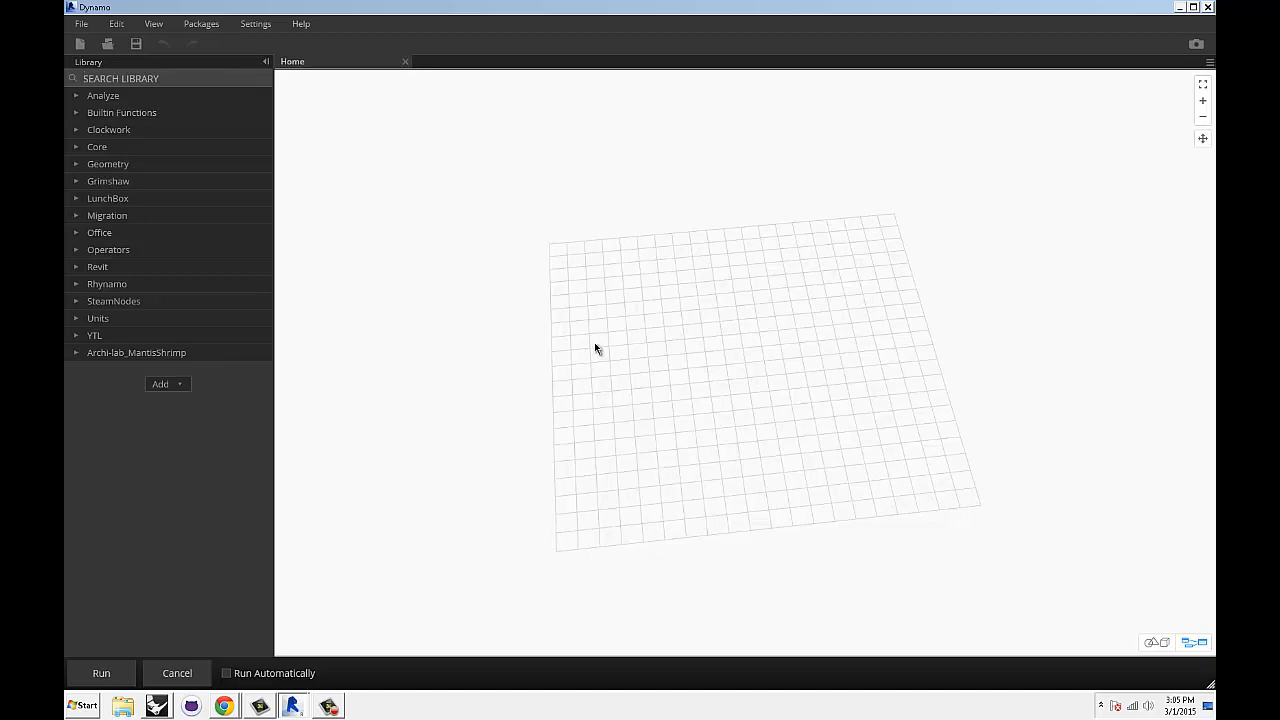
{"action": "mouse_move", "coordinate": [1172, 7]}
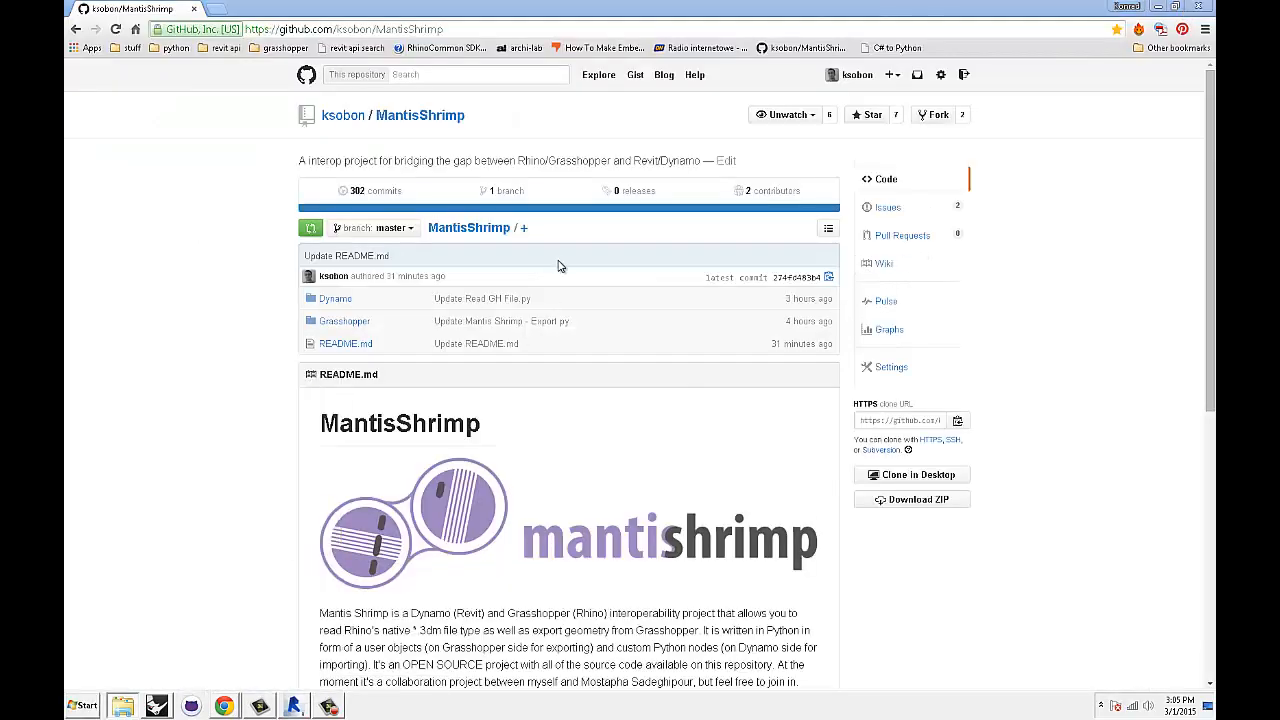
{"action": "mouse_move", "coordinate": [550, 217]}
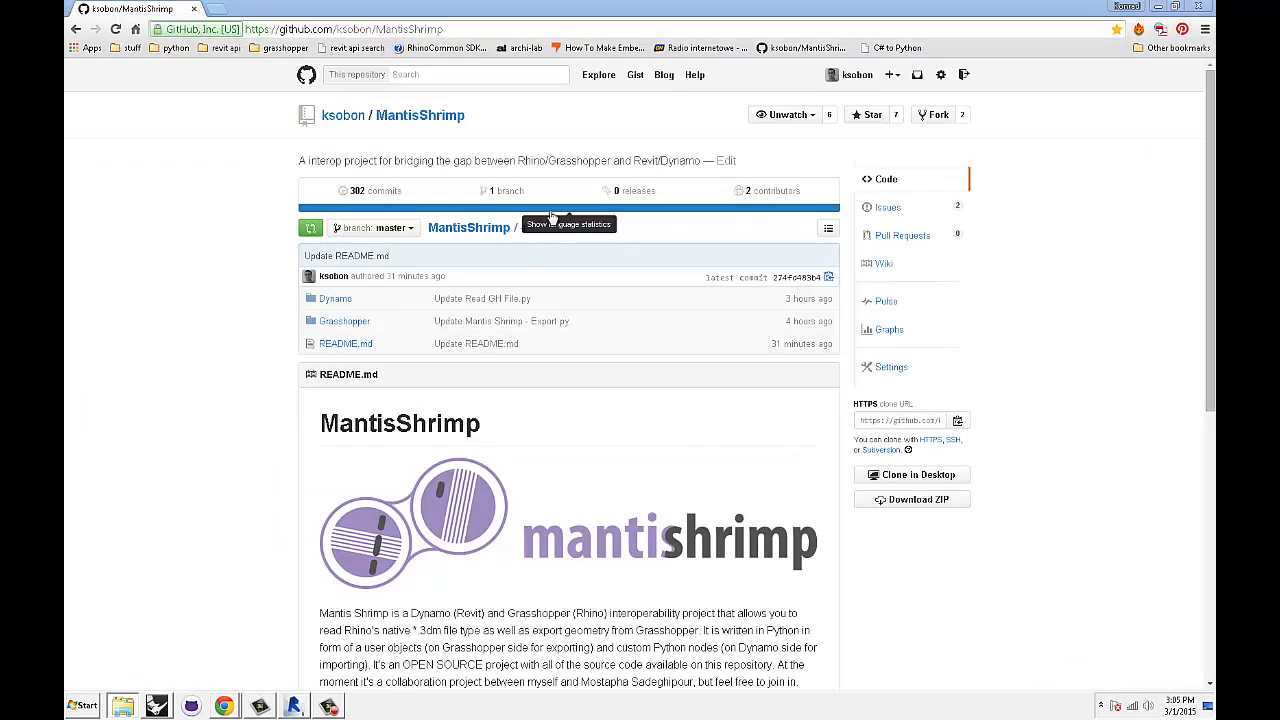
{"action": "mouse_move", "coordinate": [547, 222]}
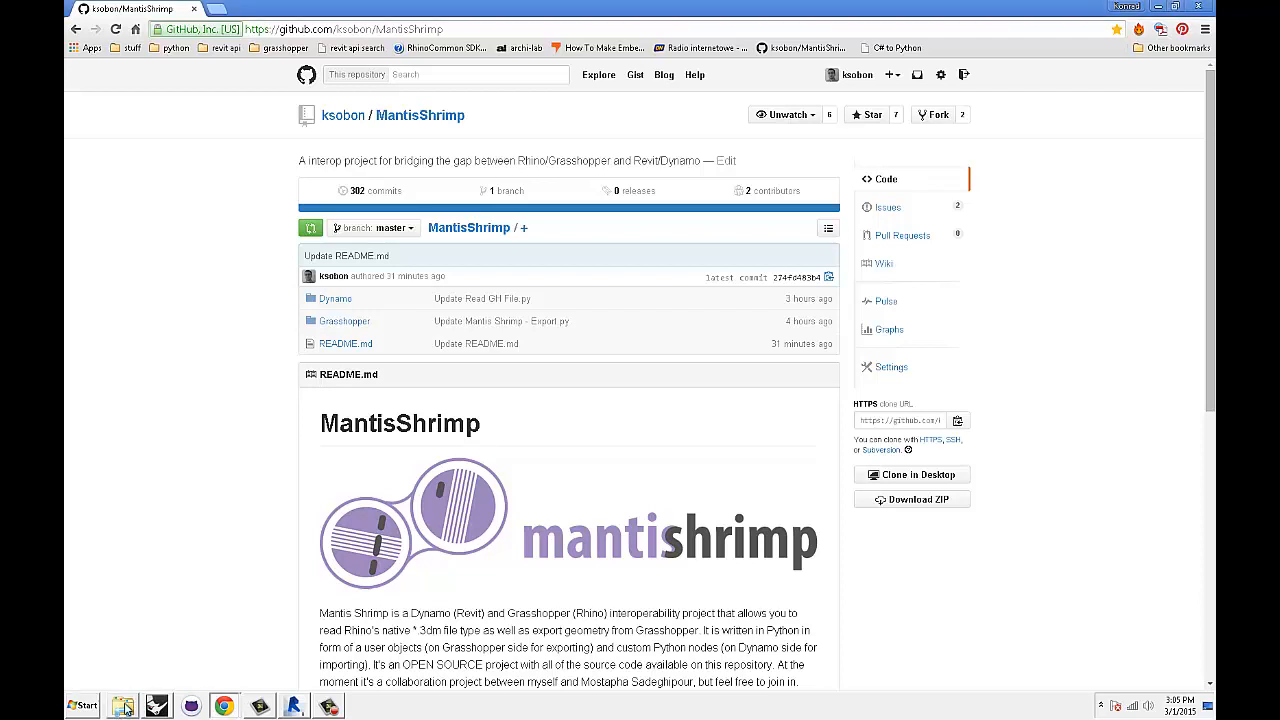
Open Windows Explorer and go to AppData\Roaming\Dynamo\0.7\packages.
{"action": "left_click", "coordinate": [122, 706]}
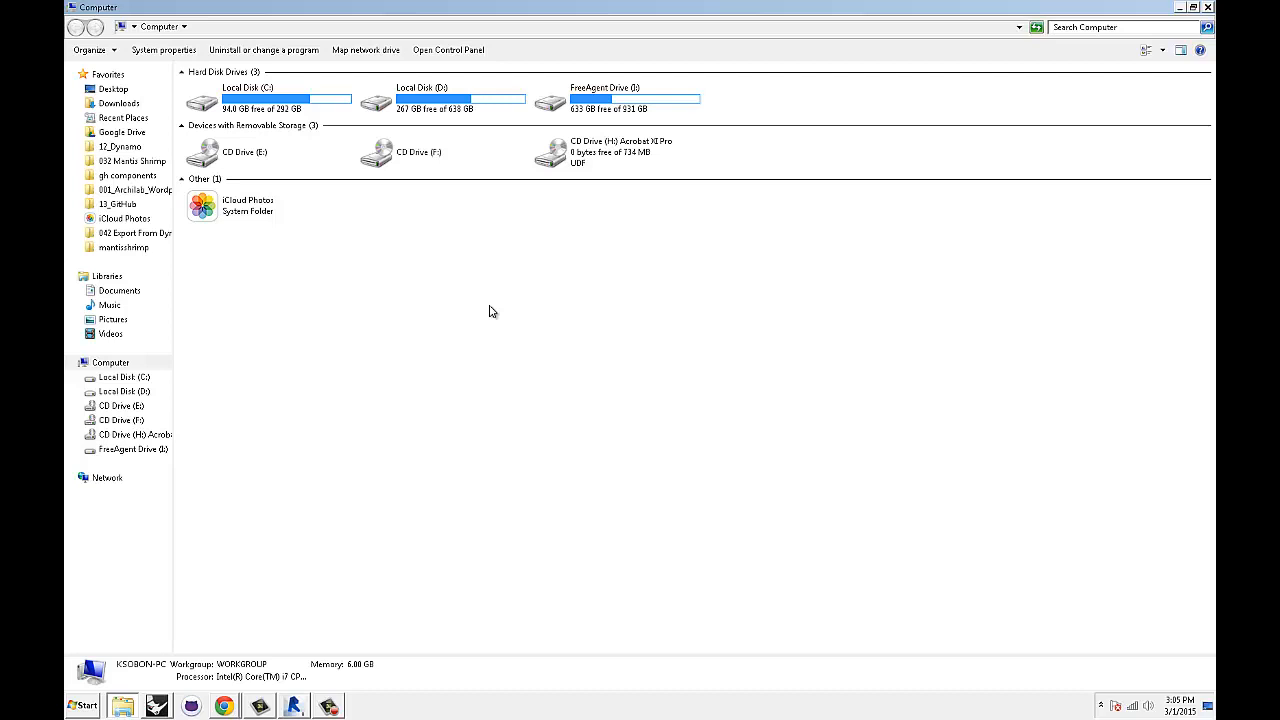
{"action": "mouse_move", "coordinate": [443, 311]}
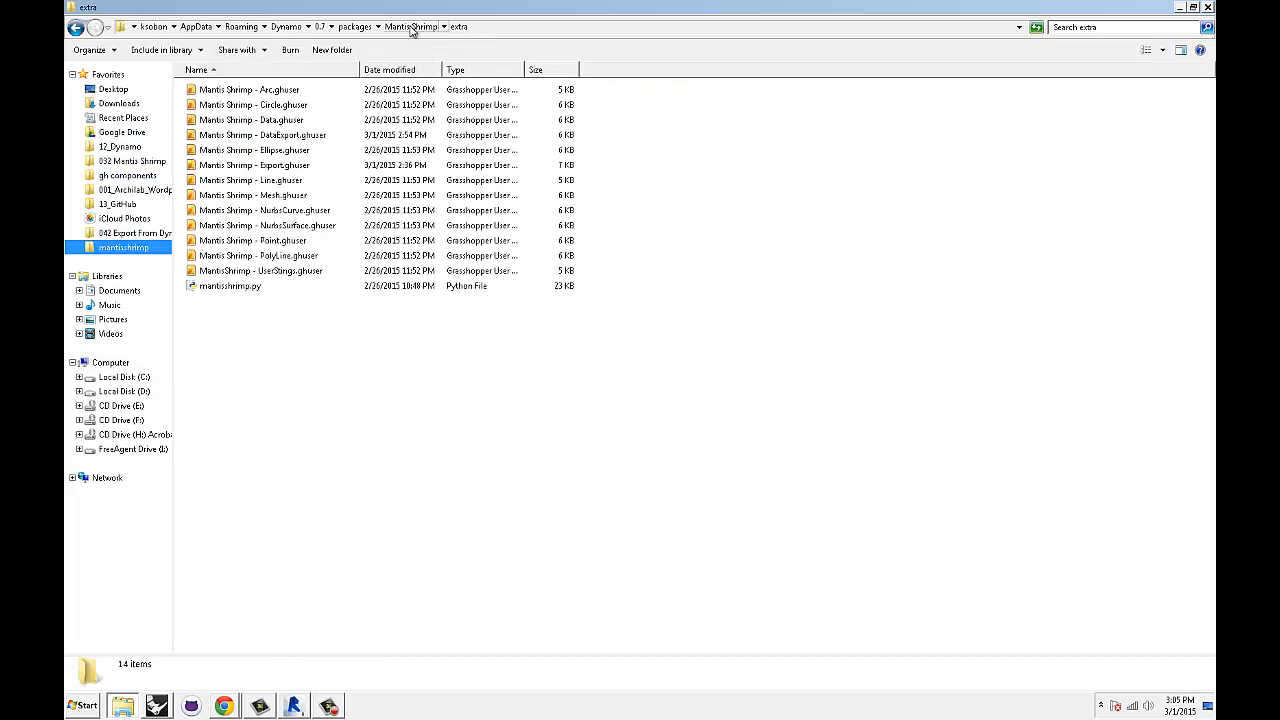
{"action": "left_click", "coordinate": [356, 27]}
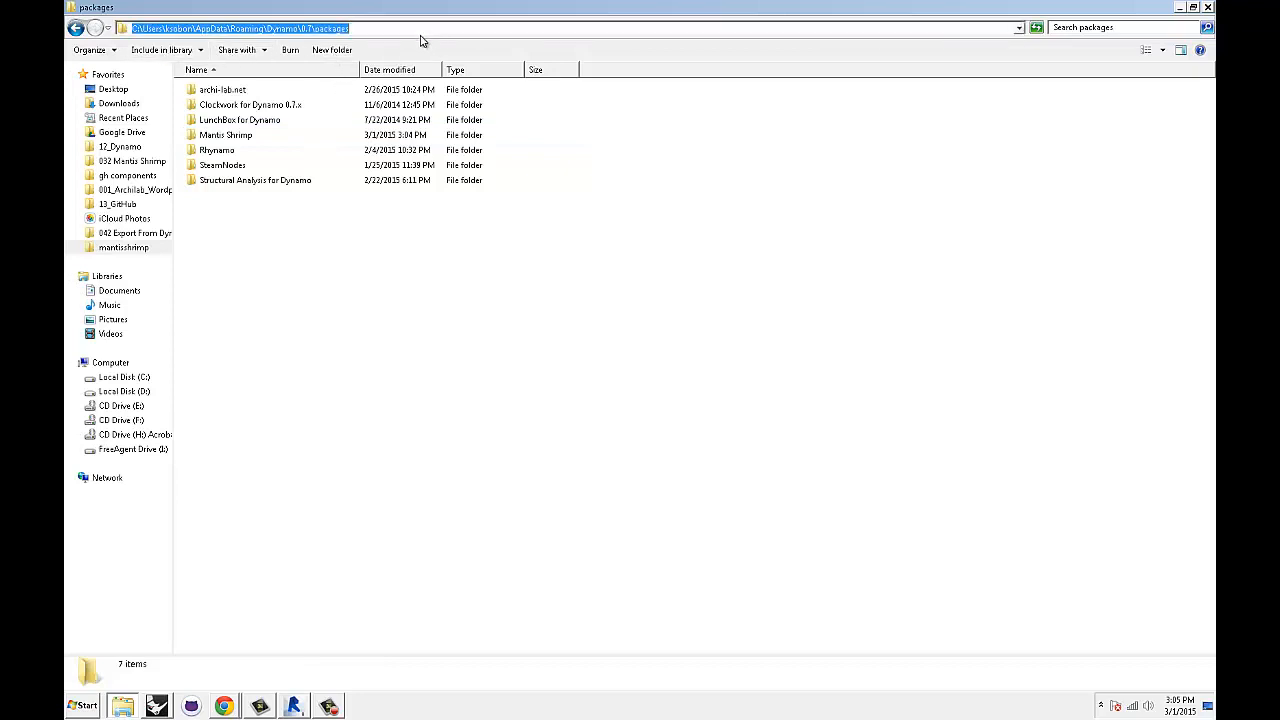
{"action": "mouse_move", "coordinate": [358, 213]}
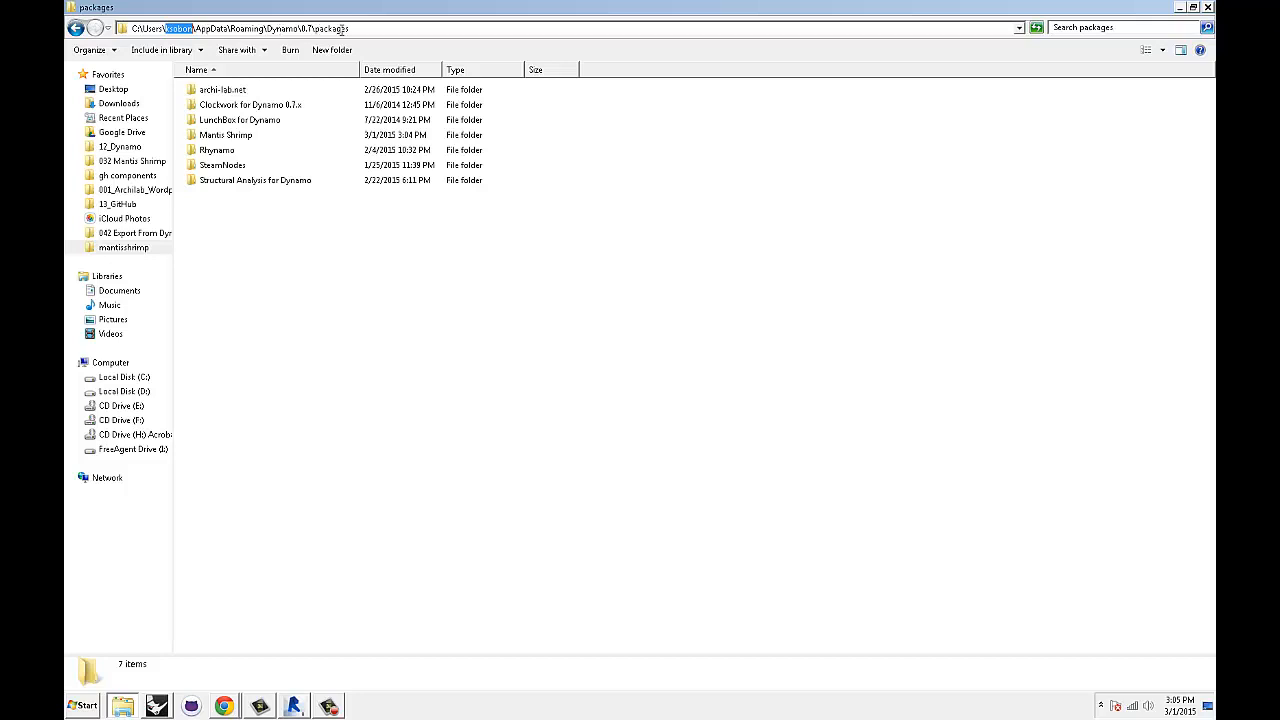
{"action": "mouse_move", "coordinate": [230, 140]}
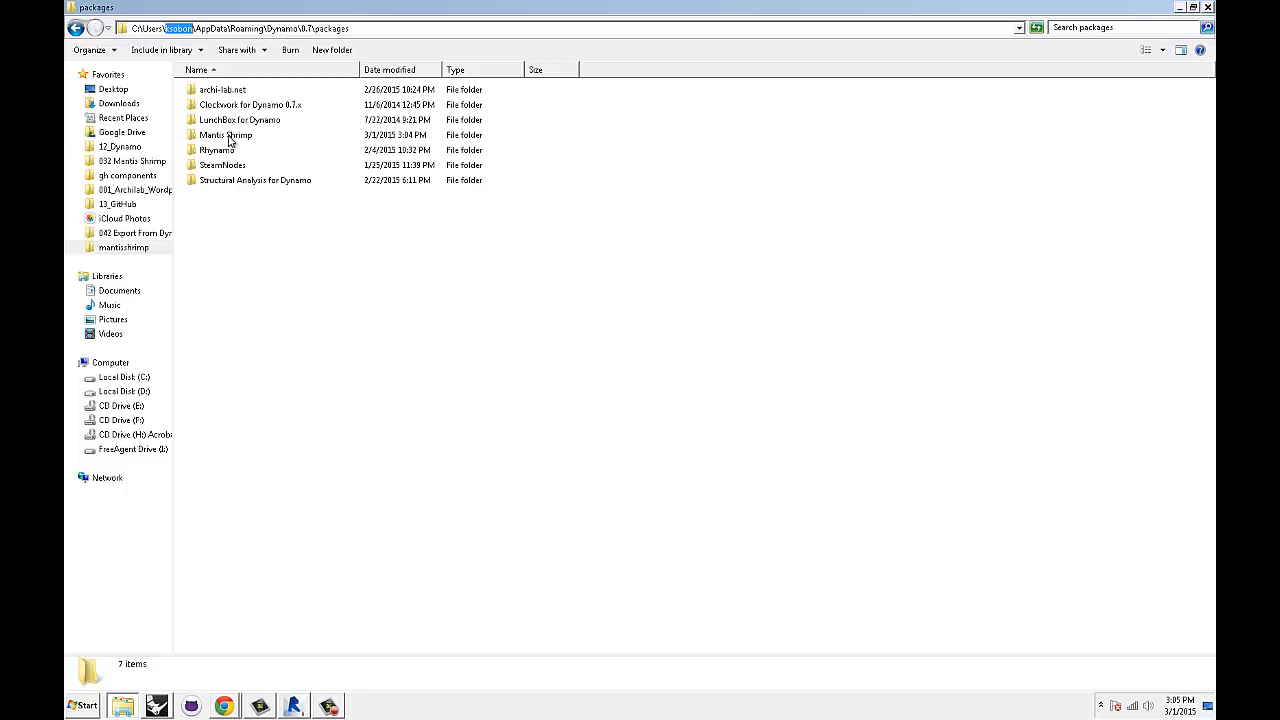
Browse the Mantis Shrimp package's dyf and bin folders, then open extra.
{"action": "double_click", "coordinate": [225, 134]}
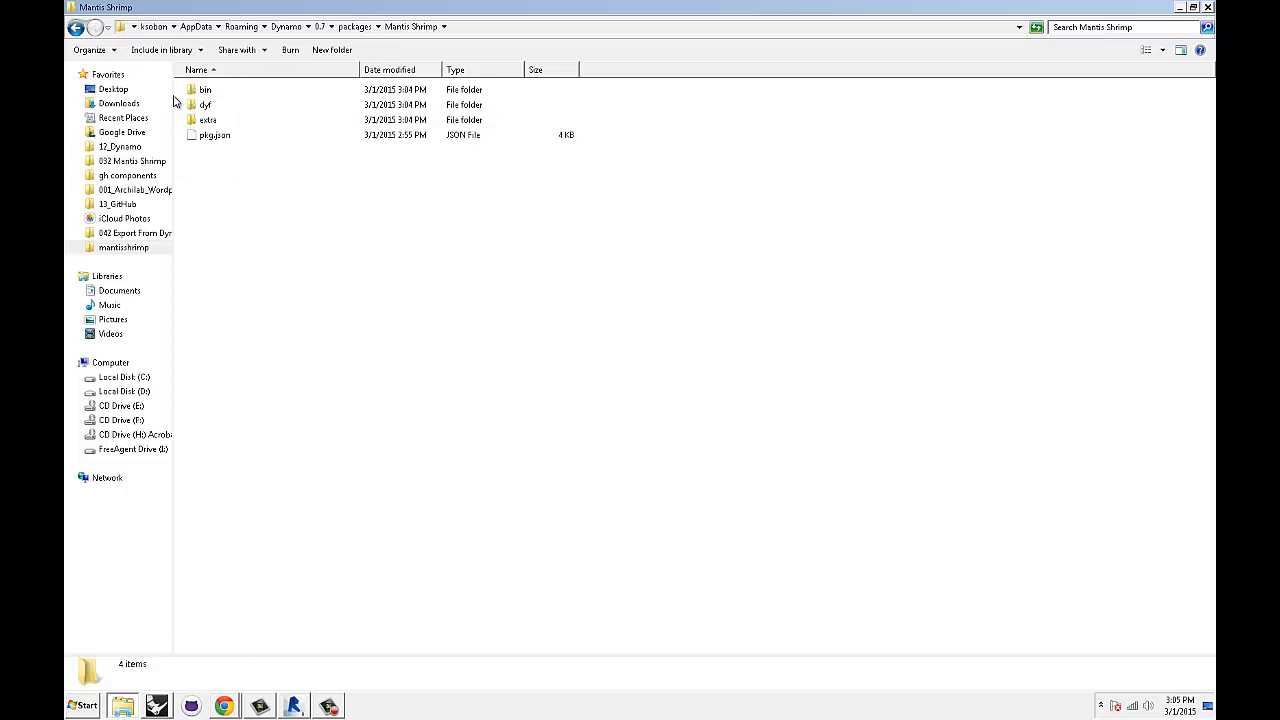
{"action": "mouse_move", "coordinate": [207, 120]}
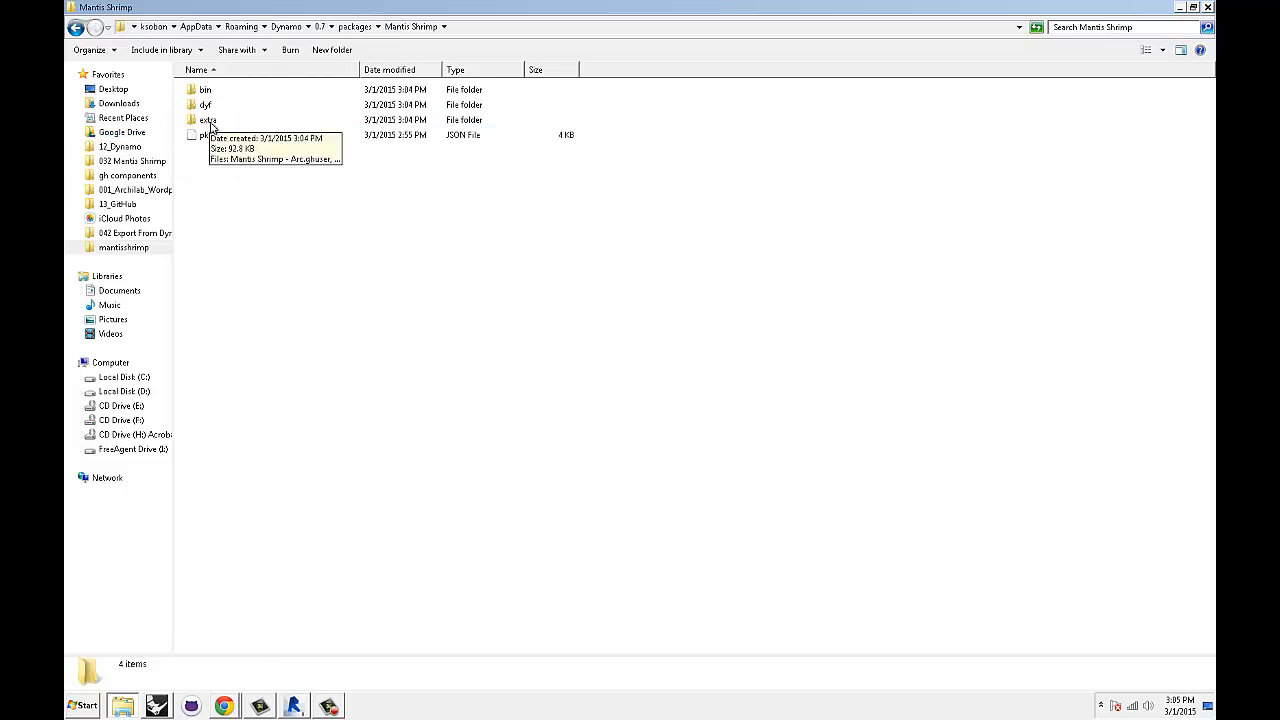
{"action": "double_click", "coordinate": [205, 104]}
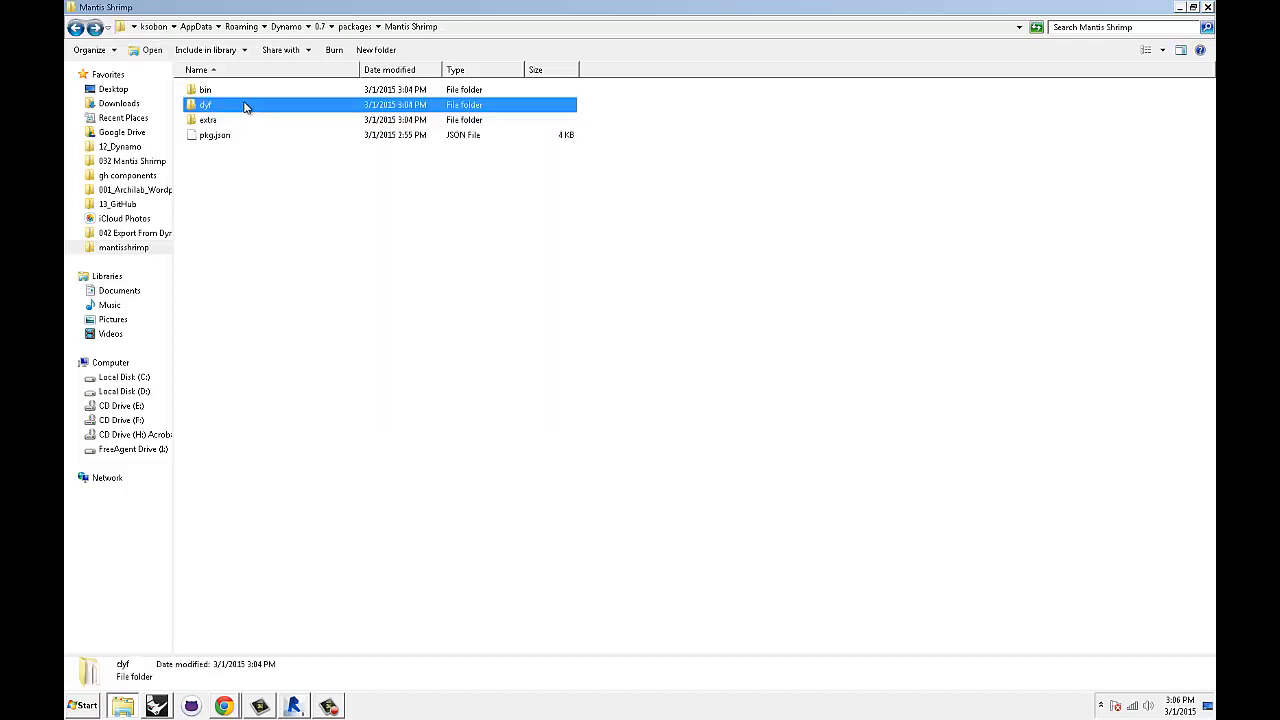
{"action": "double_click", "coordinate": [205, 89]}
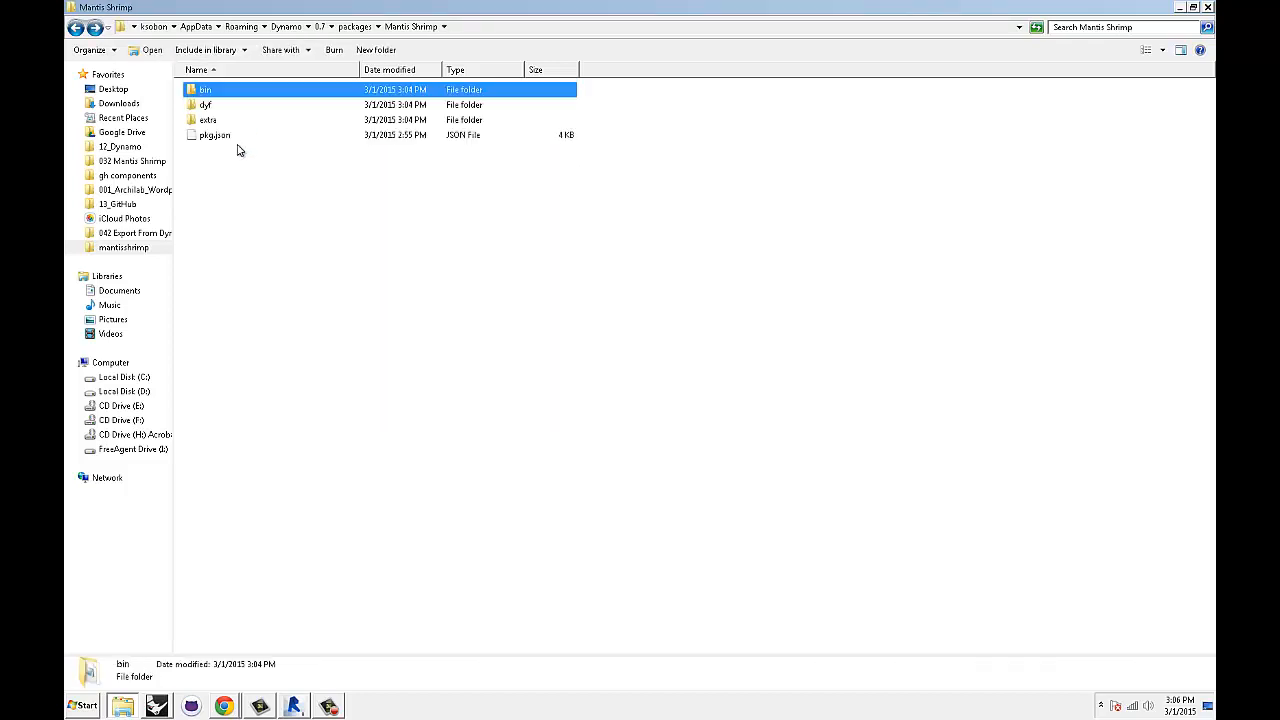
{"action": "mouse_move", "coordinate": [213, 126]}
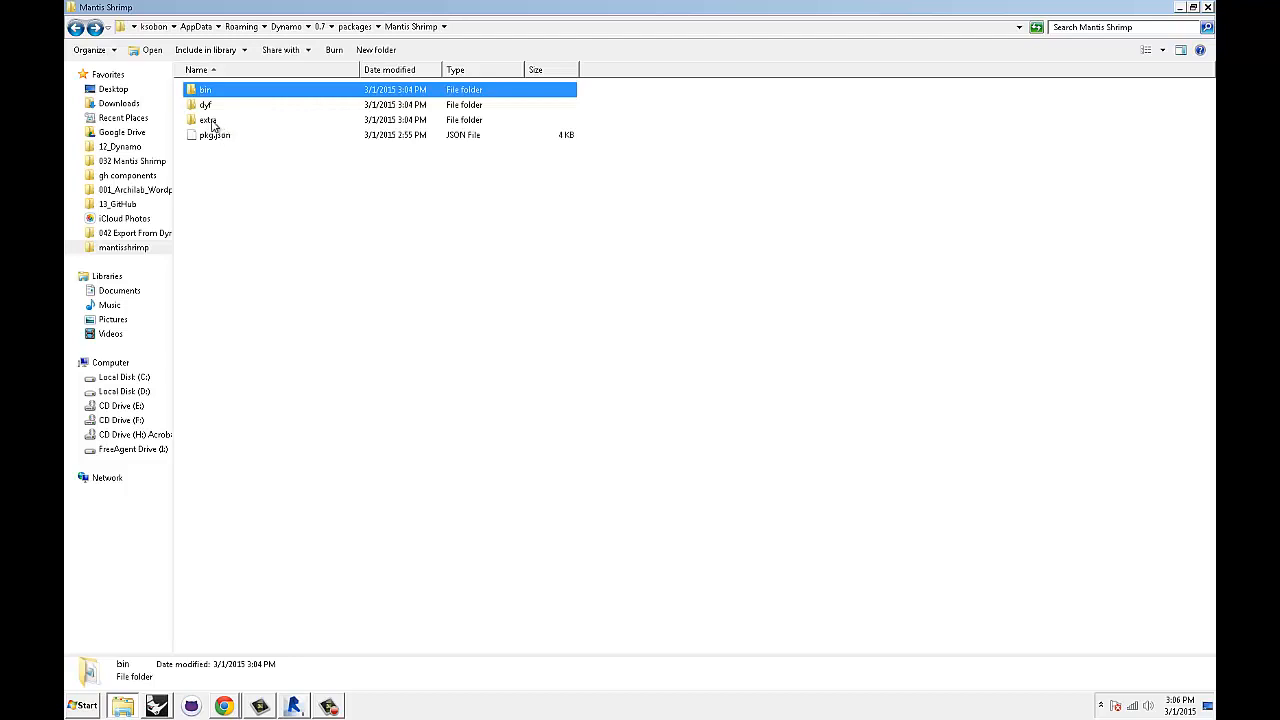
{"action": "double_click", "coordinate": [207, 119]}
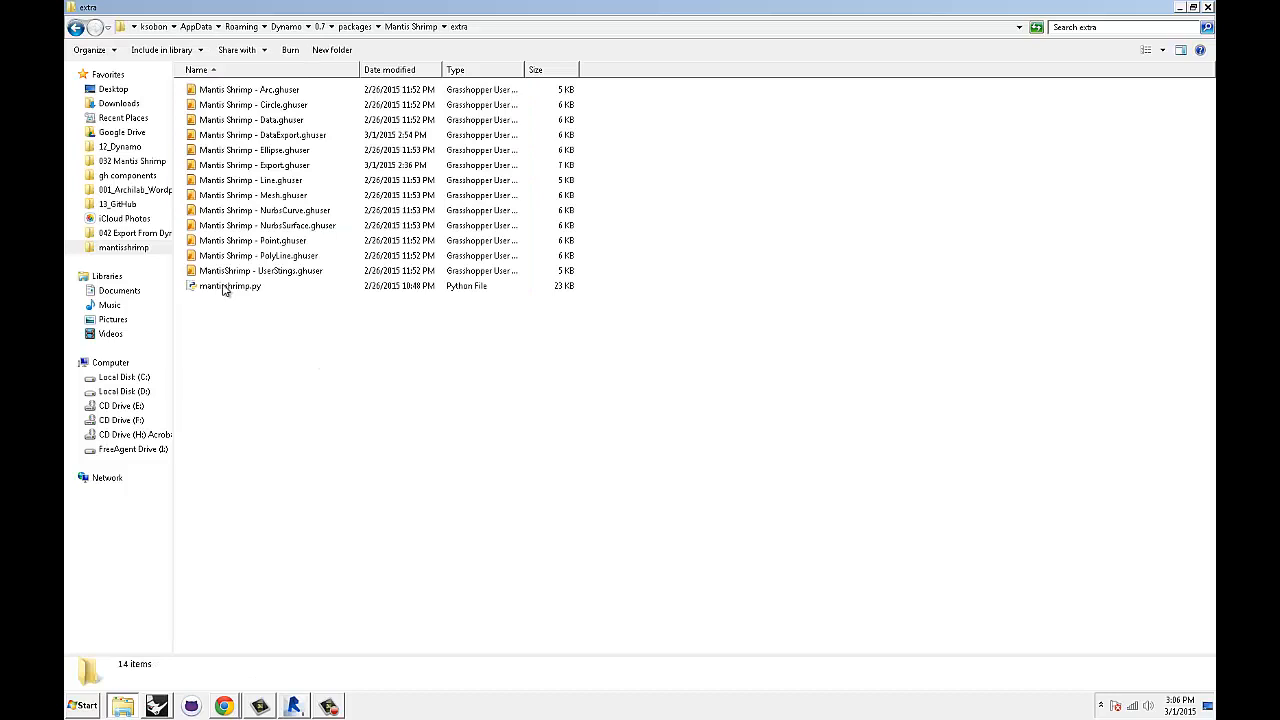
Select the thirteen .ghuser files, excluding mantisshrimp.py, and copy them.
{"action": "left_click", "coordinate": [260, 270]}
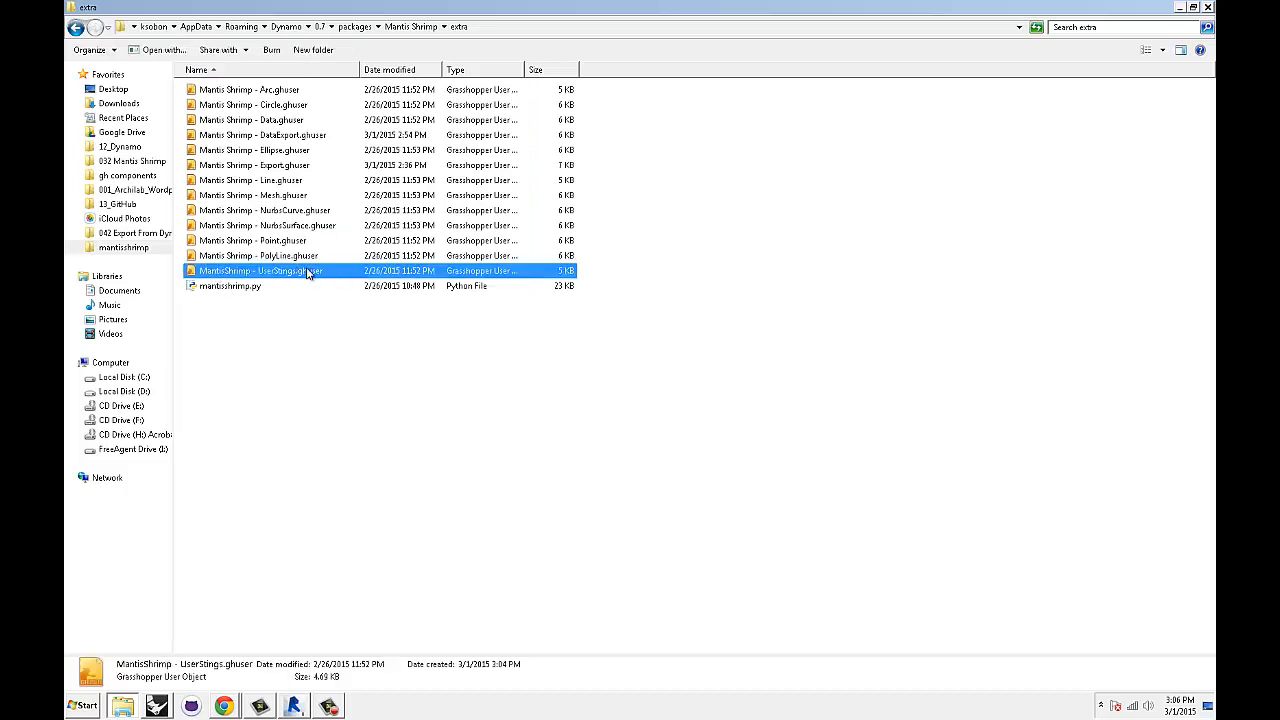
{"action": "mouse_move", "coordinate": [310, 271]}
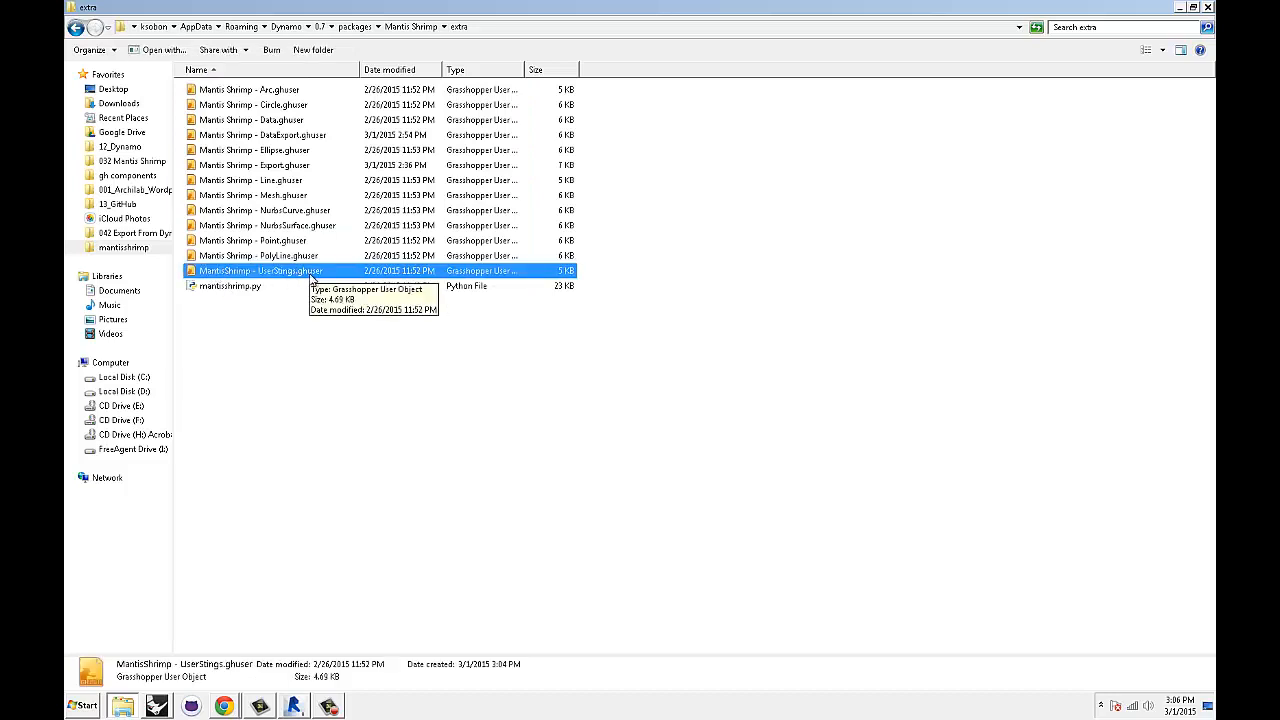
{"action": "left_click", "coordinate": [230, 285]}
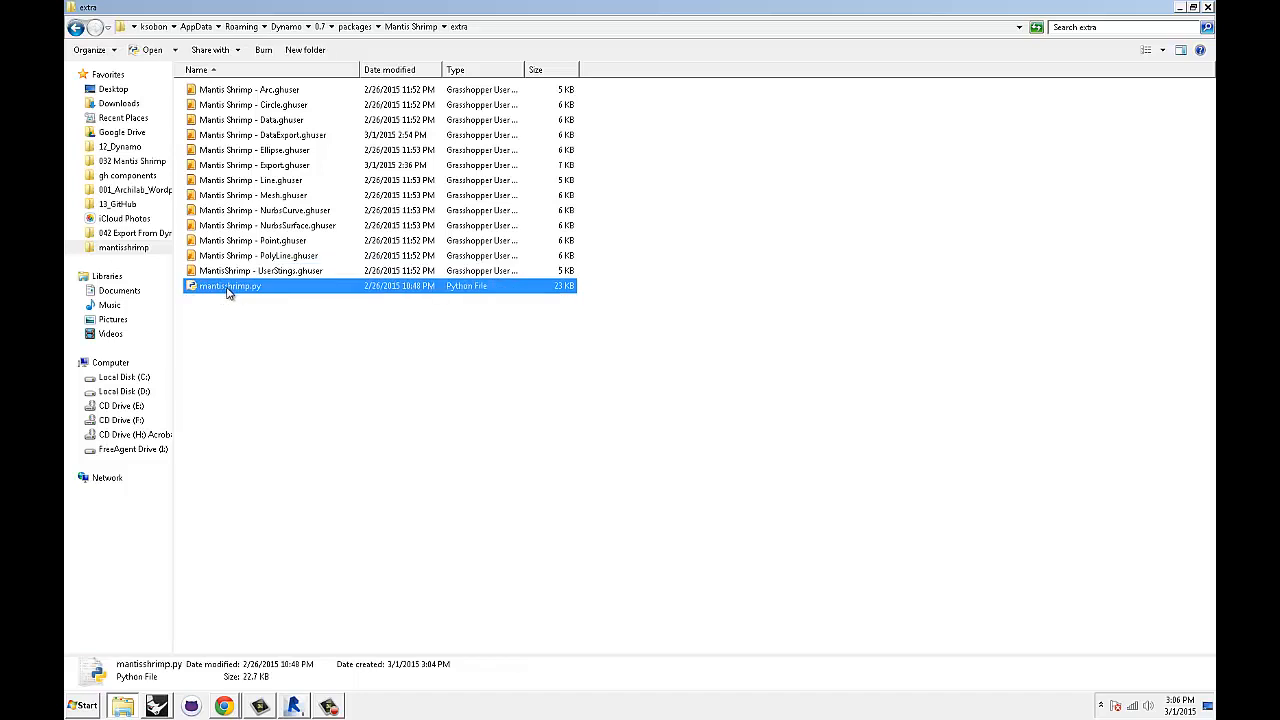
{"action": "mouse_move", "coordinate": [275, 359]}
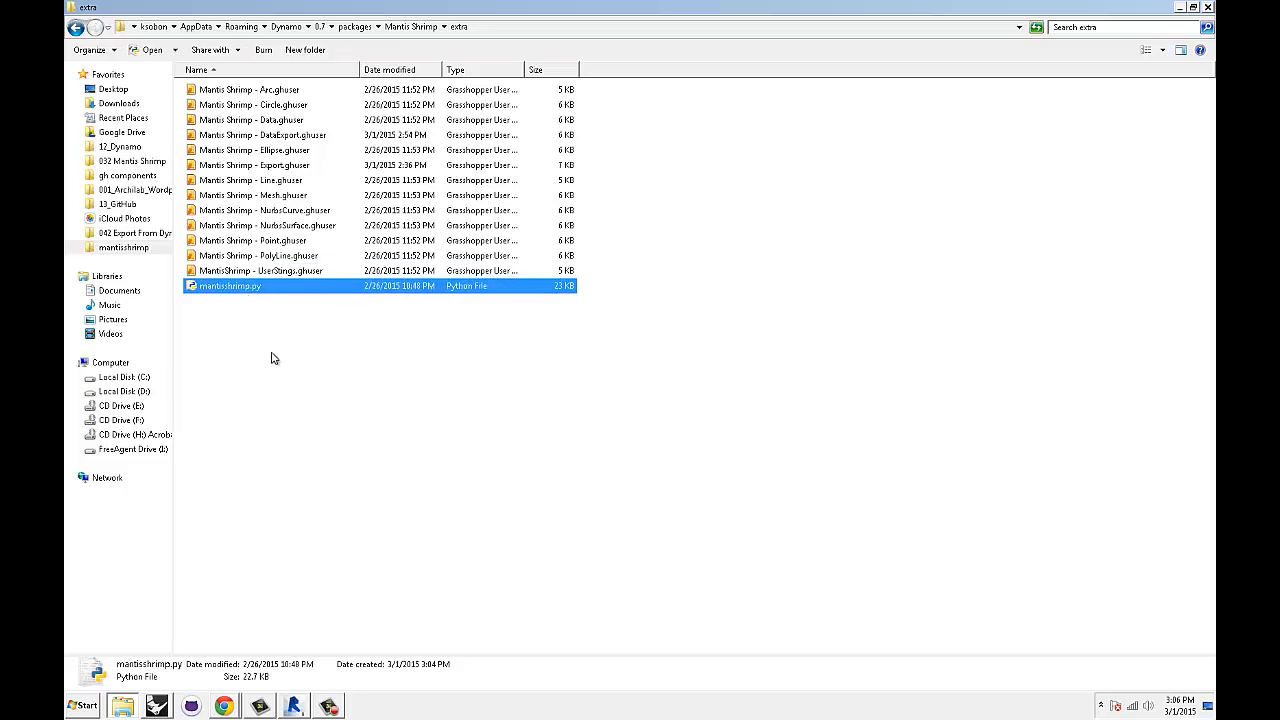
{"action": "left_click", "coordinate": [260, 270]}
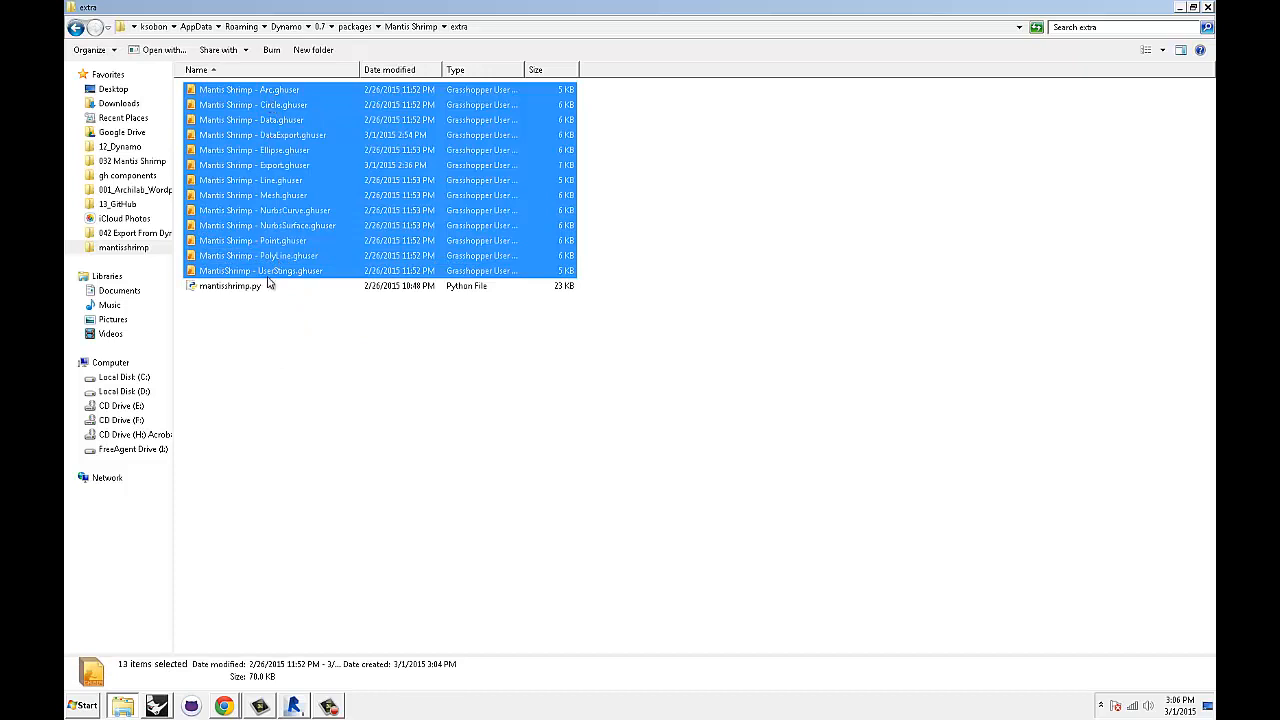
{"action": "right_click", "coordinate": [255, 270]}
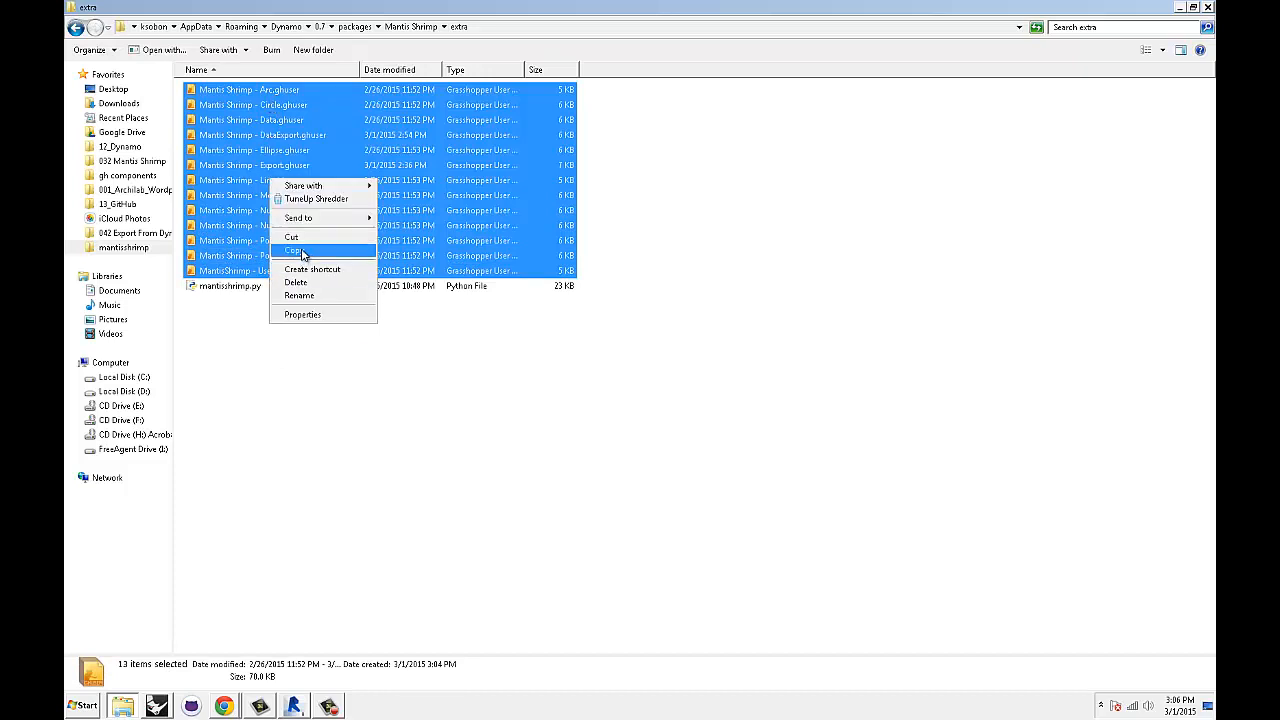
{"action": "left_click", "coordinate": [293, 250]}
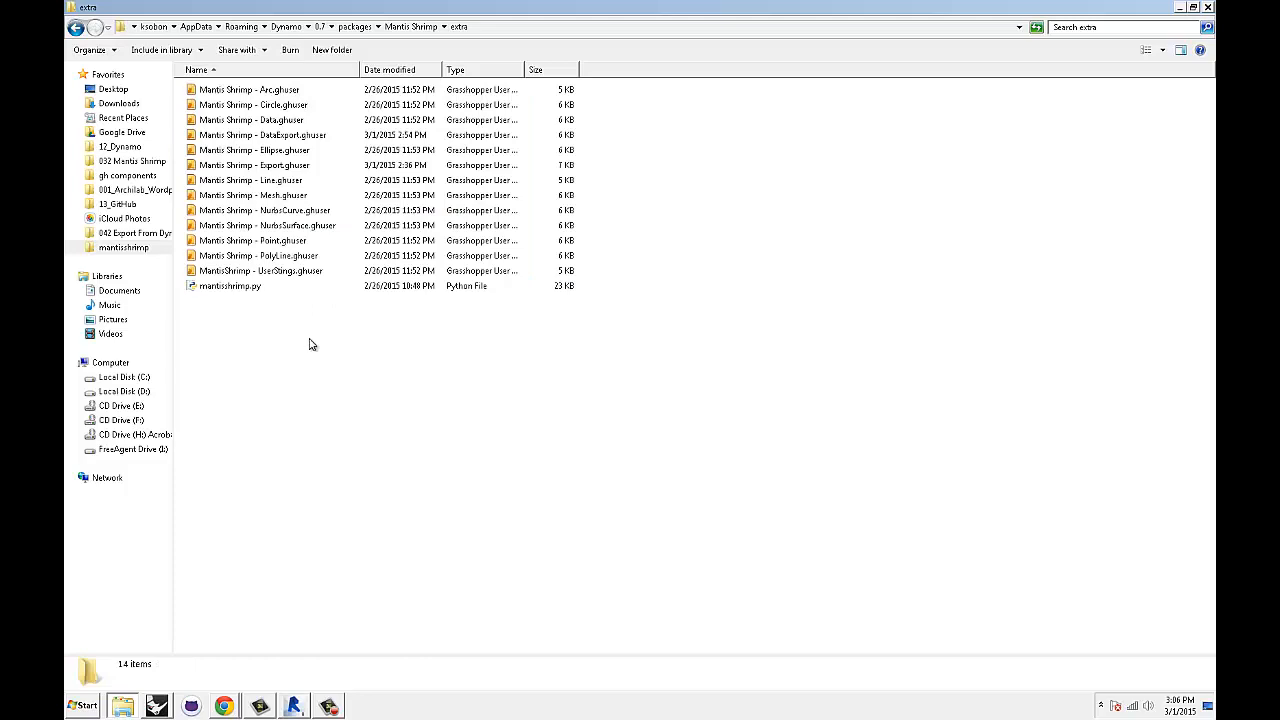
{"action": "mouse_move", "coordinate": [272, 321]}
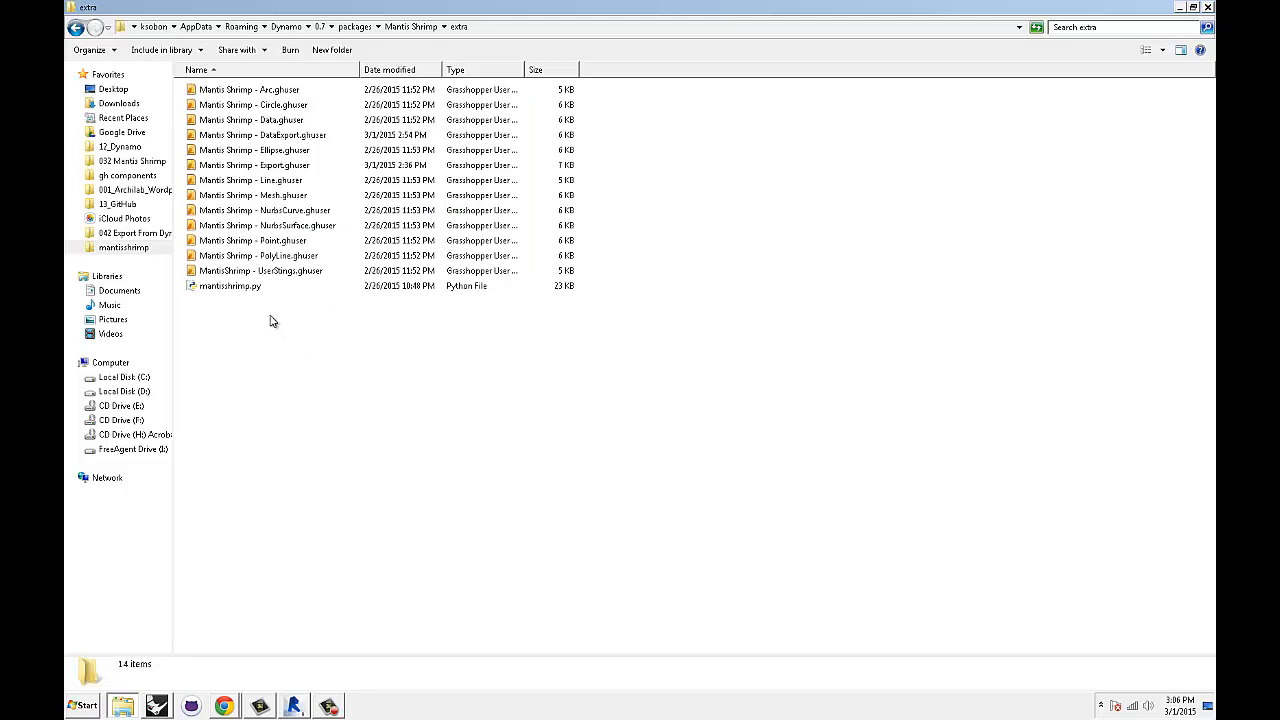
Paste the copied .ghuser files into AppData\Roaming\Grasshopper\UserObjects.
{"action": "left_click", "coordinate": [128, 175]}
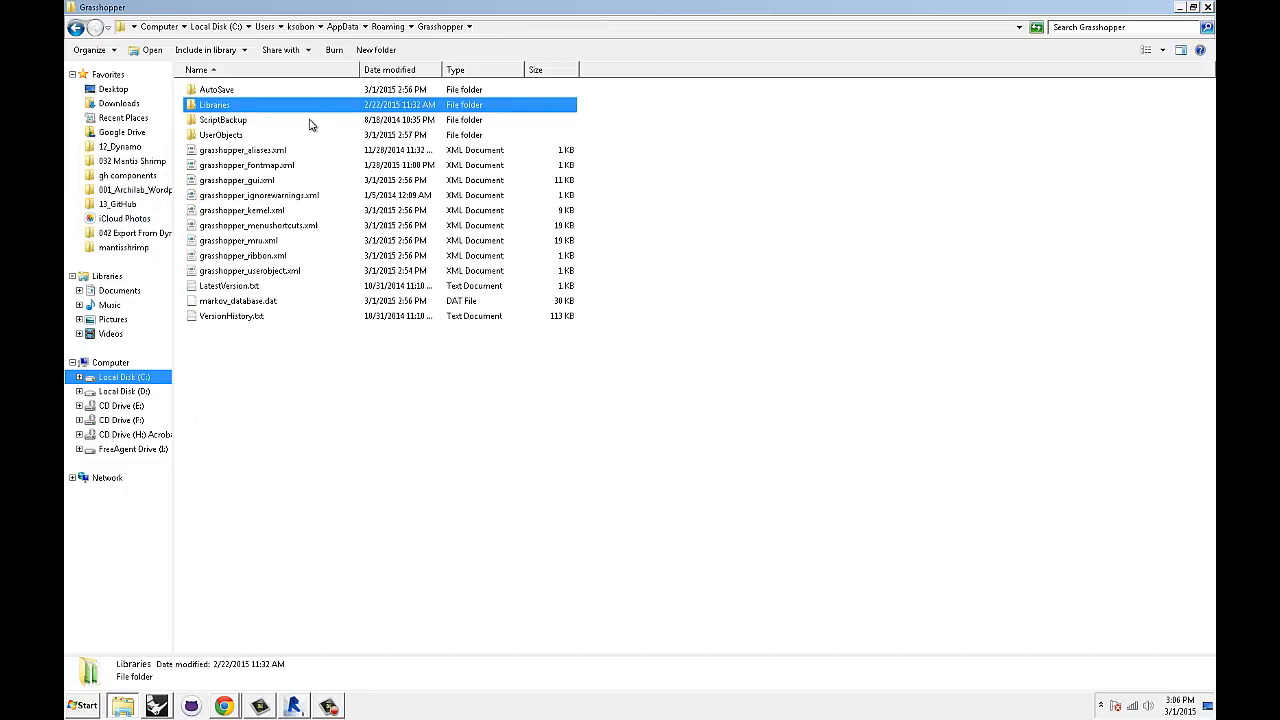
{"action": "double_click", "coordinate": [221, 135]}
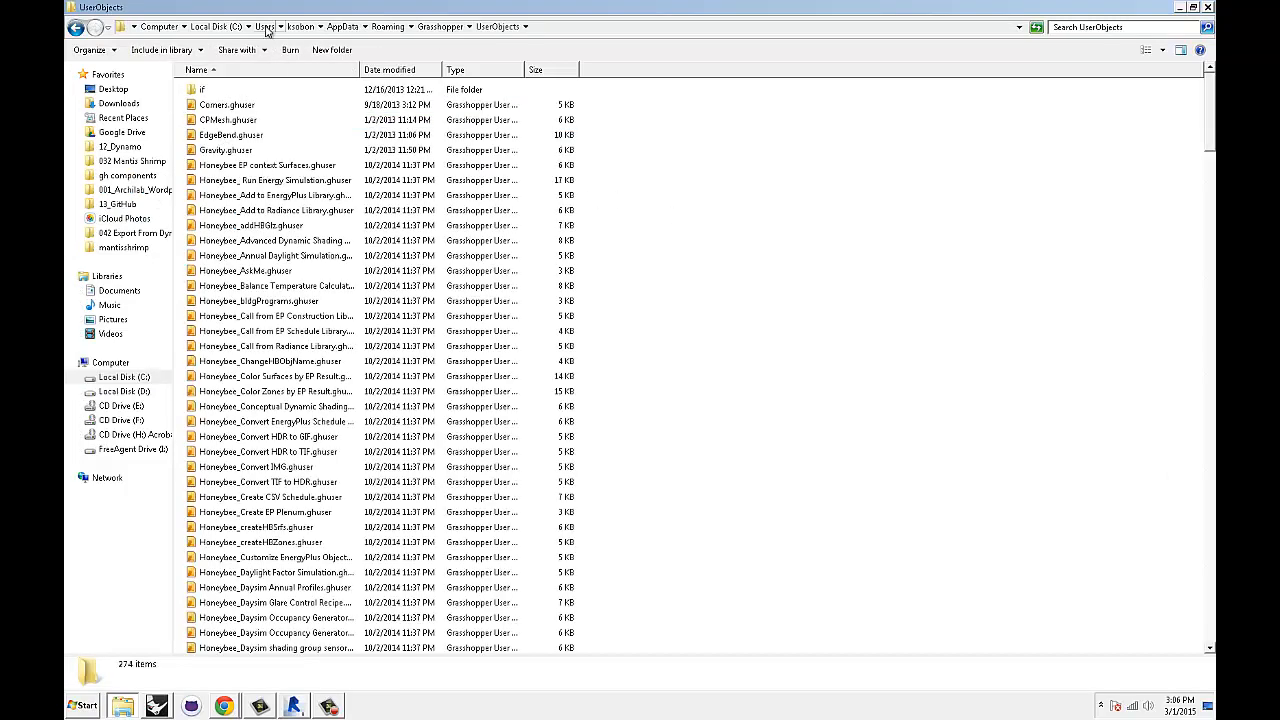
{"action": "mouse_move", "coordinate": [505, 27]}
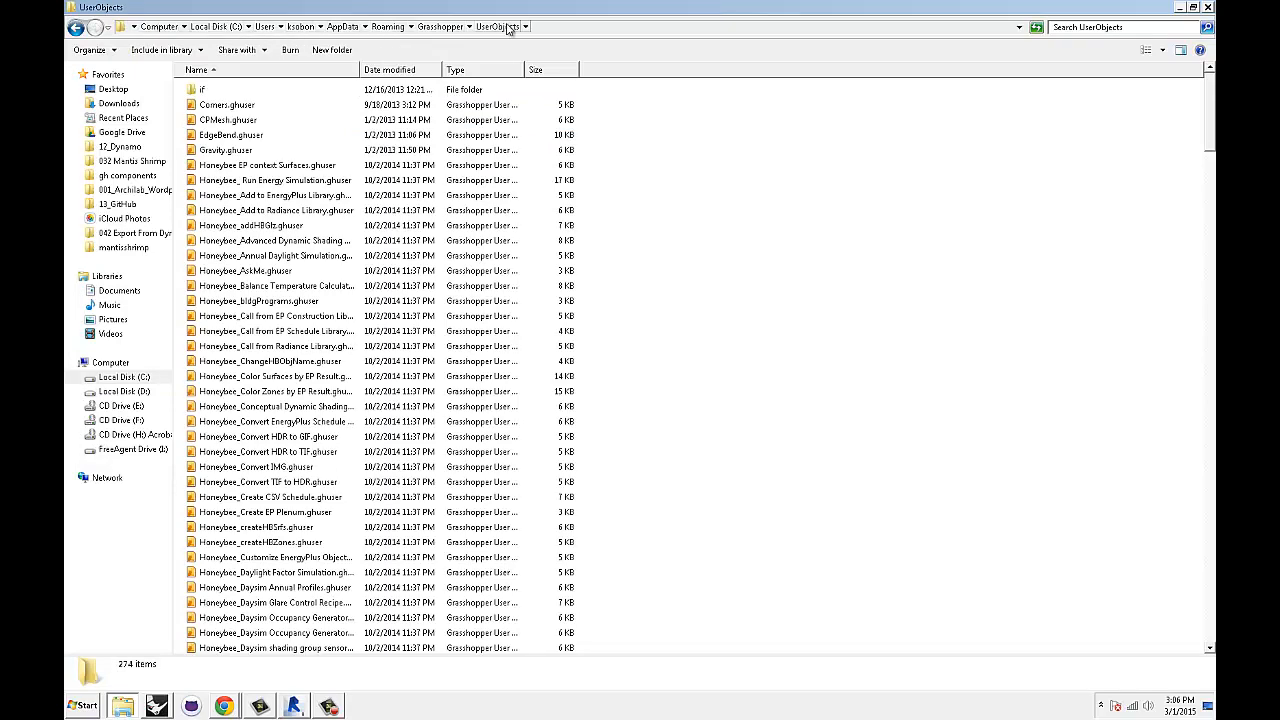
{"action": "mouse_move", "coordinate": [300, 33]}
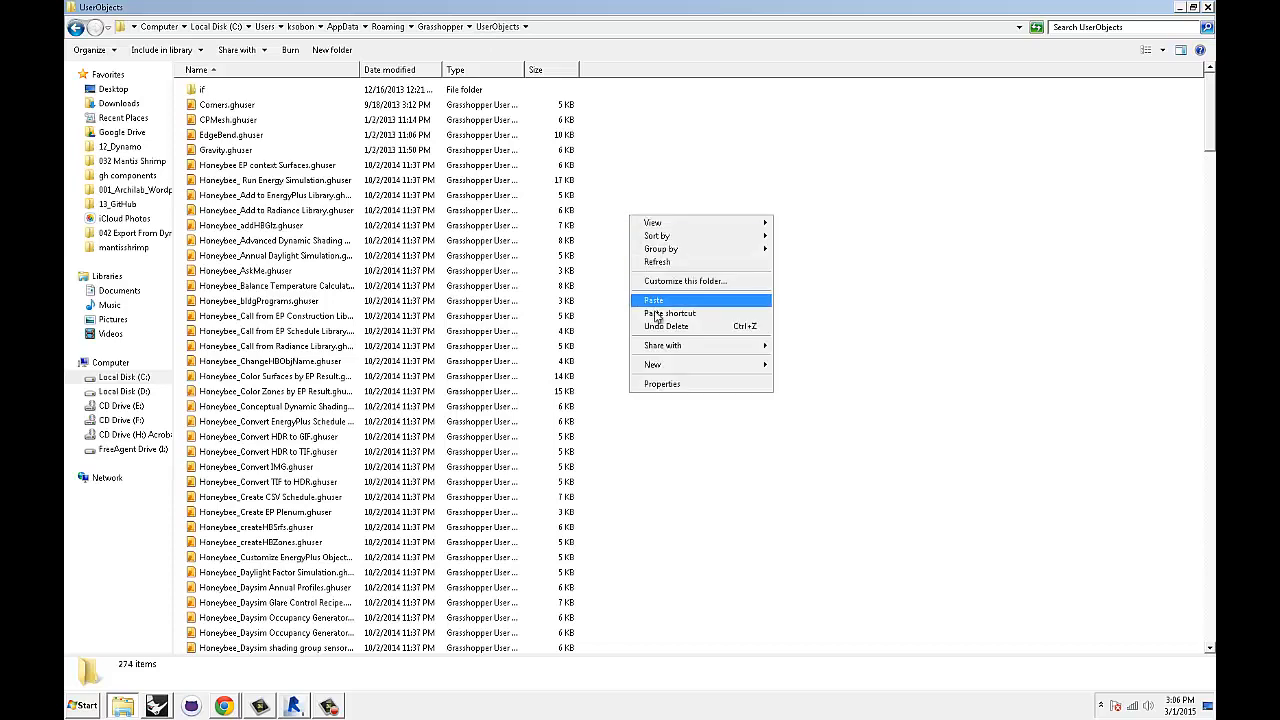
{"action": "mouse_move", "coordinate": [672, 300]}
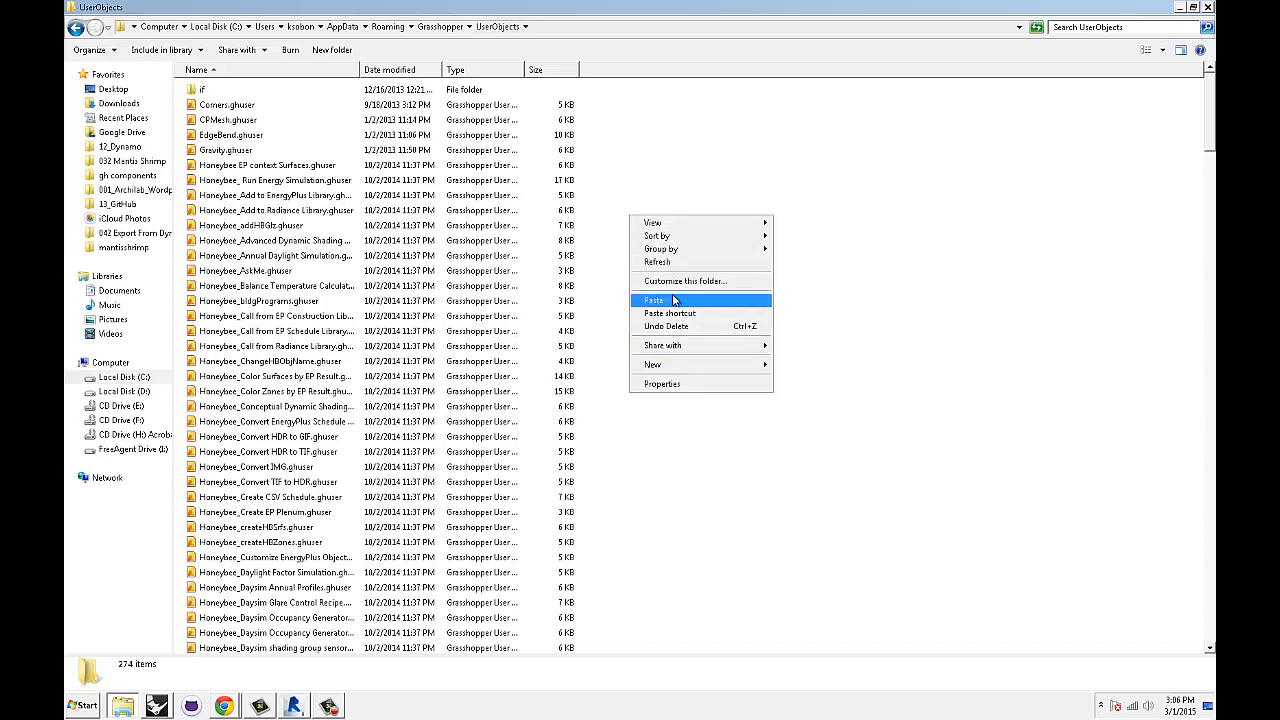
{"action": "left_click", "coordinate": [653, 300]}
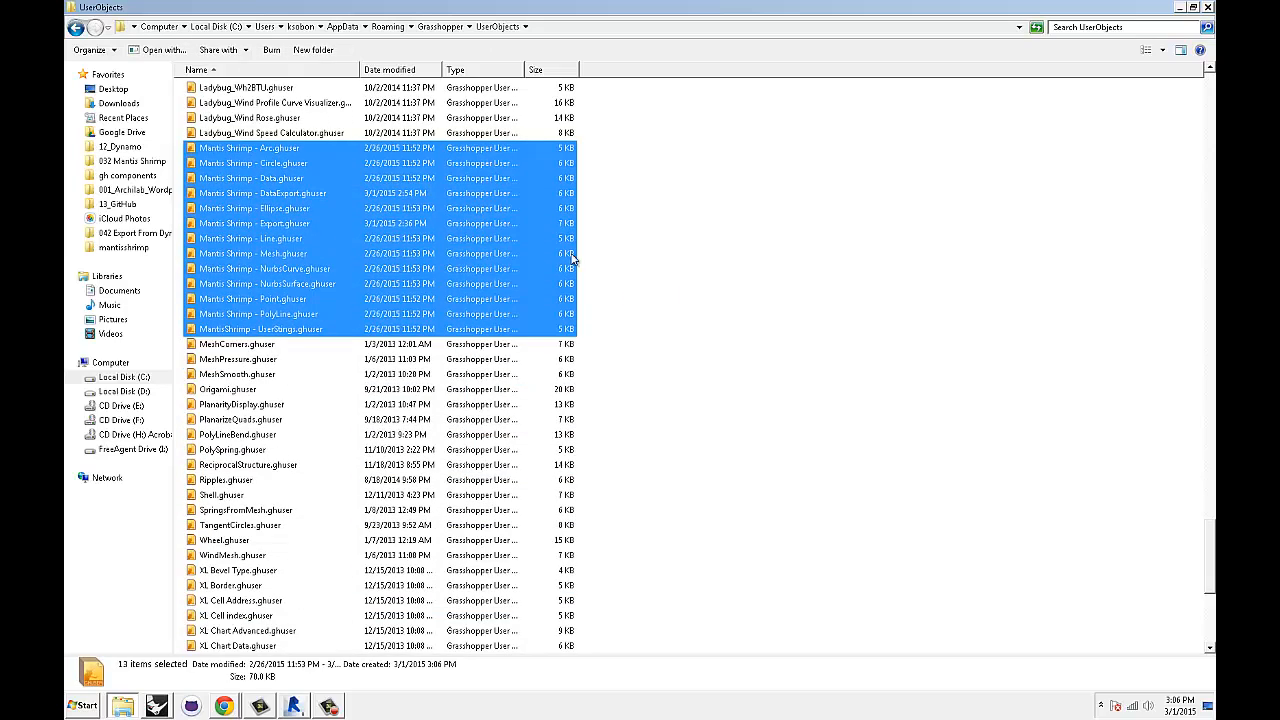
{"action": "left_click", "coordinate": [714, 290]}
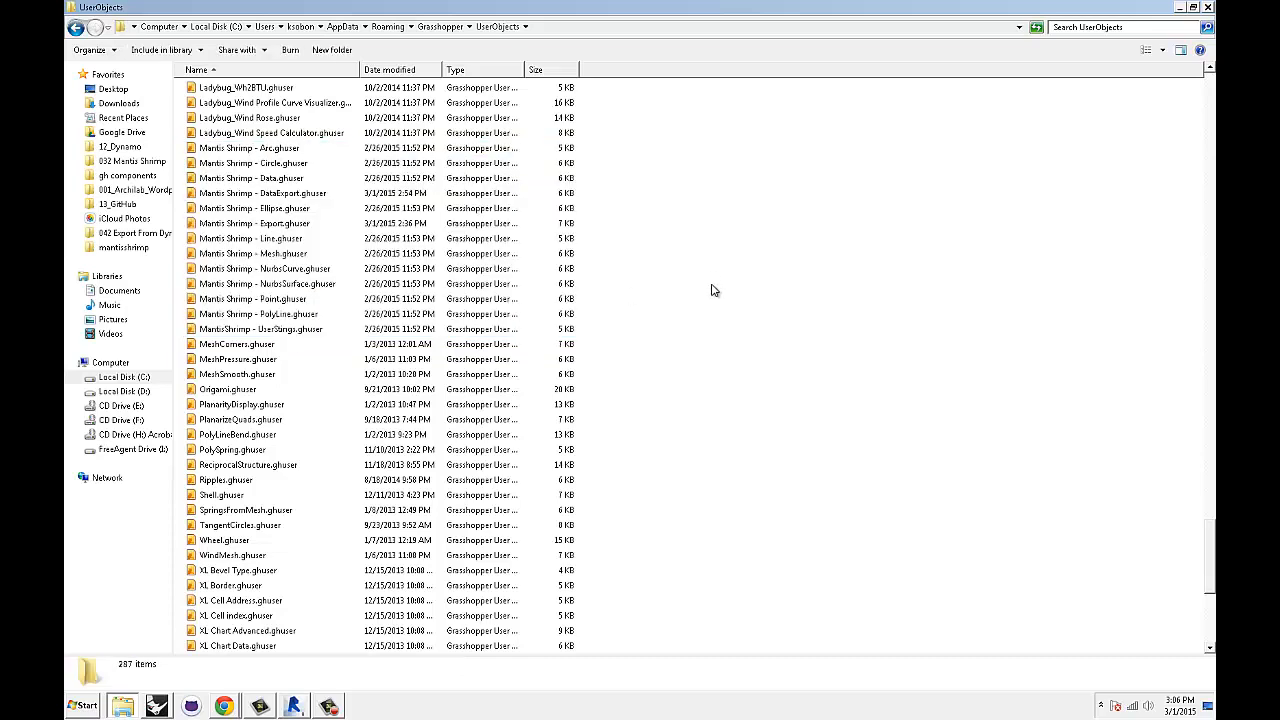
{"action": "scroll", "scroll_direction": "up", "scroll_amount": 3}
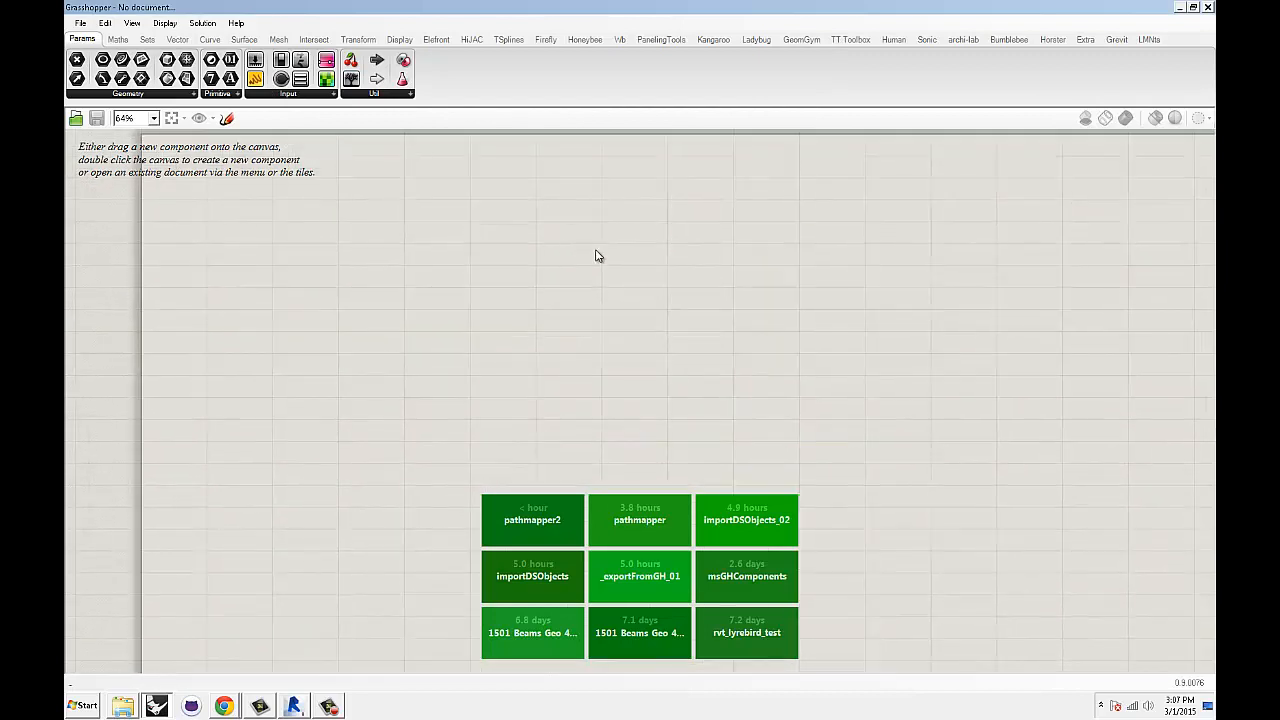
Show Grasshopper's archi-lab tab with the Mantis Shrimp Export and Import groups.
{"action": "left_click", "coordinate": [962, 39]}
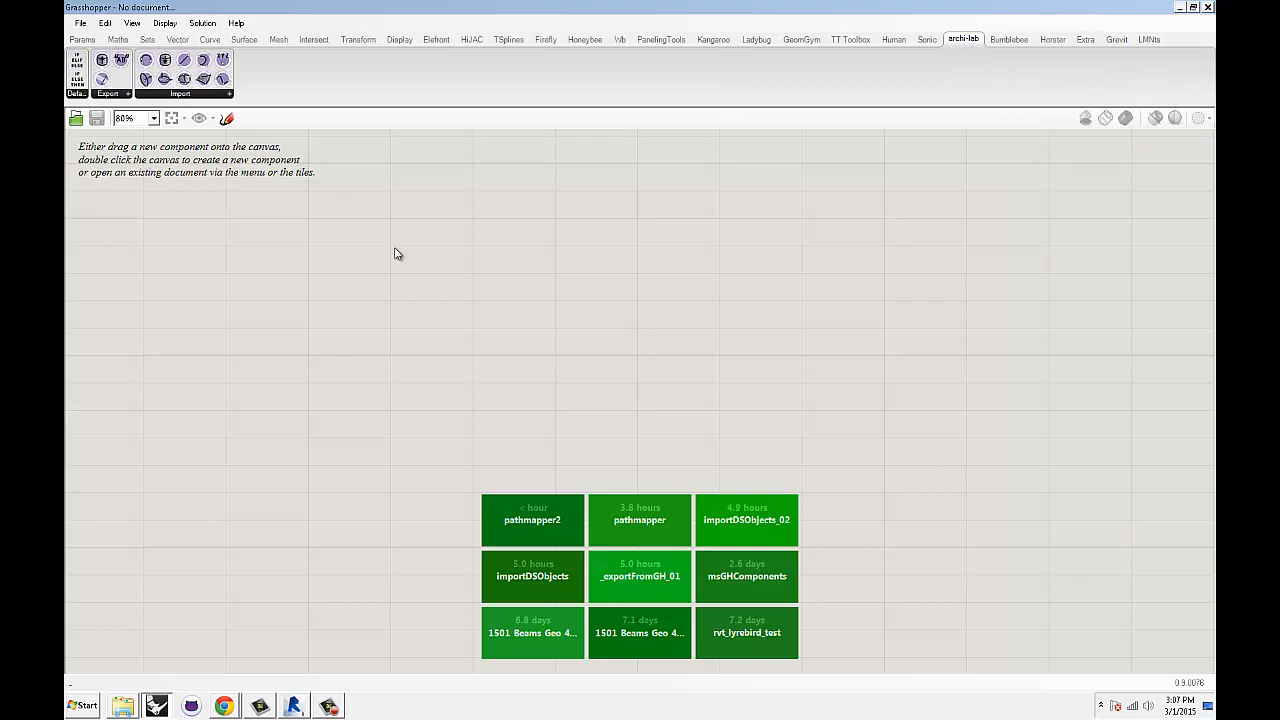
{"action": "scroll", "scroll_direction": "down", "scroll_amount": 3}
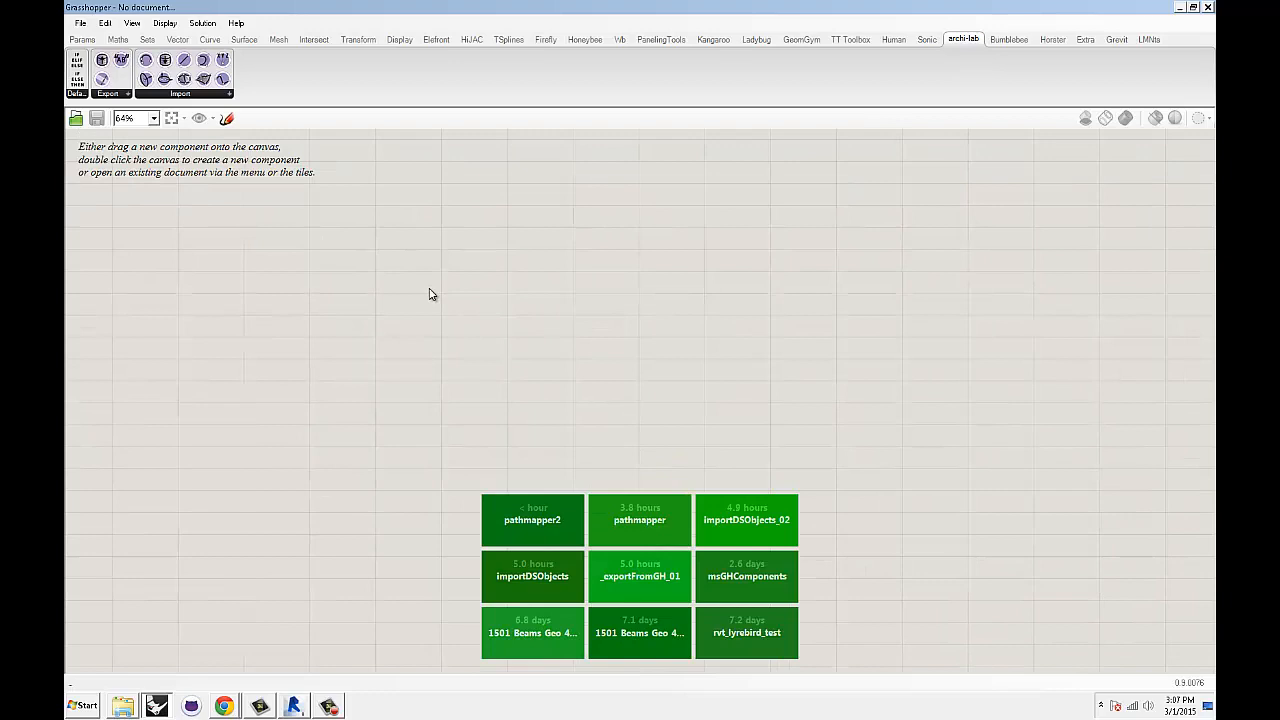
{"action": "mouse_move", "coordinate": [438, 295]}
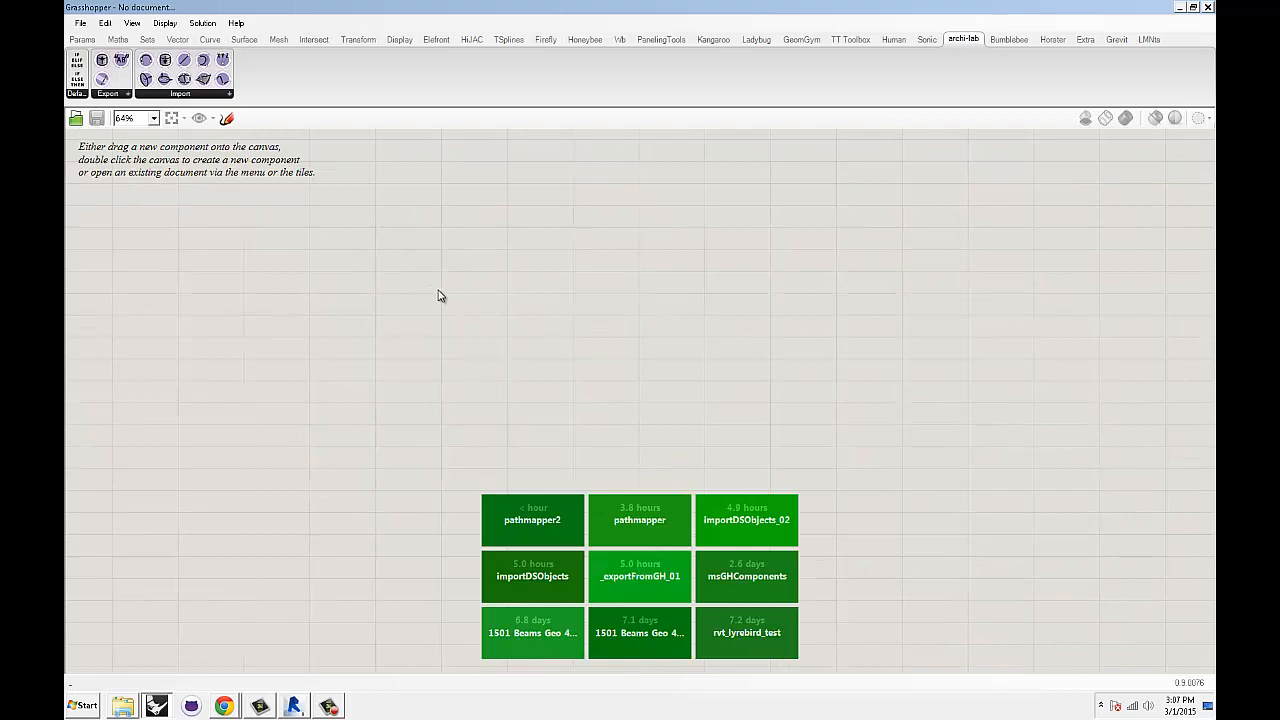
{"action": "mouse_move", "coordinate": [405, 283]}
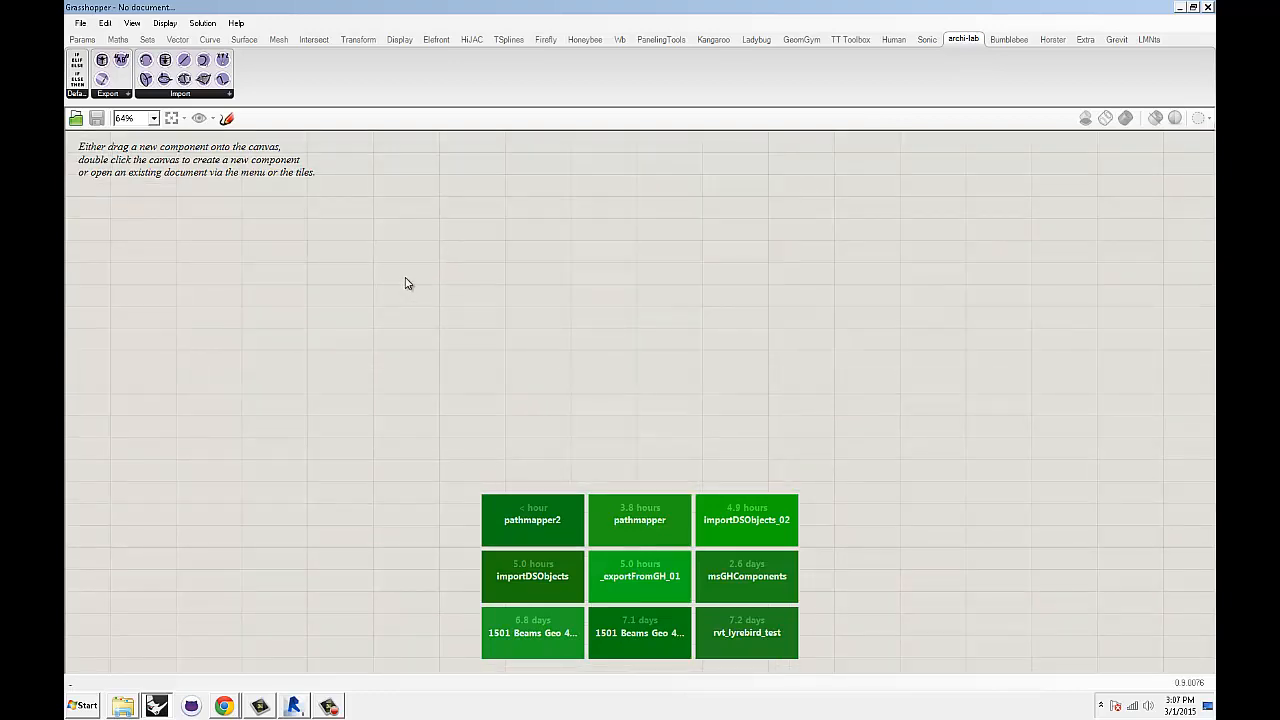
{"action": "mouse_move", "coordinate": [336, 301]}
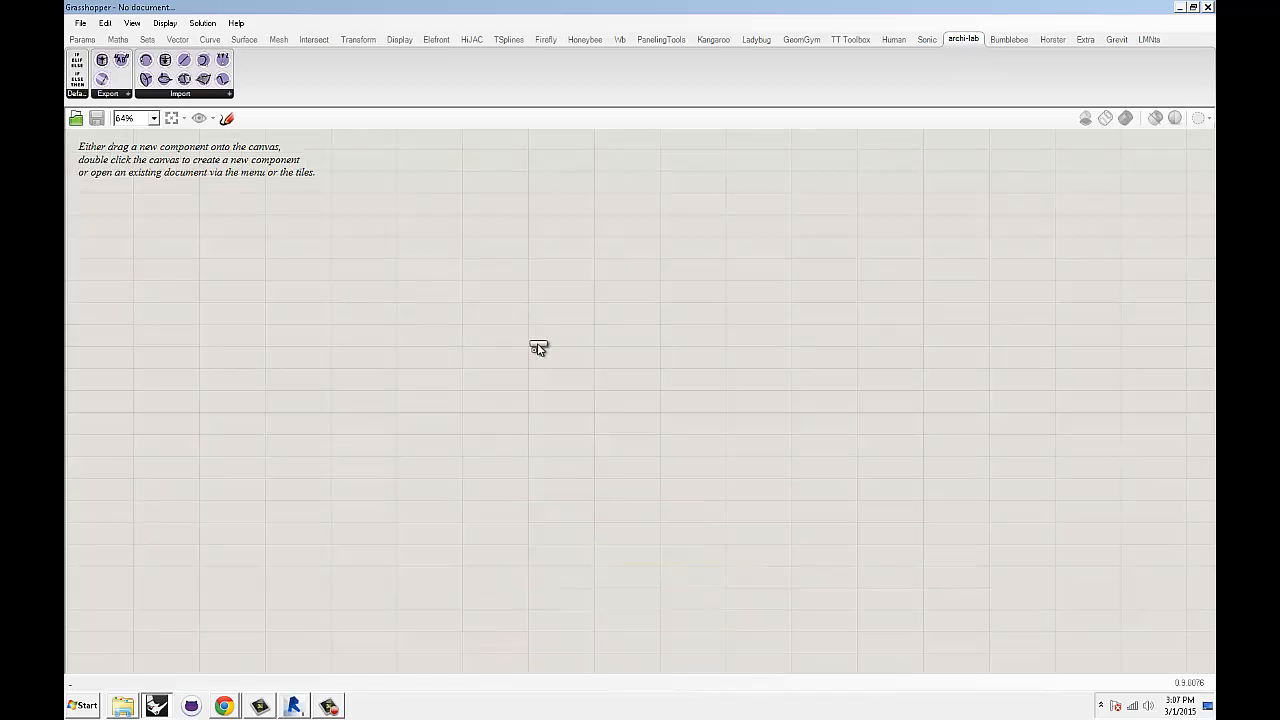
Review the Mantis Shrimp export component's Python code in the script editor.
{"action": "double_click", "coordinate": [538, 345]}
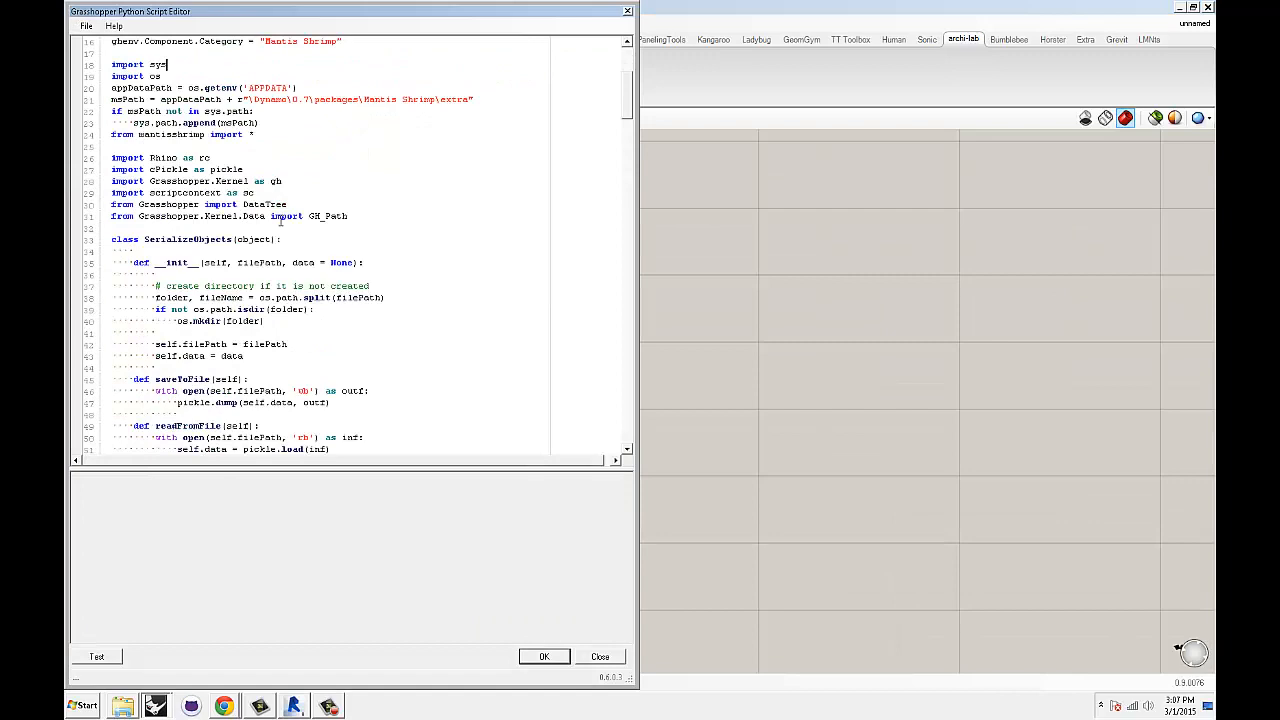
{"action": "scroll", "scroll_direction": "down", "scroll_amount": 3}
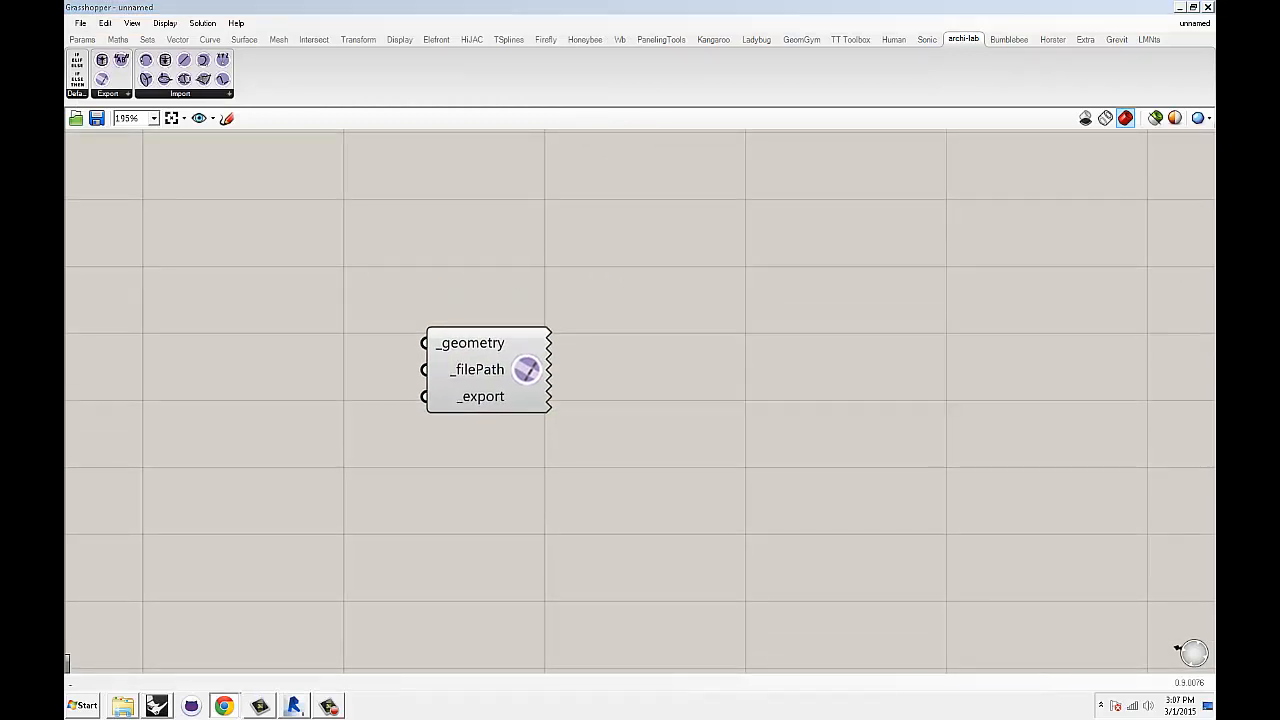
{"action": "left_click", "coordinate": [223, 706]}
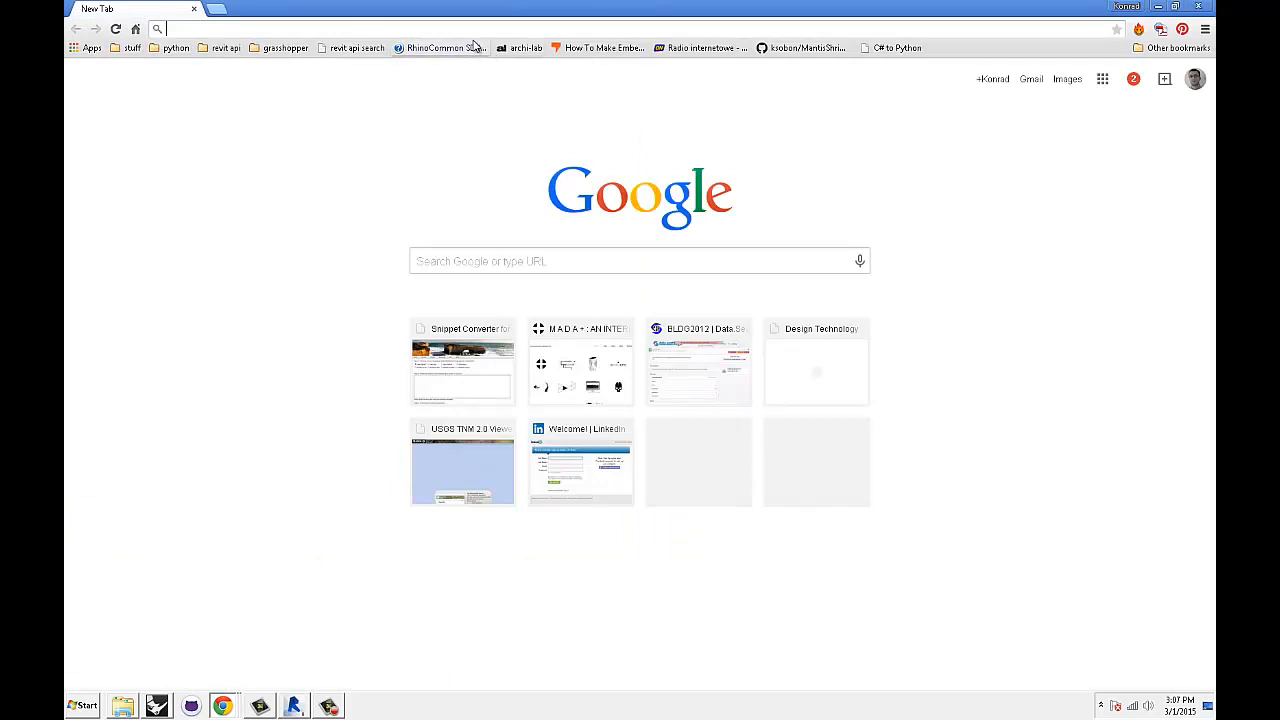
Load food4Rhino in Chrome, search for ghpython and open the GhPython result.
{"action": "type", "text": "facebook.com"}
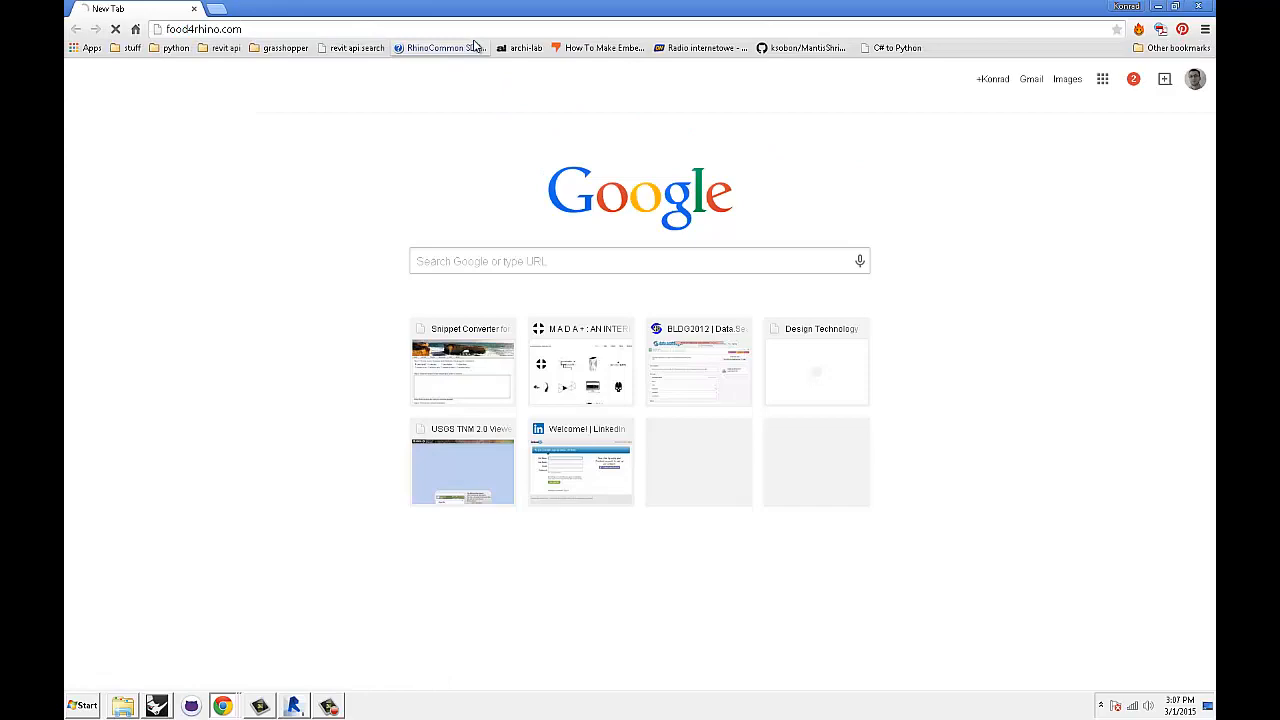
{"action": "key", "text": "Return"}
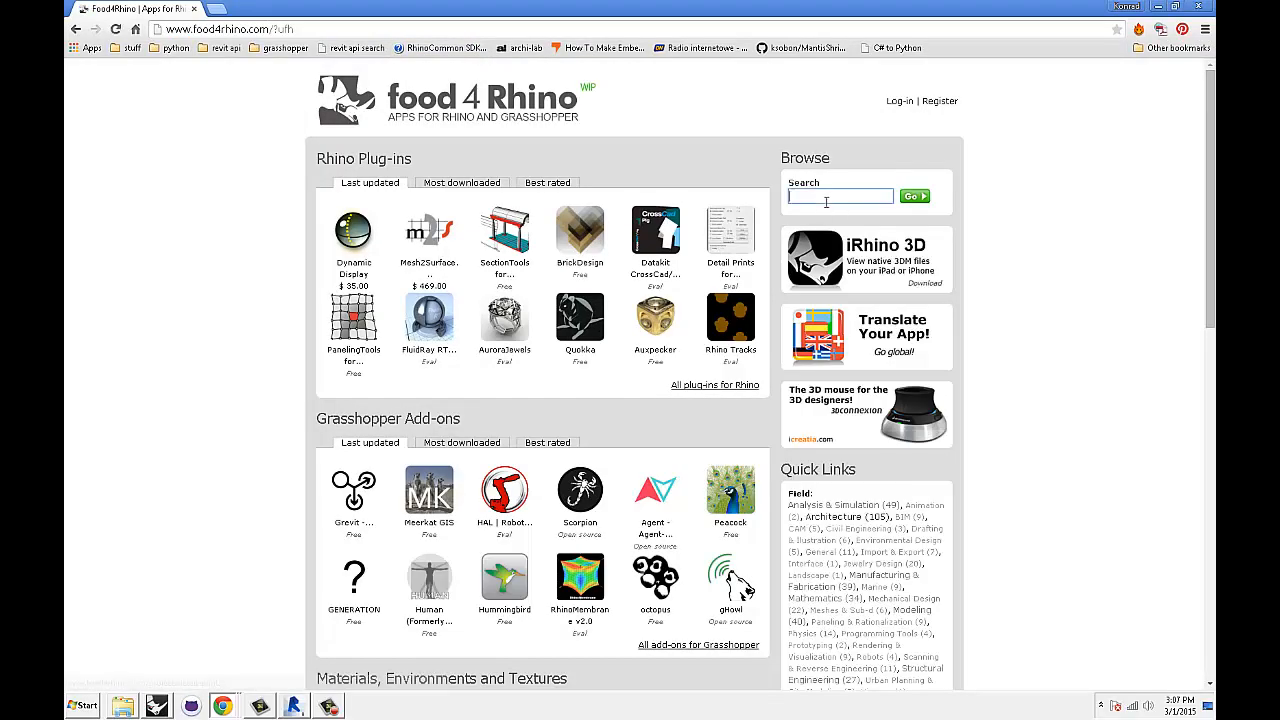
{"action": "type", "text": "gH"}
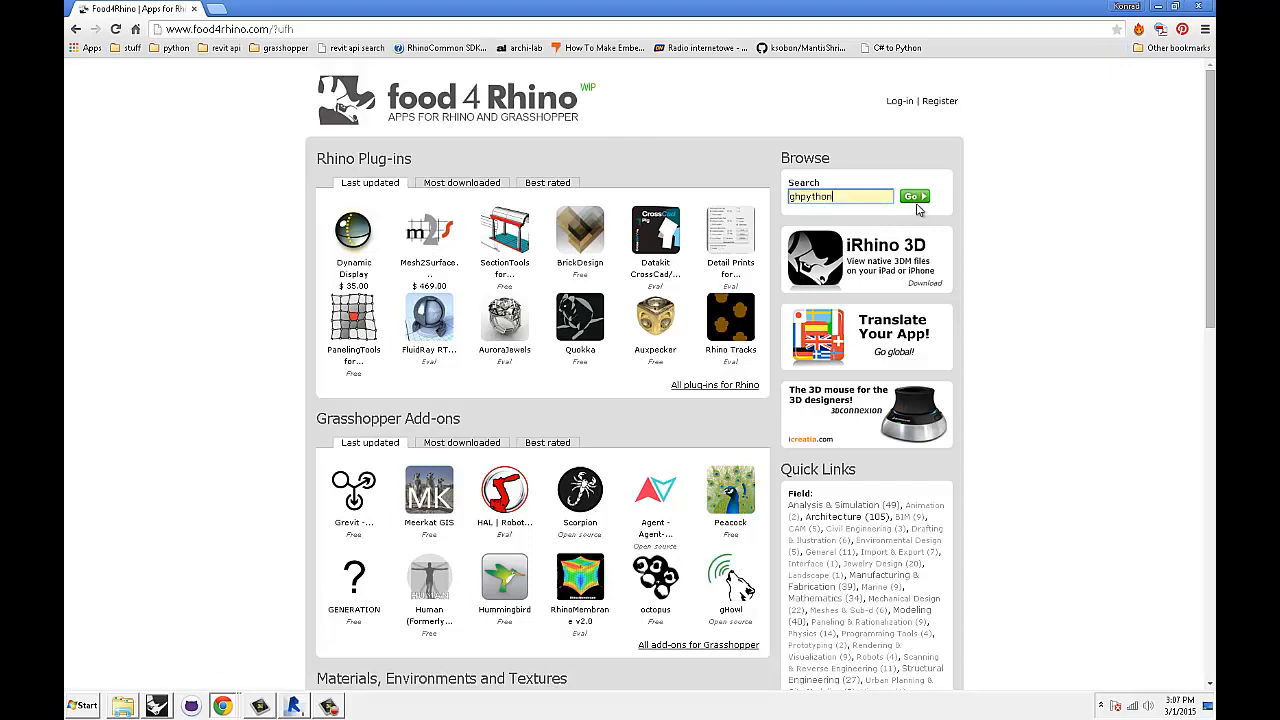
{"action": "left_click", "coordinate": [913, 196]}
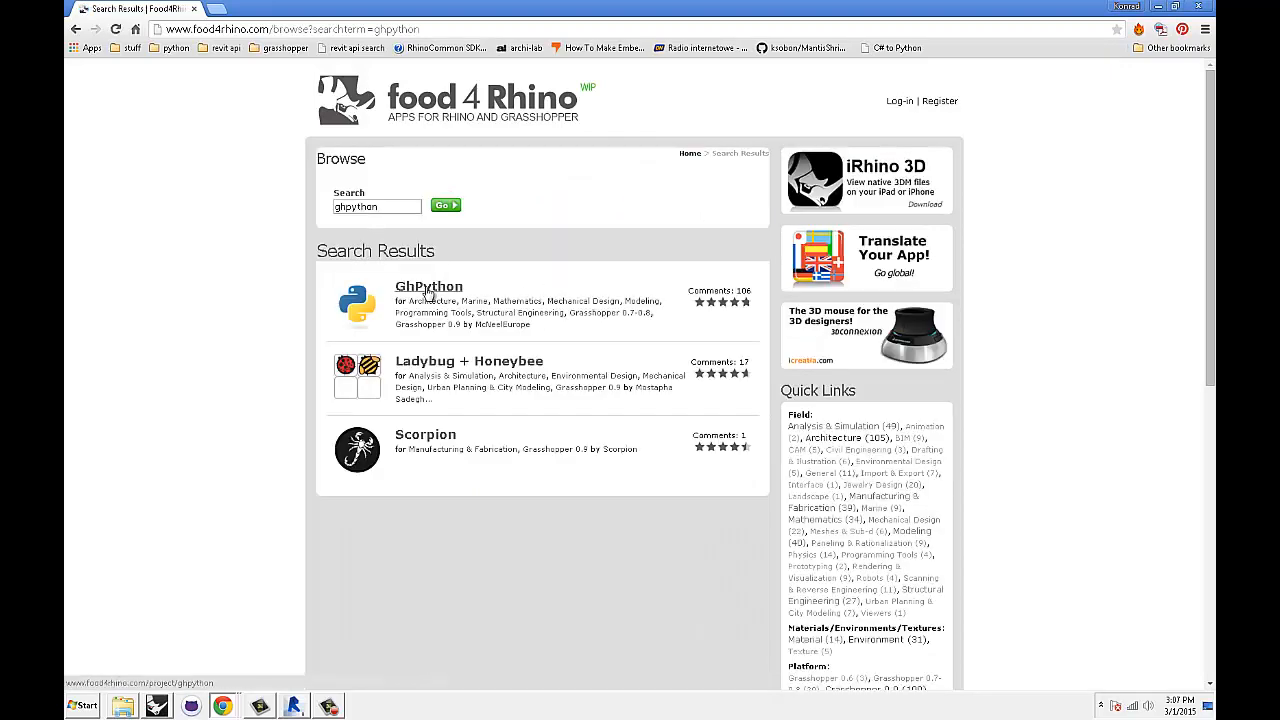
{"action": "left_click", "coordinate": [428, 286]}
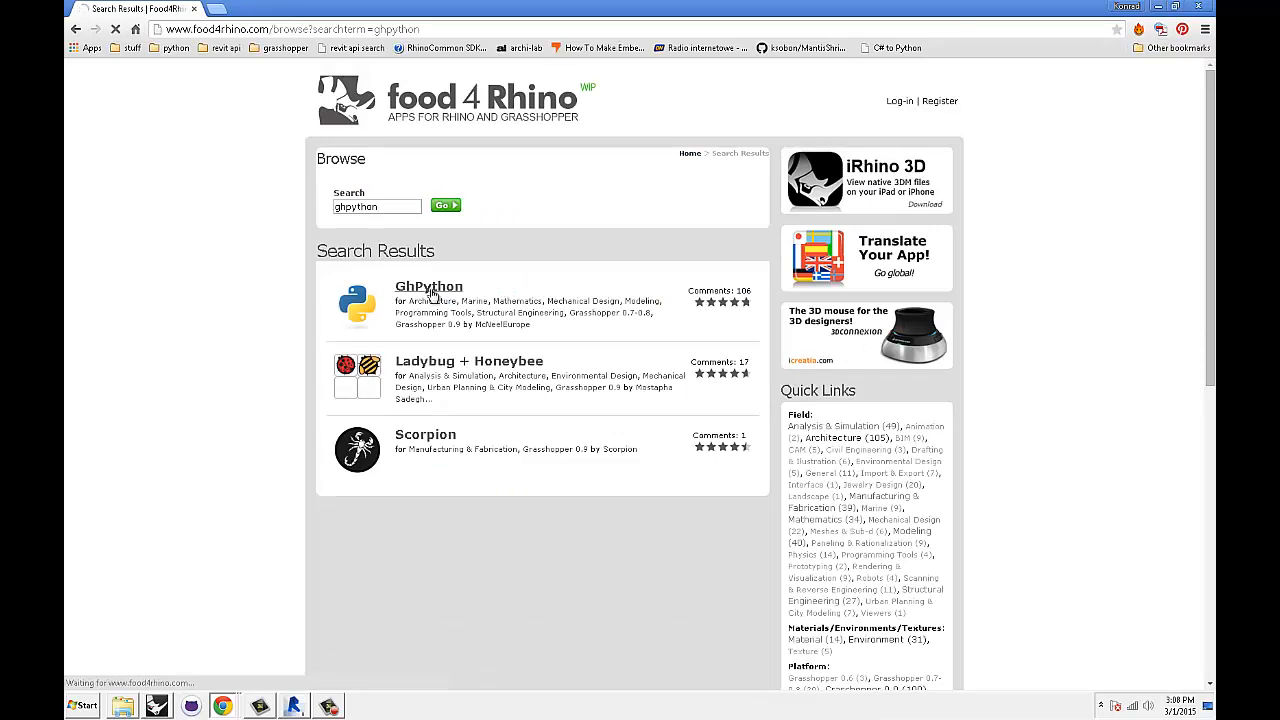
{"action": "left_click", "coordinate": [429, 286]}
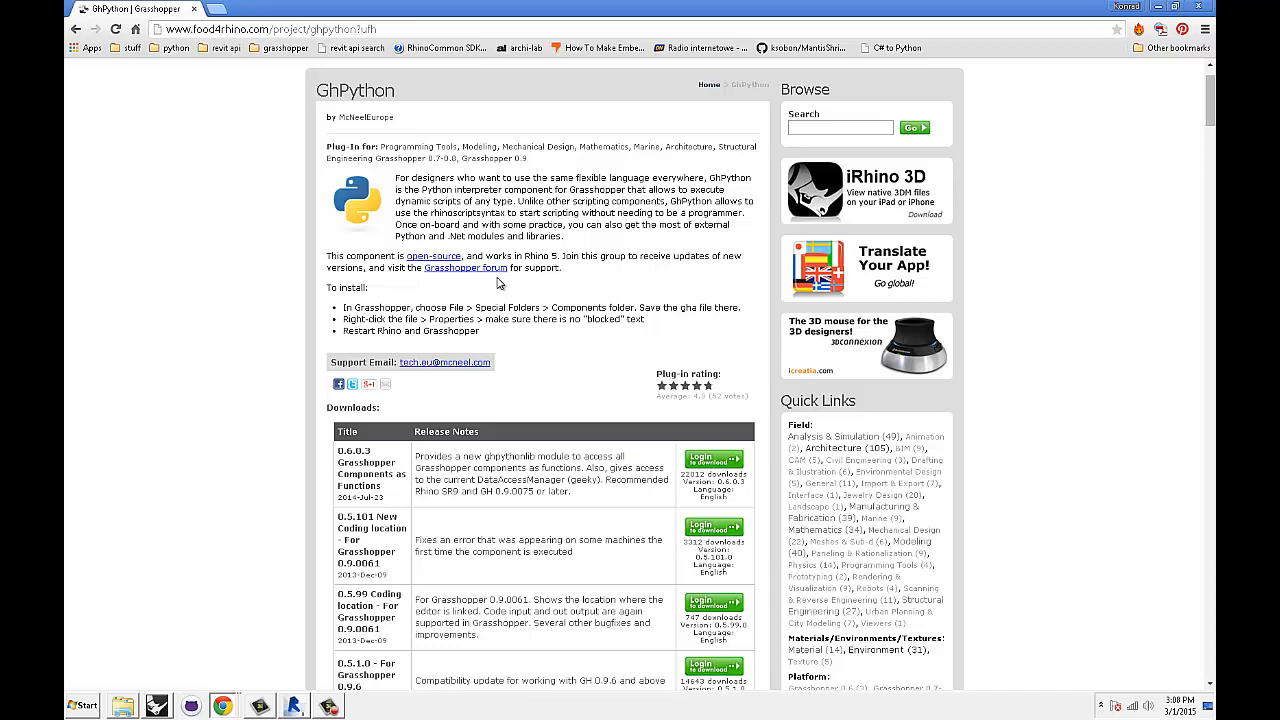
{"action": "mouse_move", "coordinate": [800, 298]}
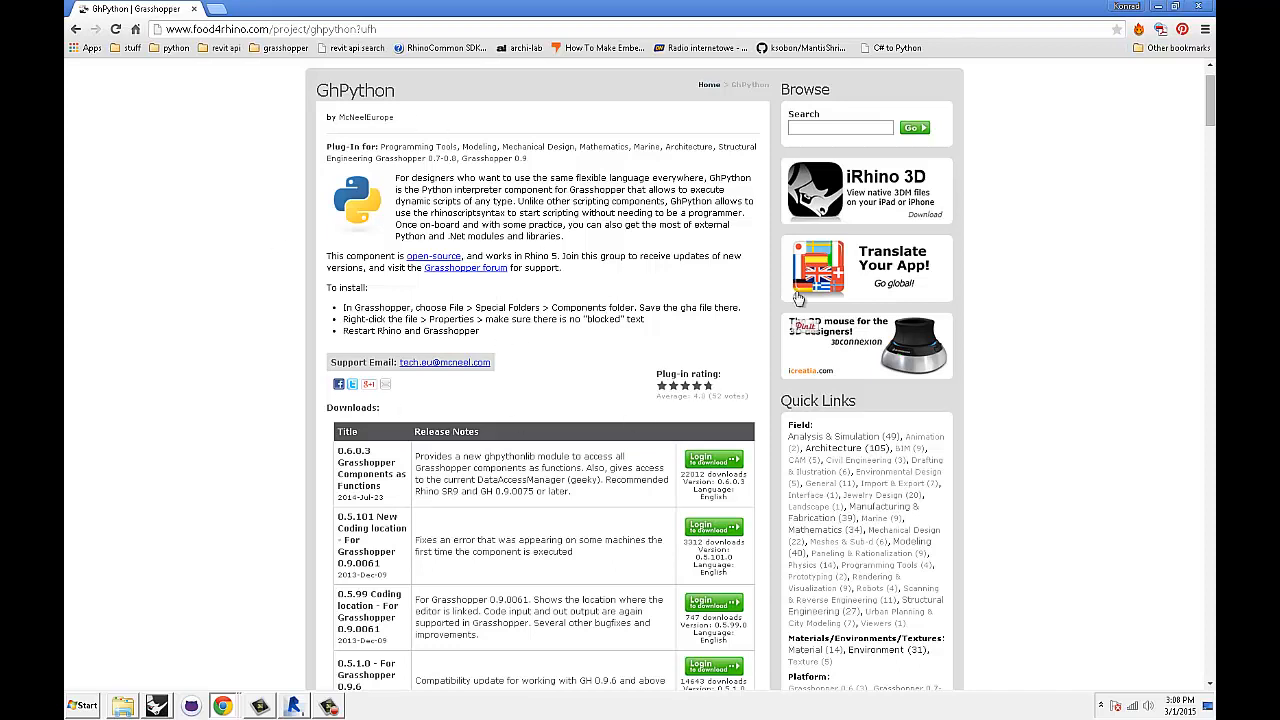
{"action": "mouse_move", "coordinate": [556, 350]}
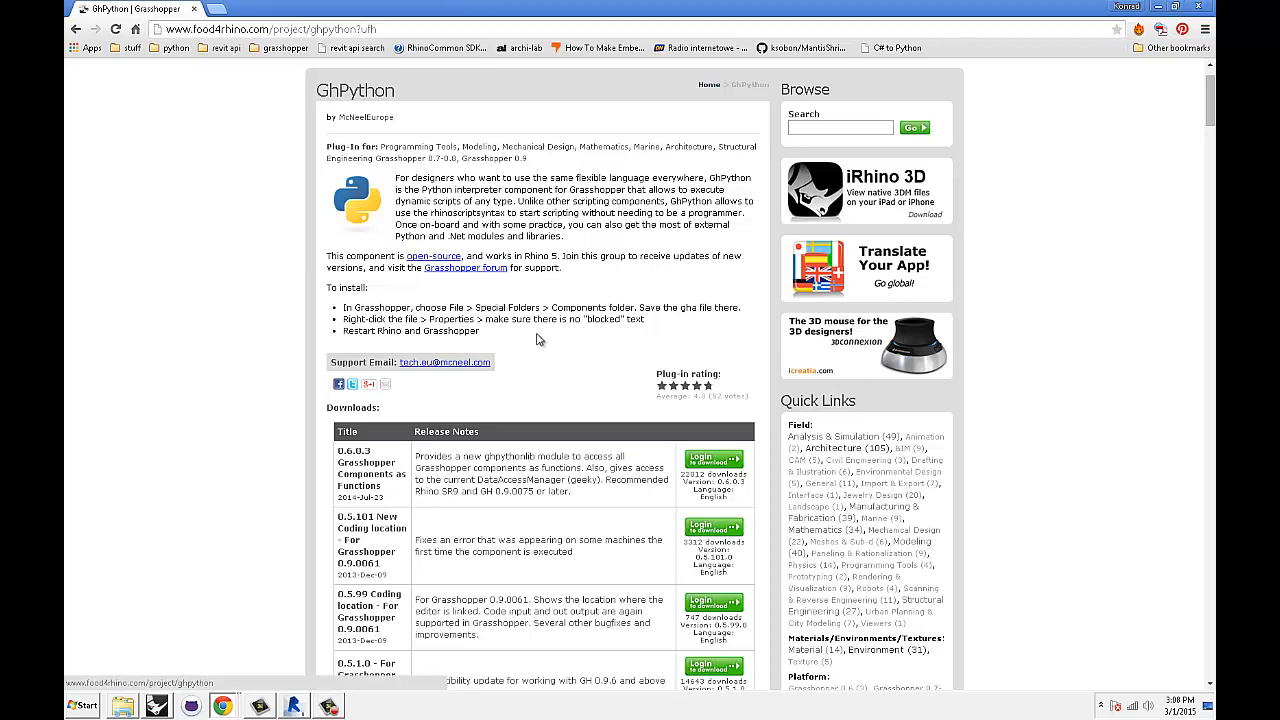
{"action": "mouse_move", "coordinate": [365, 200]}
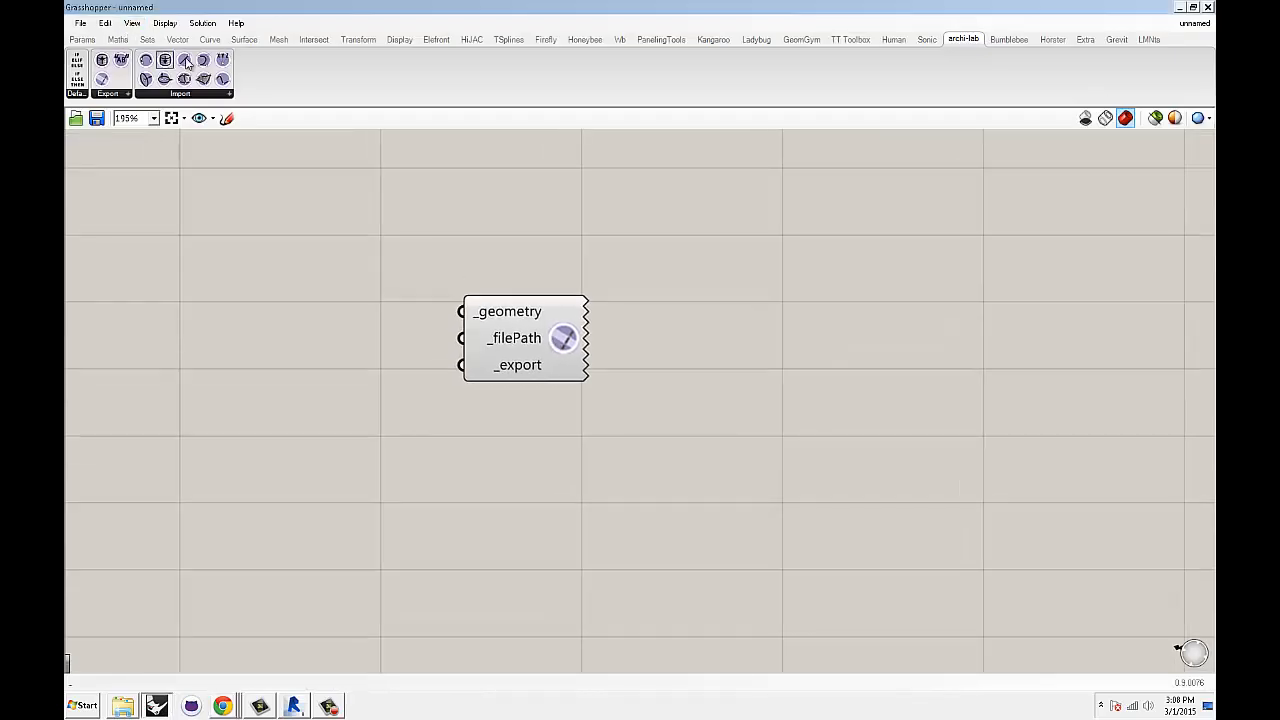
Place Mantis Shrimp point and line import components and a GhPython script beside the export component.
{"action": "left_click", "coordinate": [164, 60]}
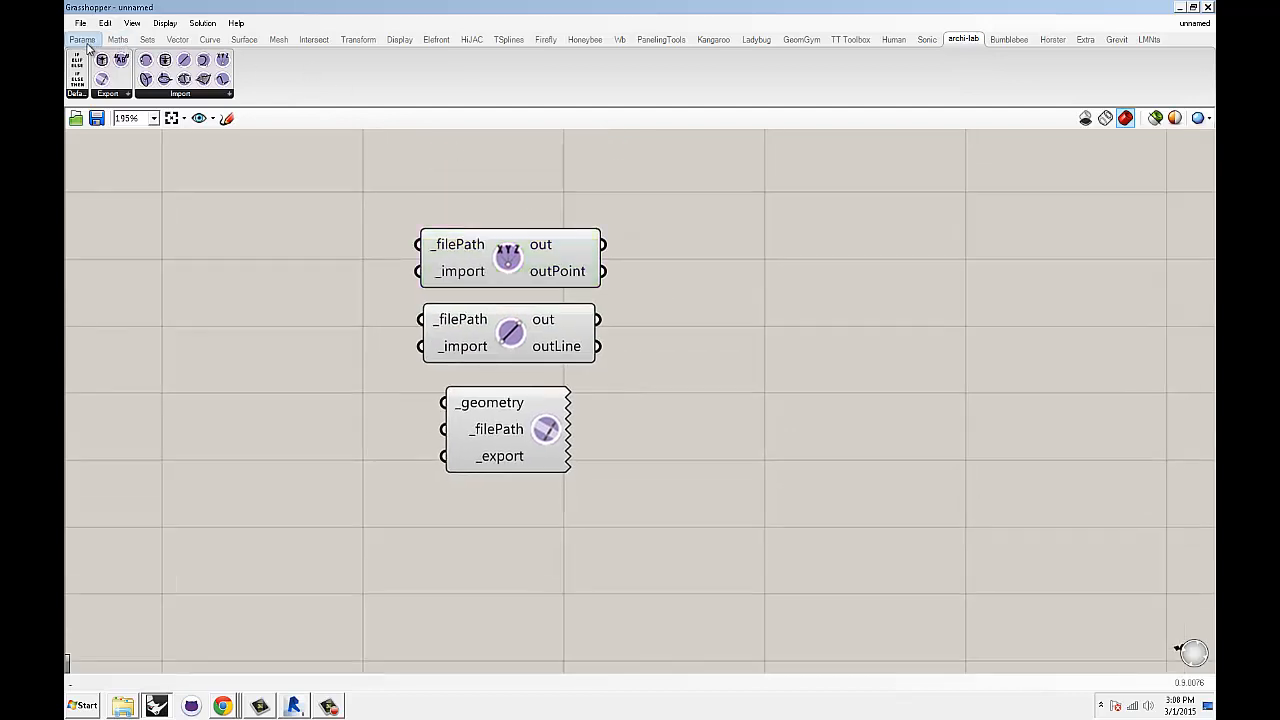
{"action": "left_click", "coordinate": [82, 38]}
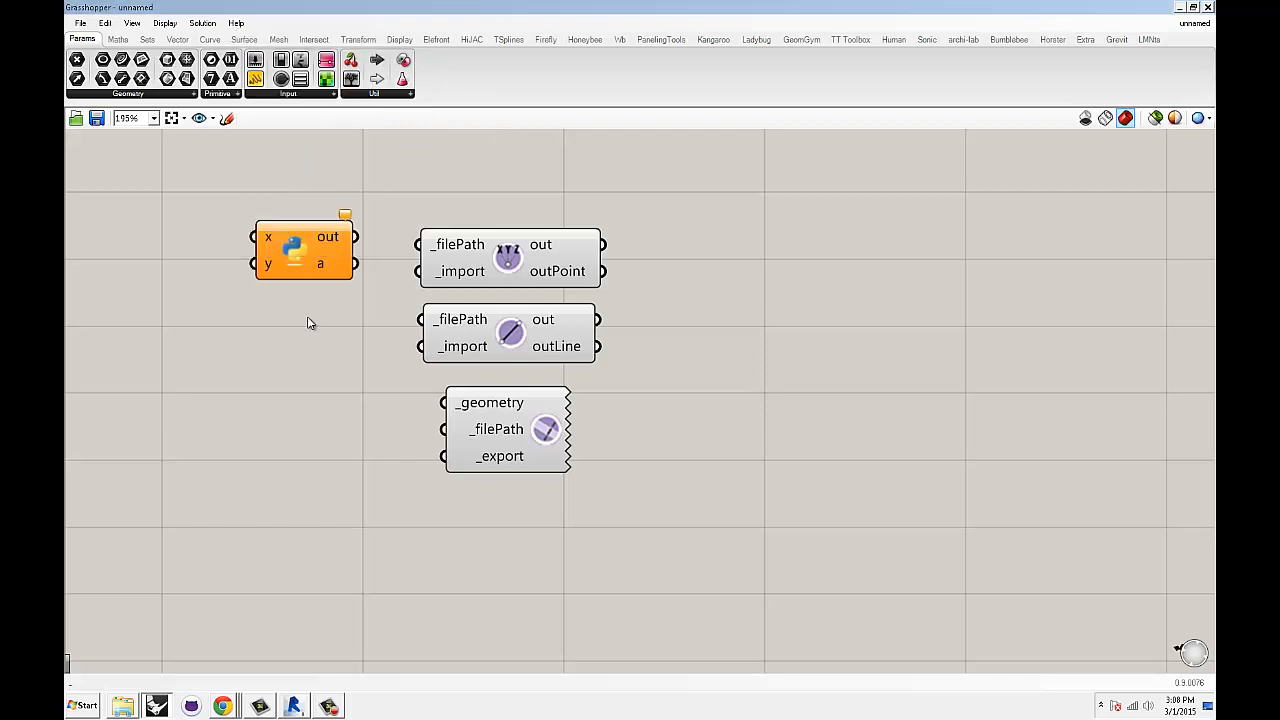
{"action": "left_click_drag", "start_coordinate": [303, 250], "coordinate": [261, 280]}
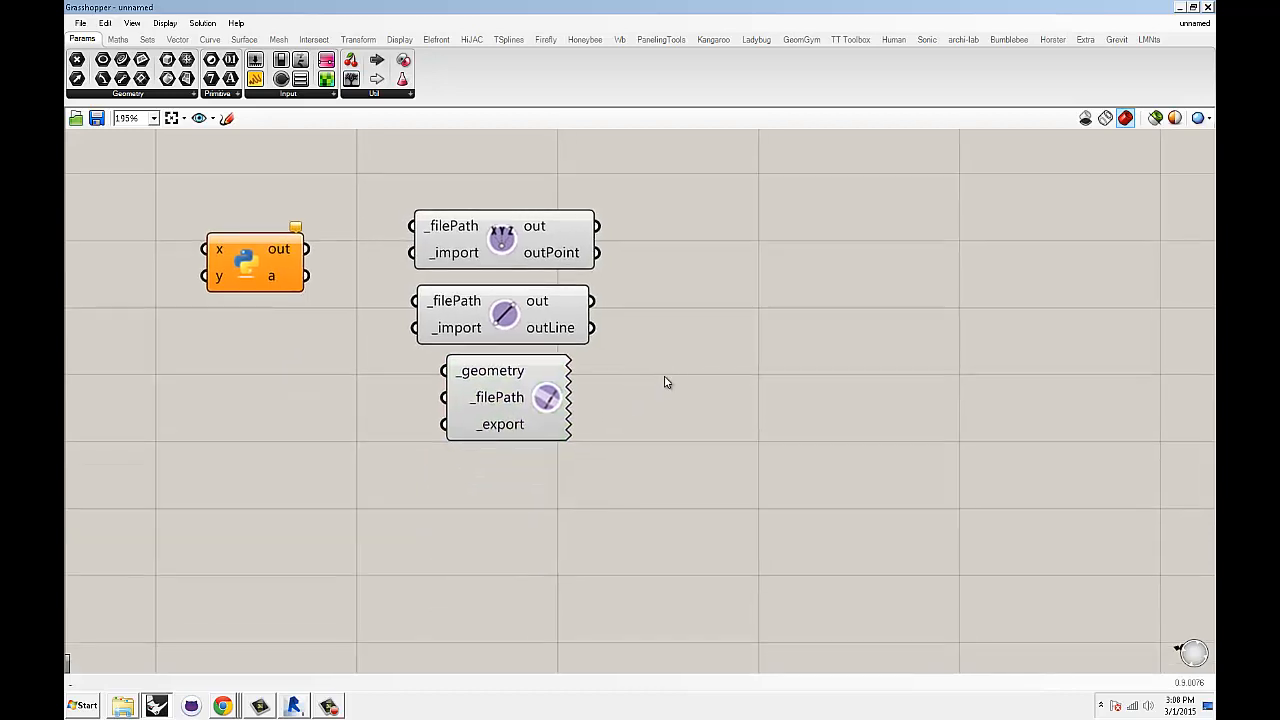
{"action": "mouse_move", "coordinate": [653, 355]}
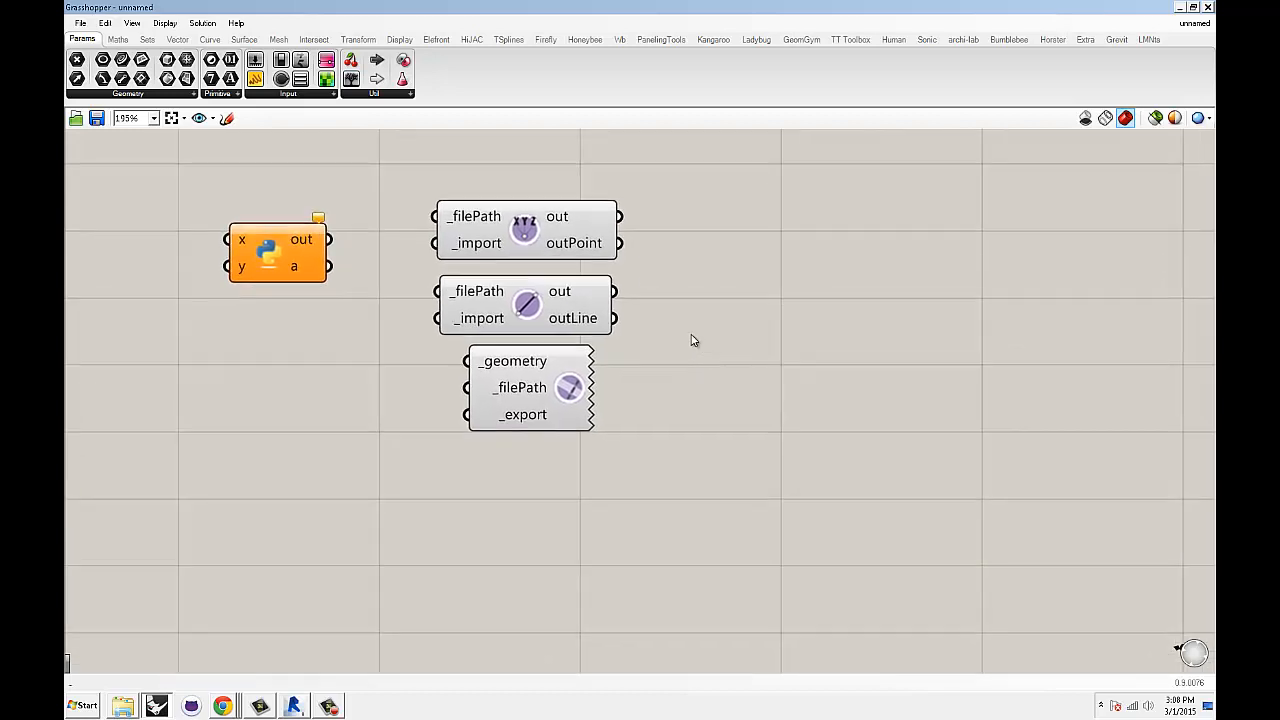
{"action": "mouse_move", "coordinate": [698, 336]}
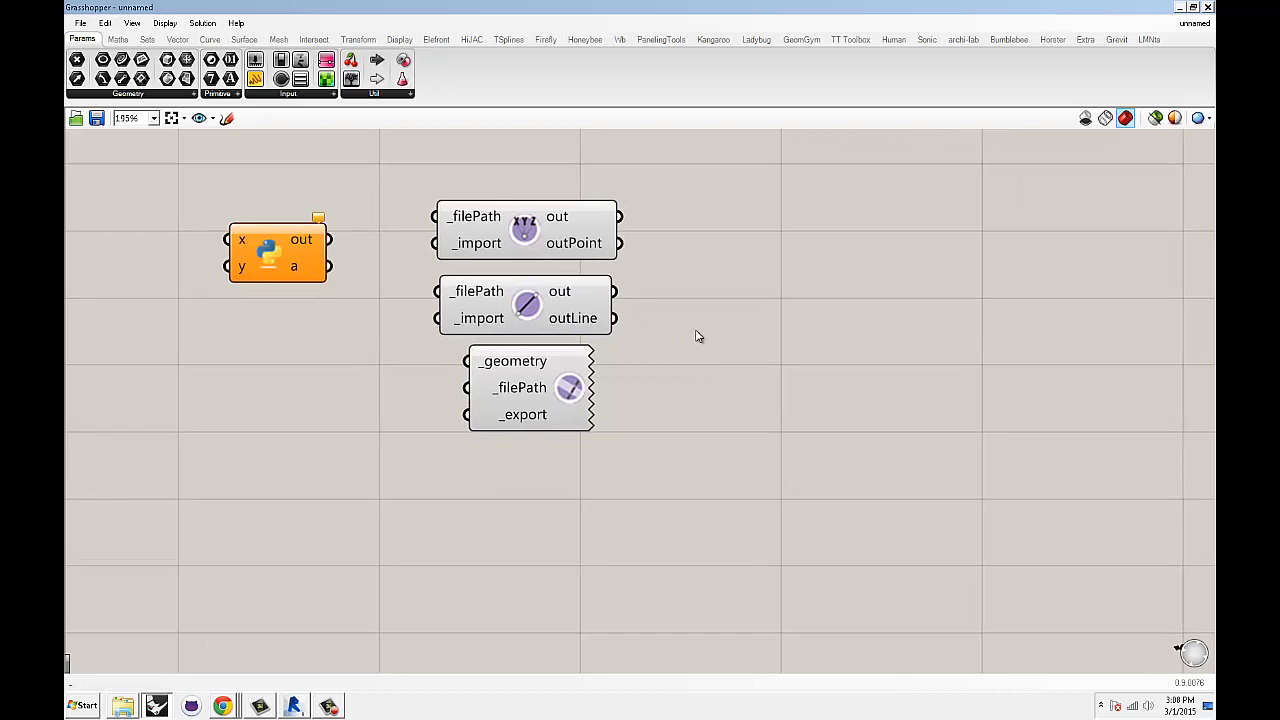
{"action": "mouse_move", "coordinate": [698, 313]}
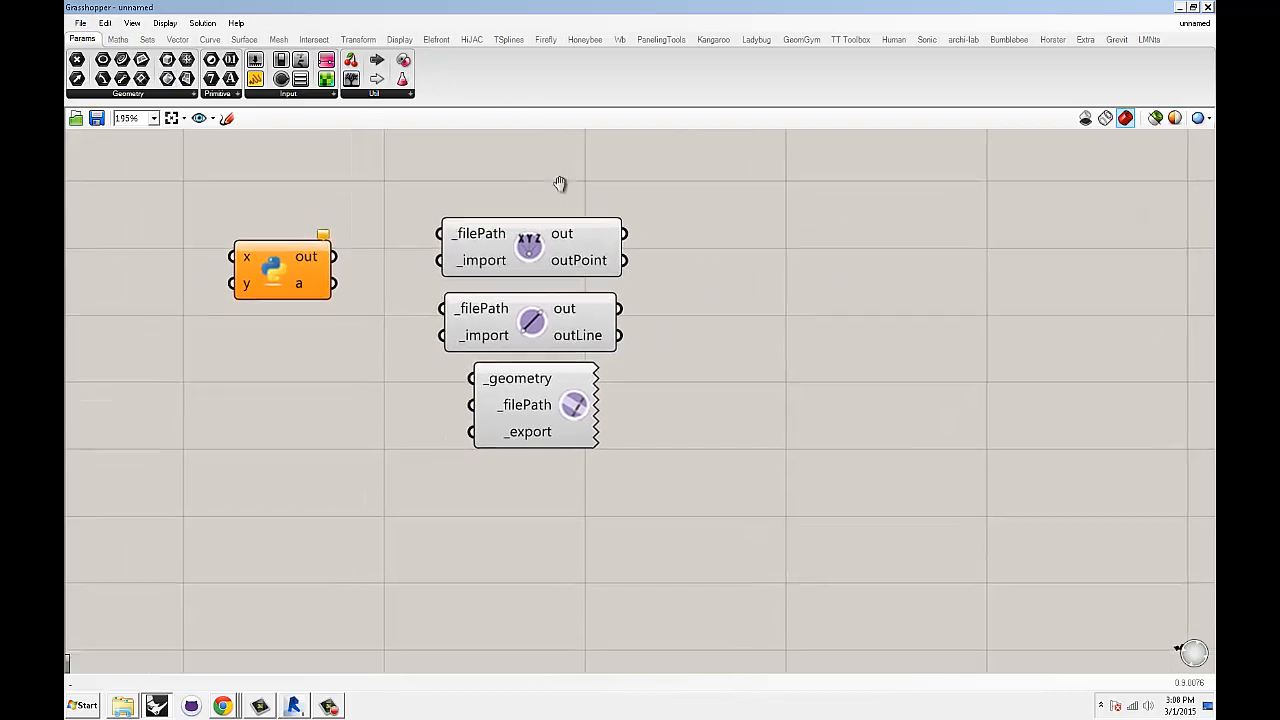
{"action": "left_click", "coordinate": [80, 22]}
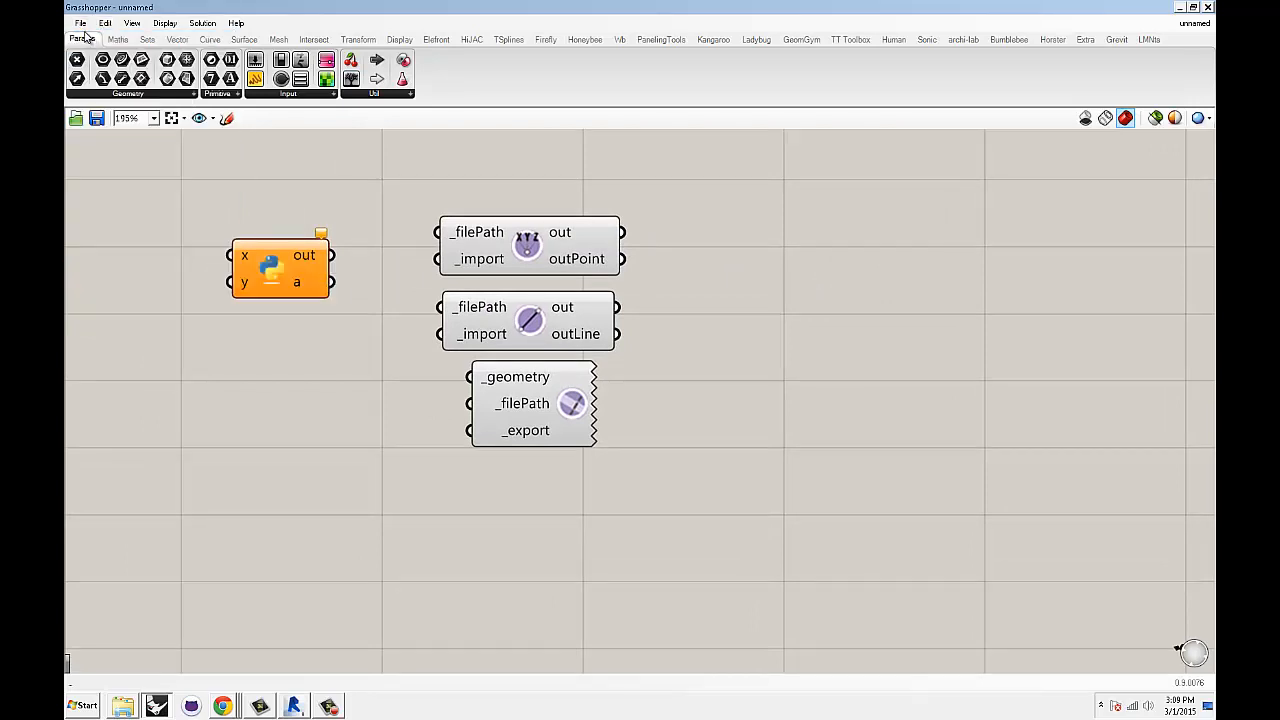
{"action": "left_click", "coordinate": [80, 23]}
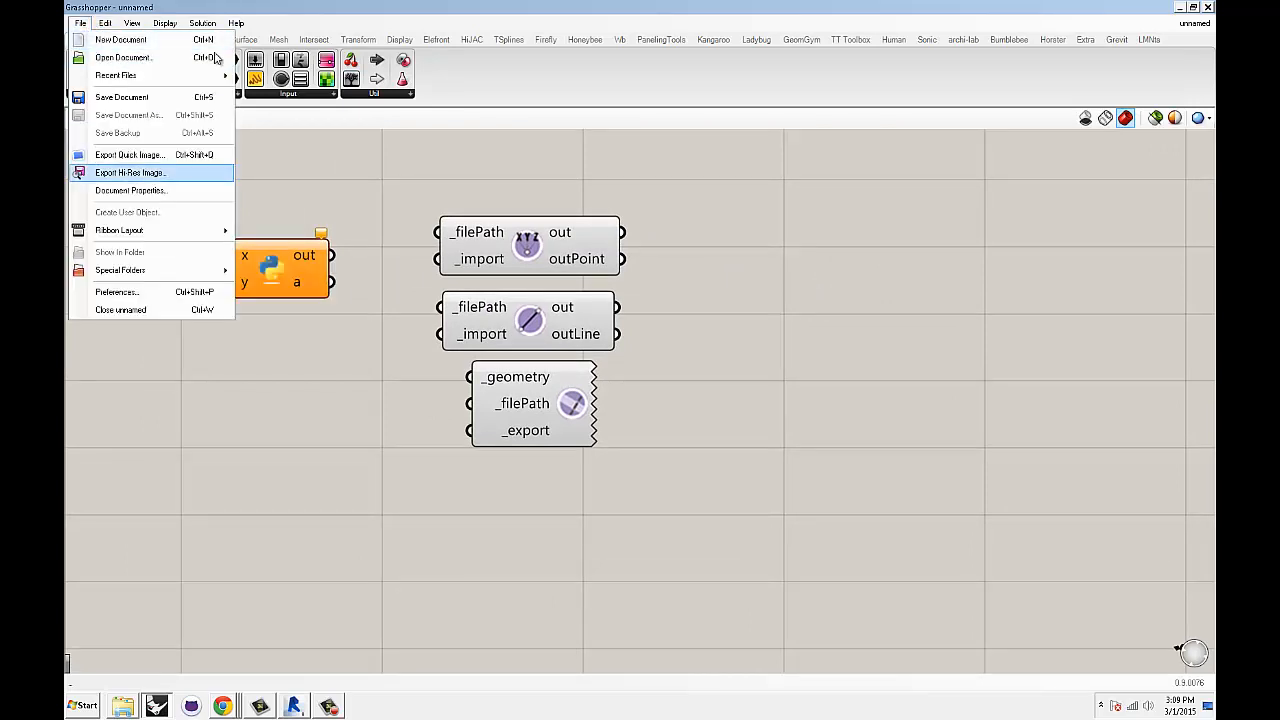
{"action": "mouse_move", "coordinate": [120, 270]}
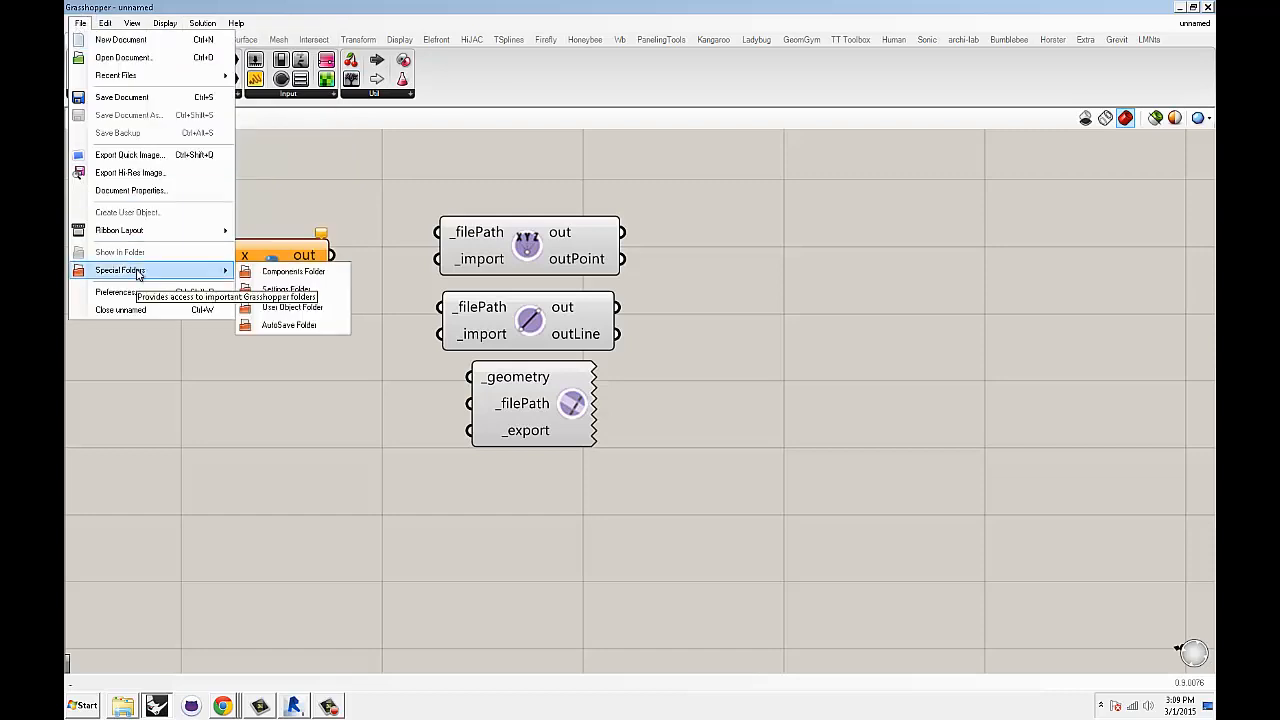
{"action": "mouse_move", "coordinate": [292, 307]}
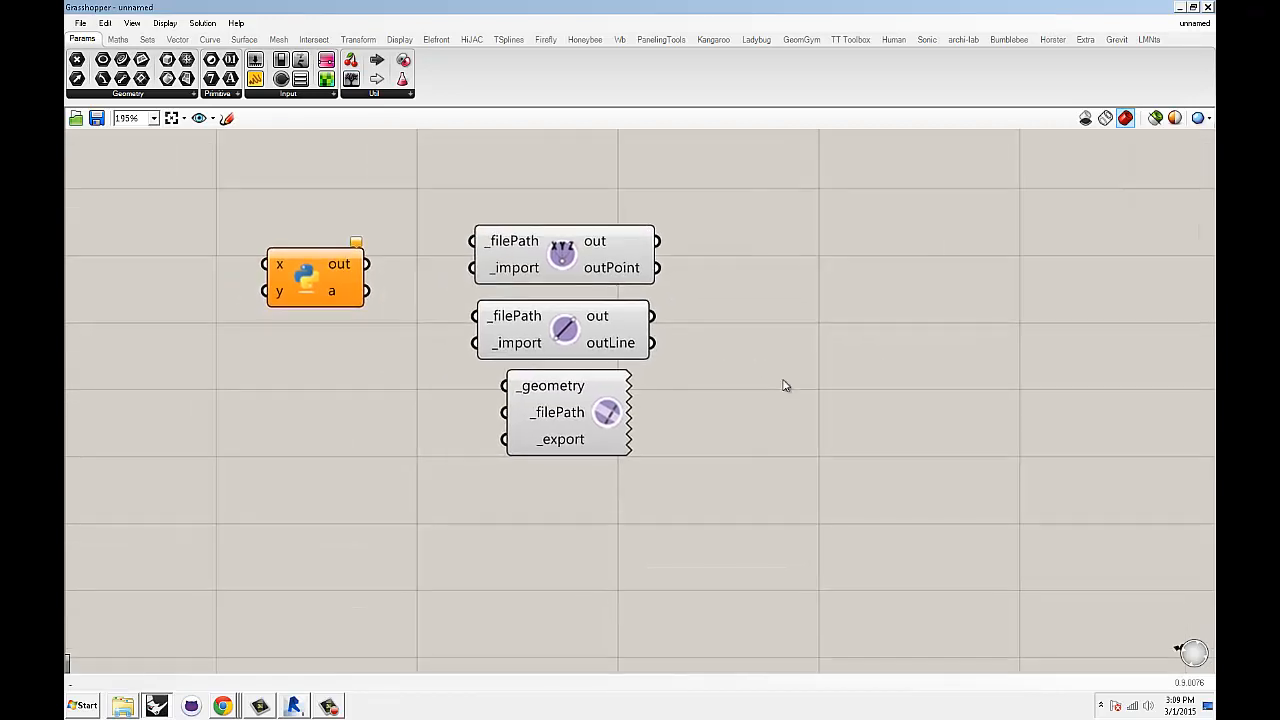
{"action": "mouse_move", "coordinate": [763, 356]}
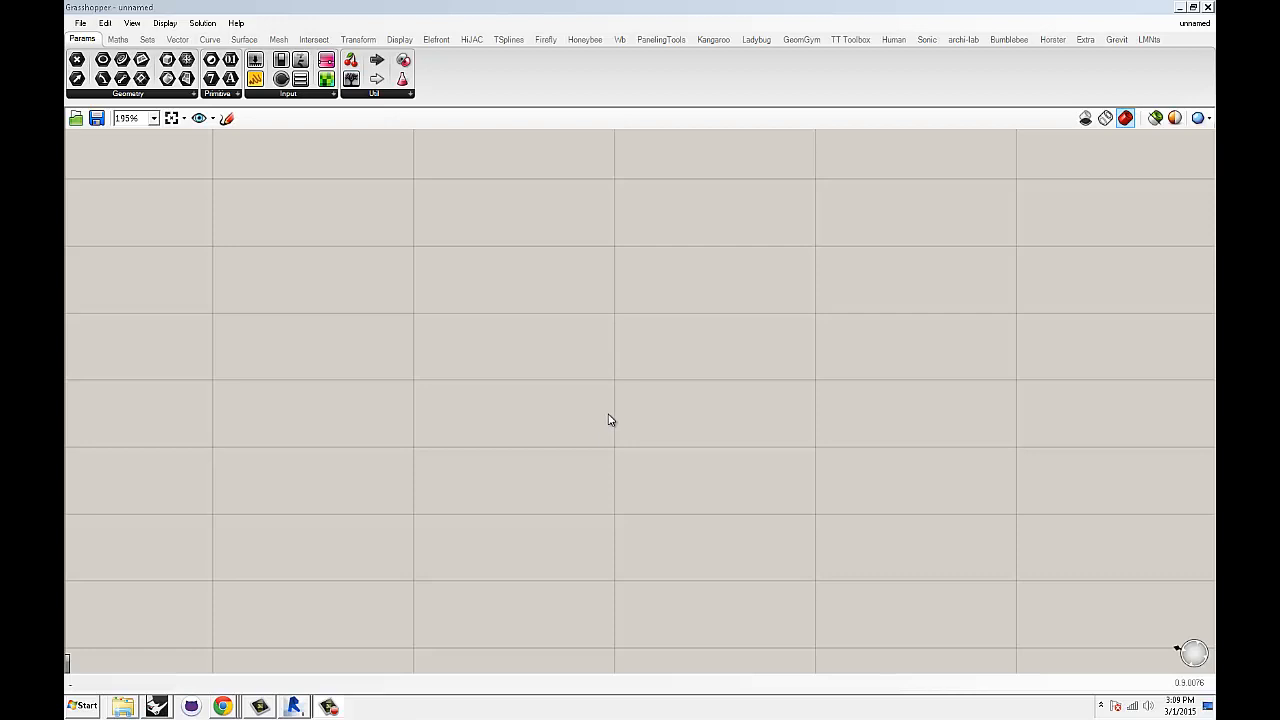
{"action": "mouse_move", "coordinate": [770, 473]}
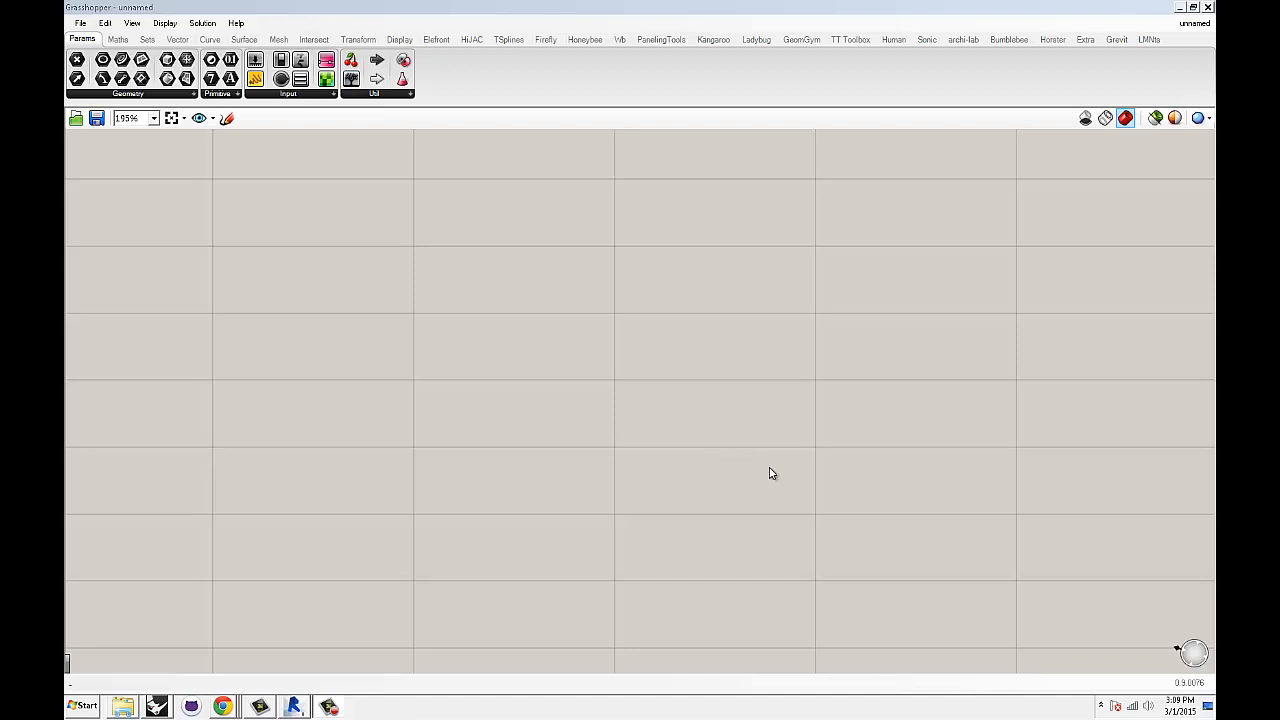